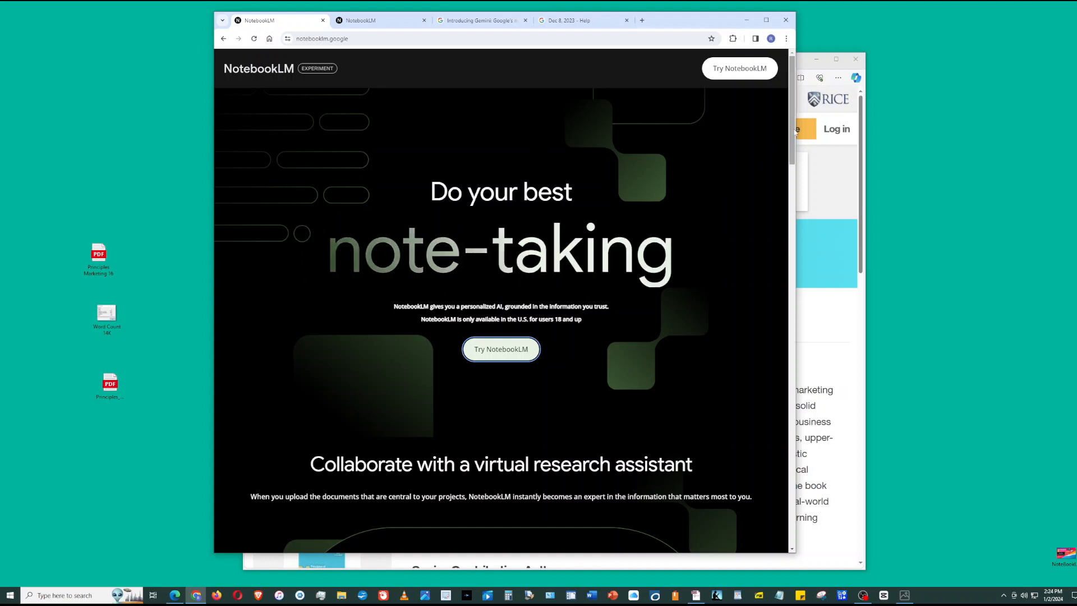
Read the Gemini blog post and NotebookLM's Dec 8, 2023 notes, then open Marketing 16.
click(481, 20)
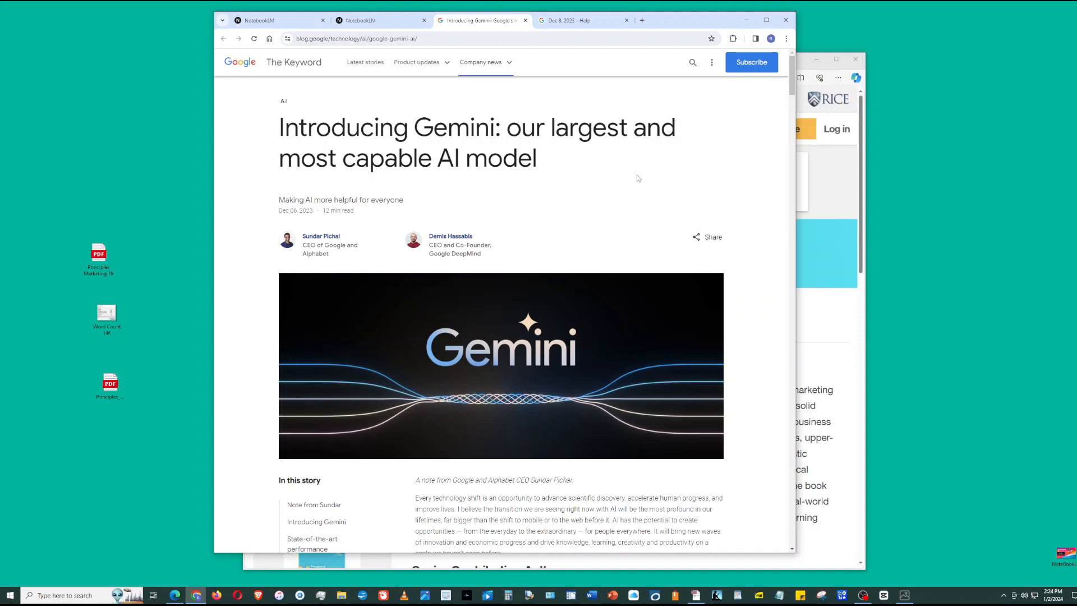
click(584, 20)
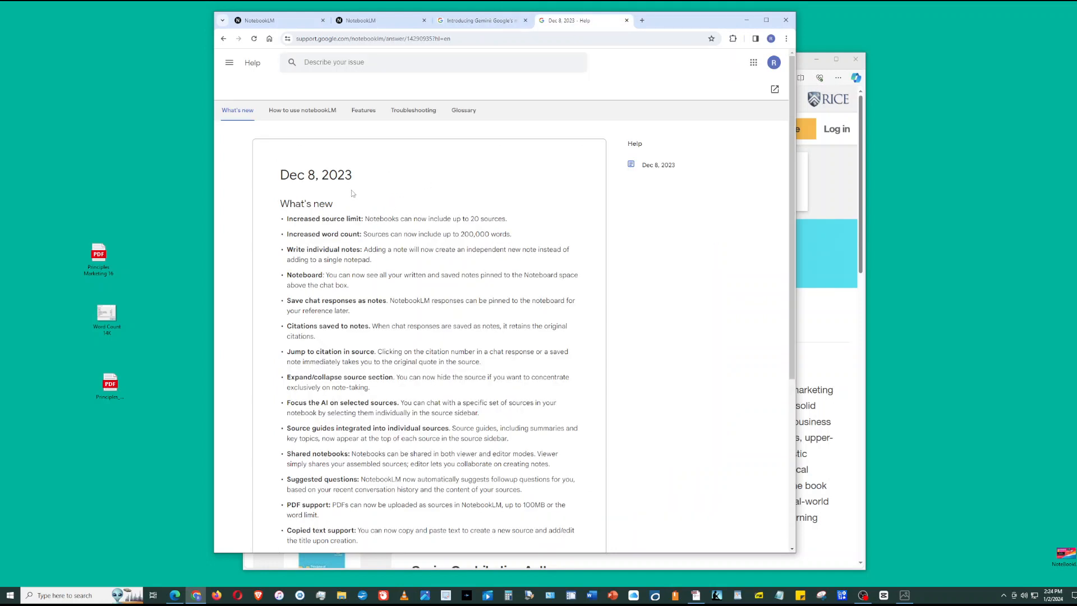
mouse_move(450, 215)
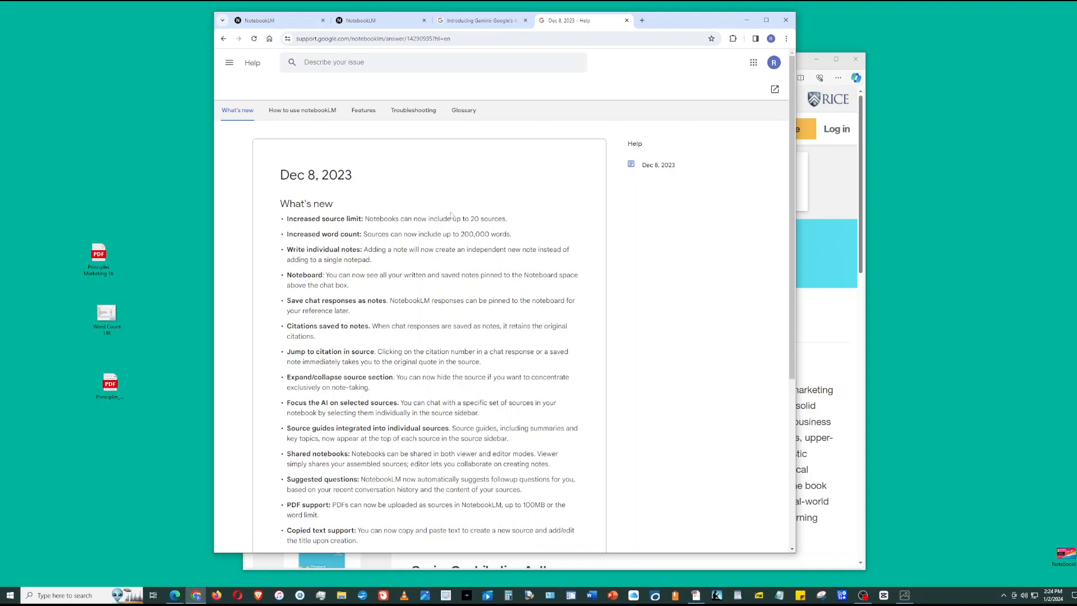
mouse_move(496, 222)
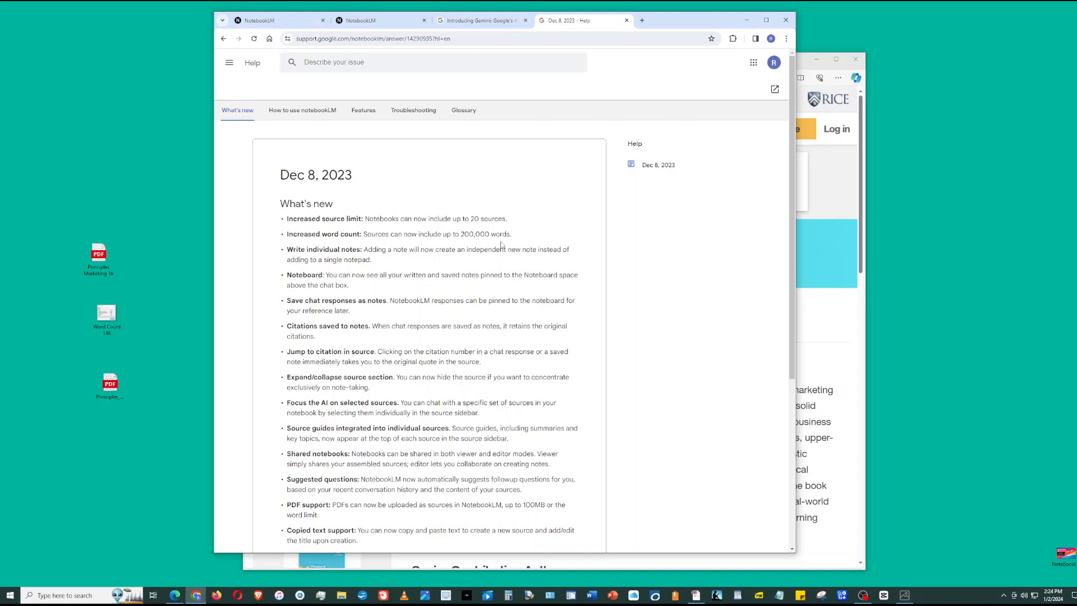
click(275, 20)
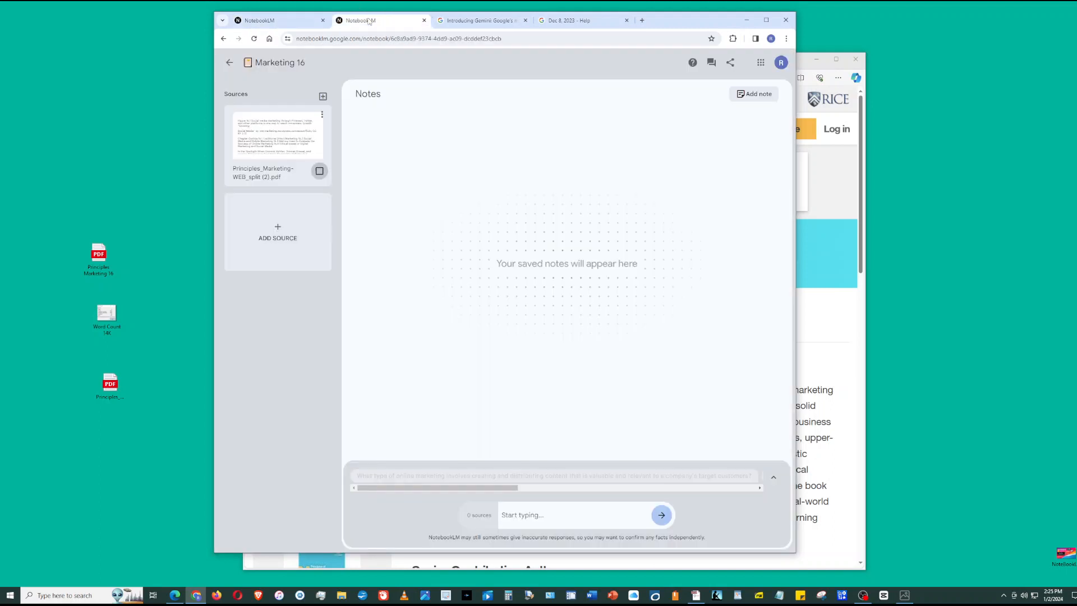
click(229, 61)
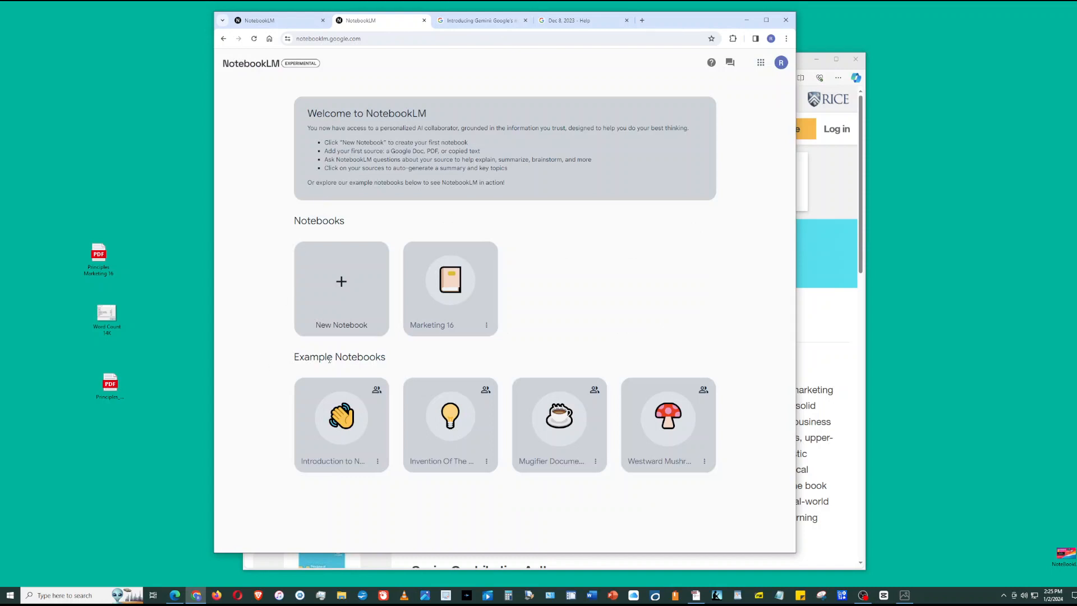
mouse_move(287, 229)
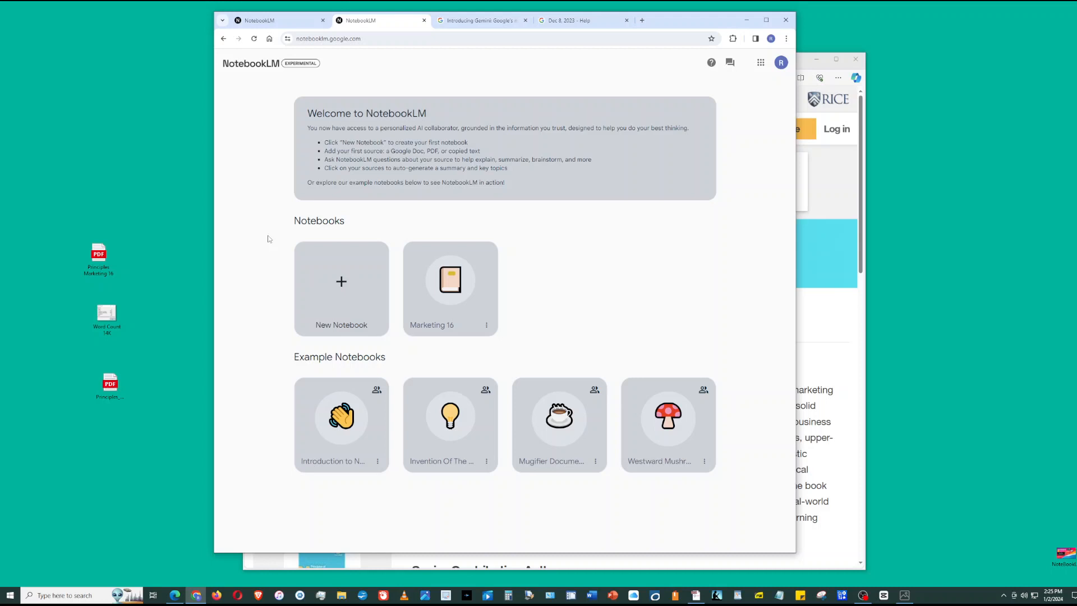
mouse_move(342, 297)
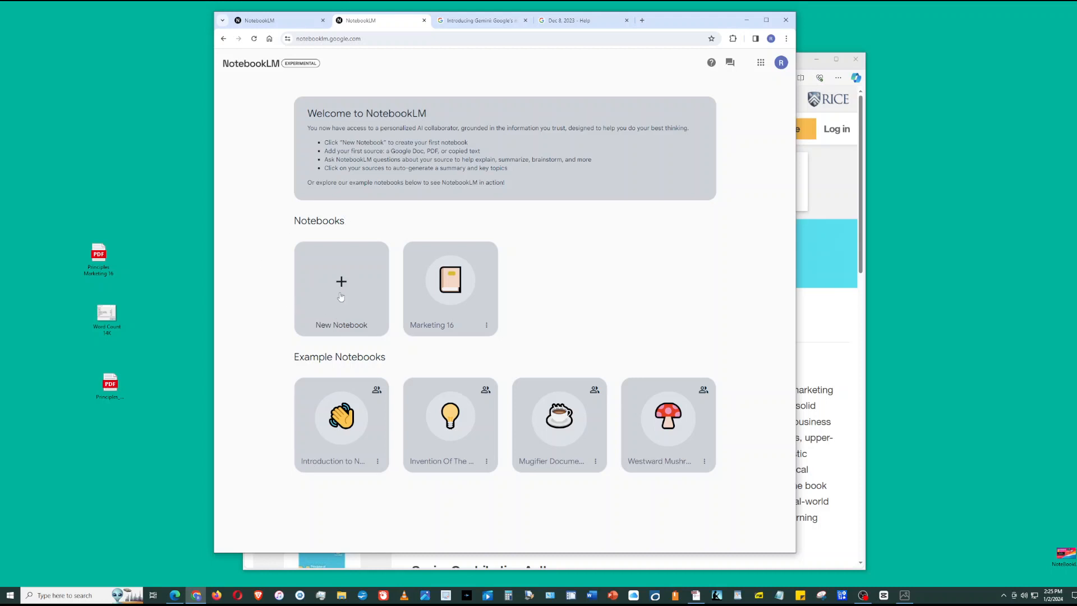
click(342, 288)
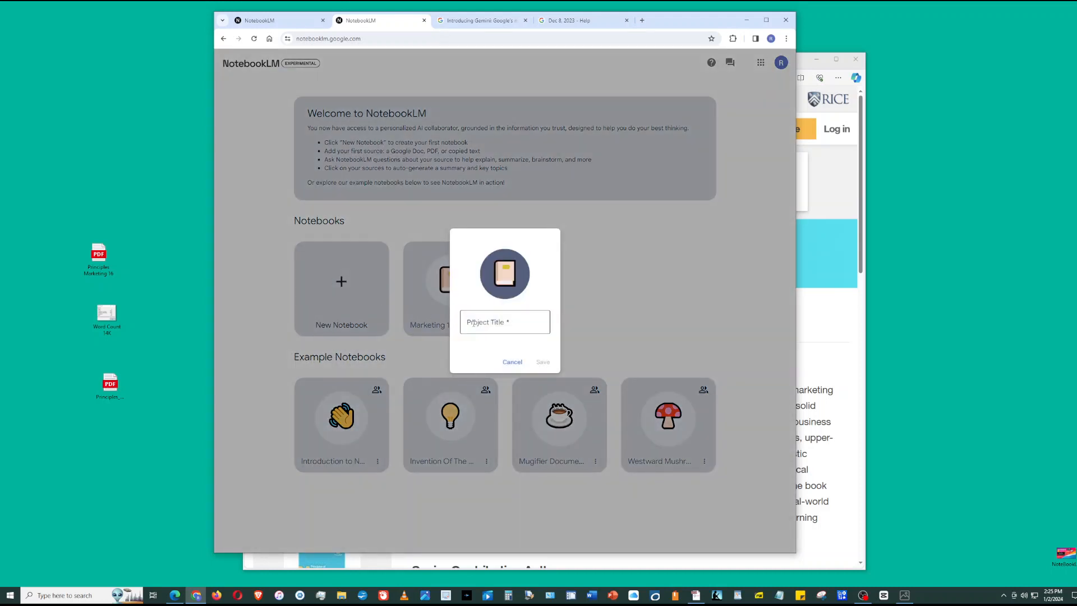
click(504, 321)
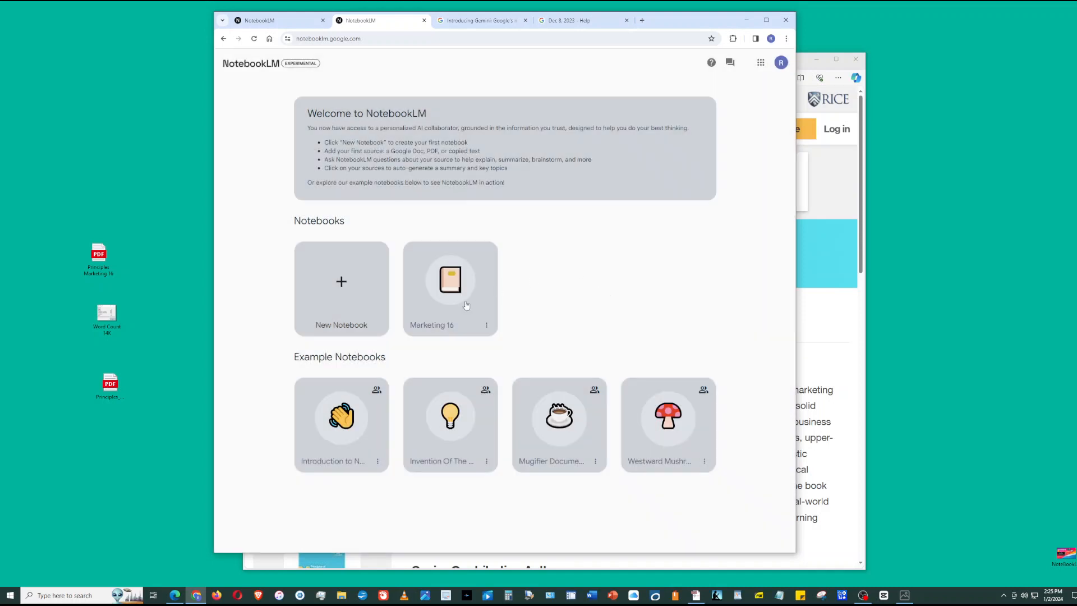
mouse_move(455, 285)
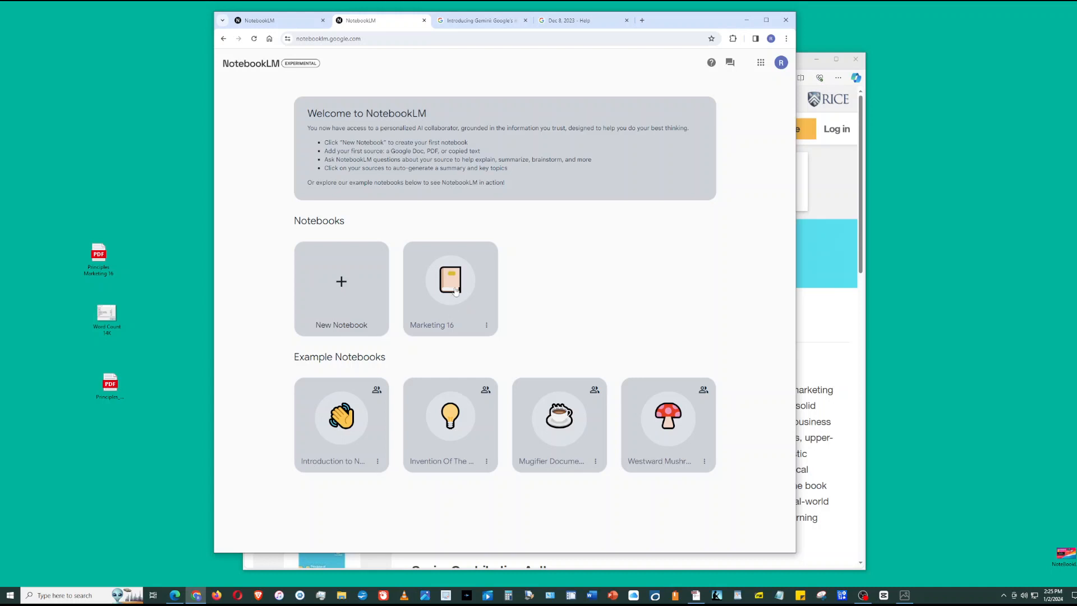
click(450, 282)
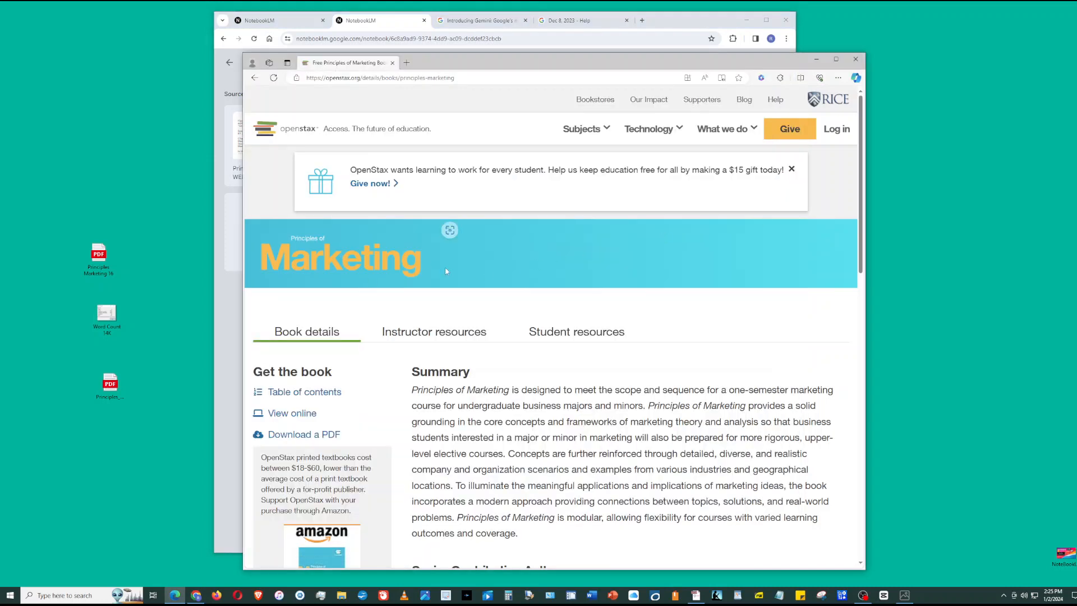
mouse_move(533, 250)
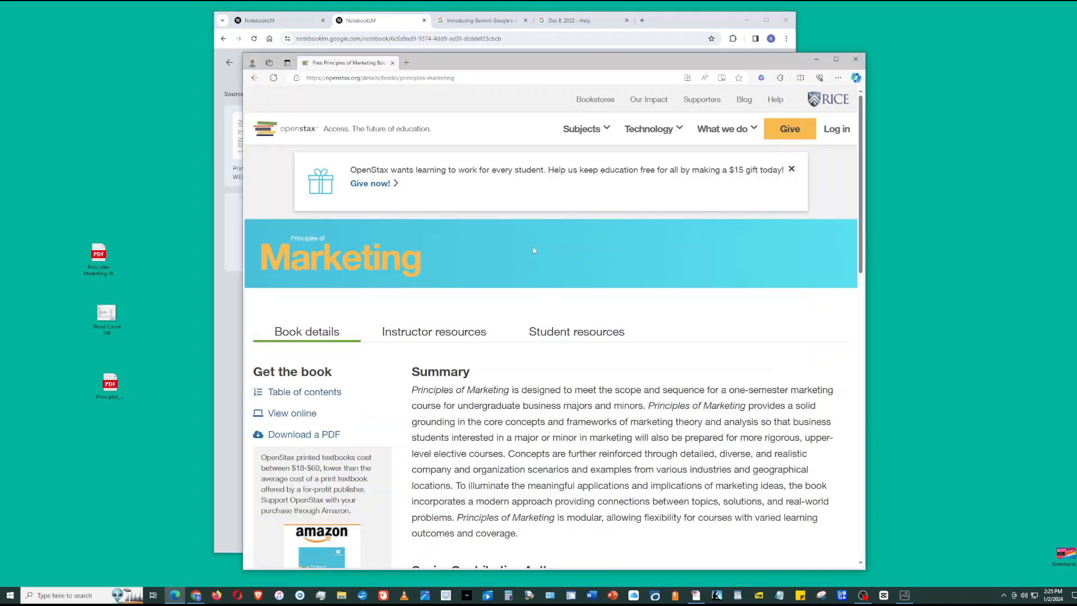
mouse_move(303, 434)
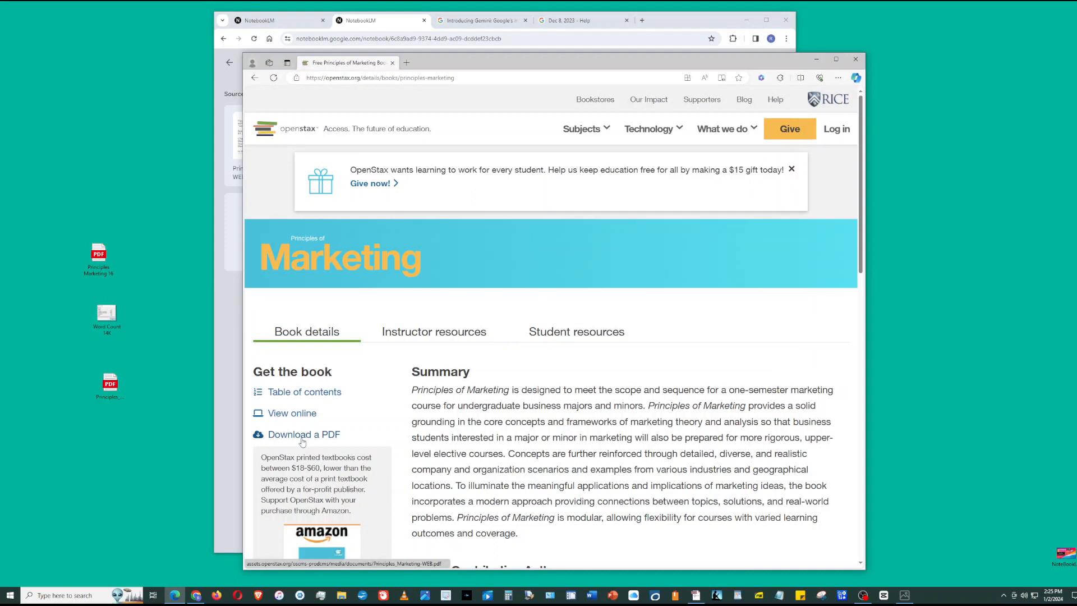
Download the Principles of Marketing PDF, open it in a PDF viewer, then minimize it.
click(303, 435)
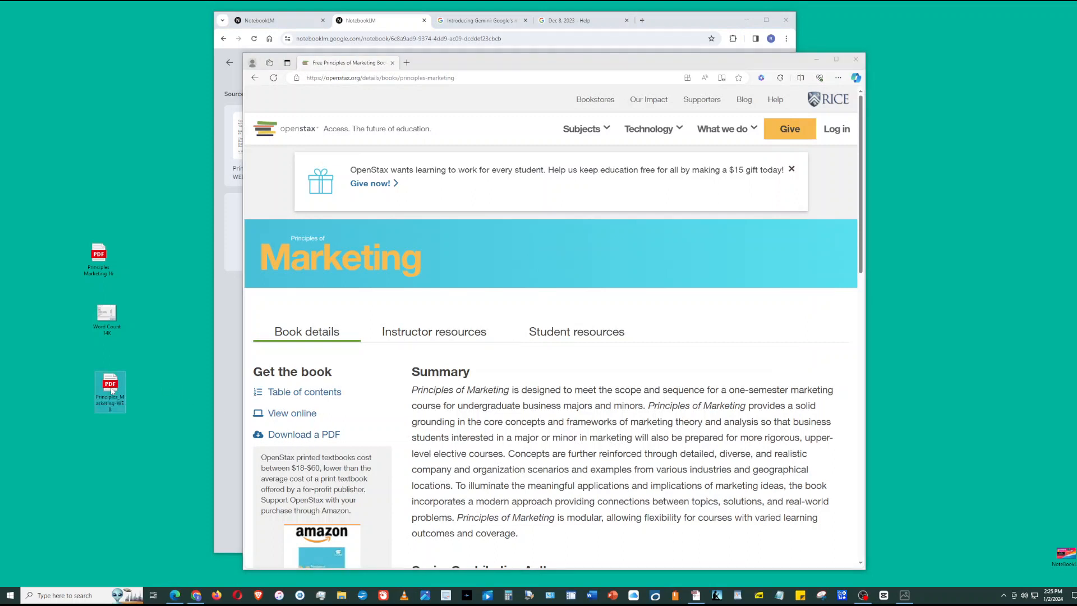
right_click(110, 388)
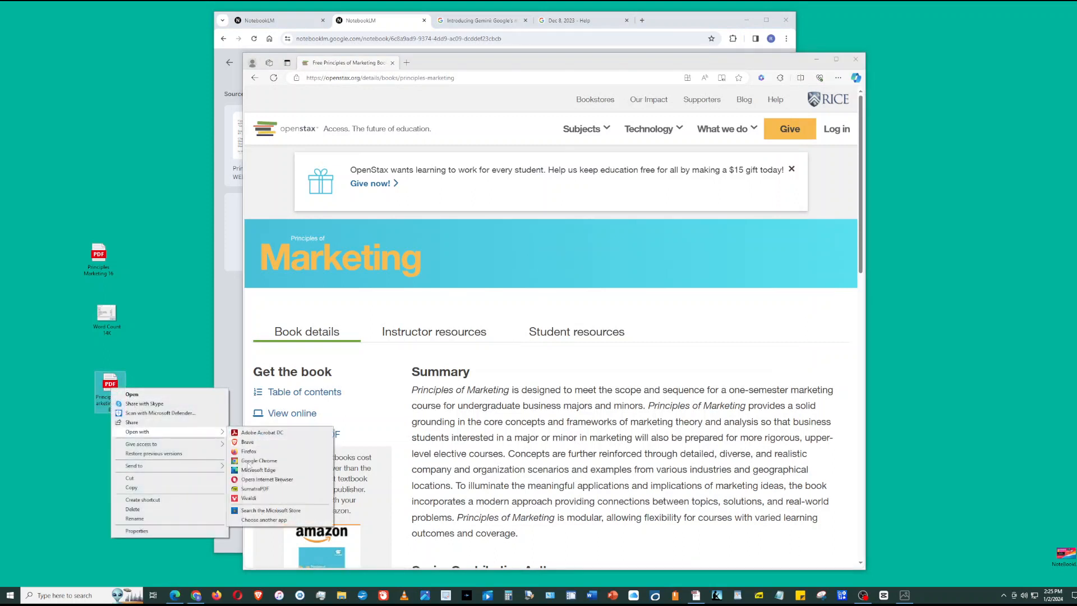
click(262, 432)
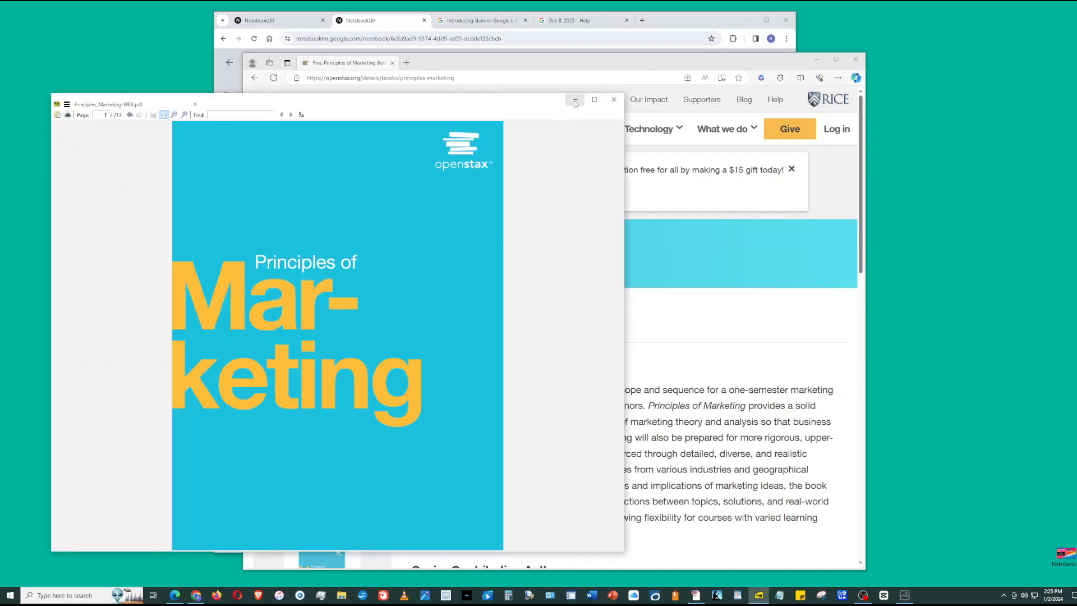
mouse_move(575, 102)
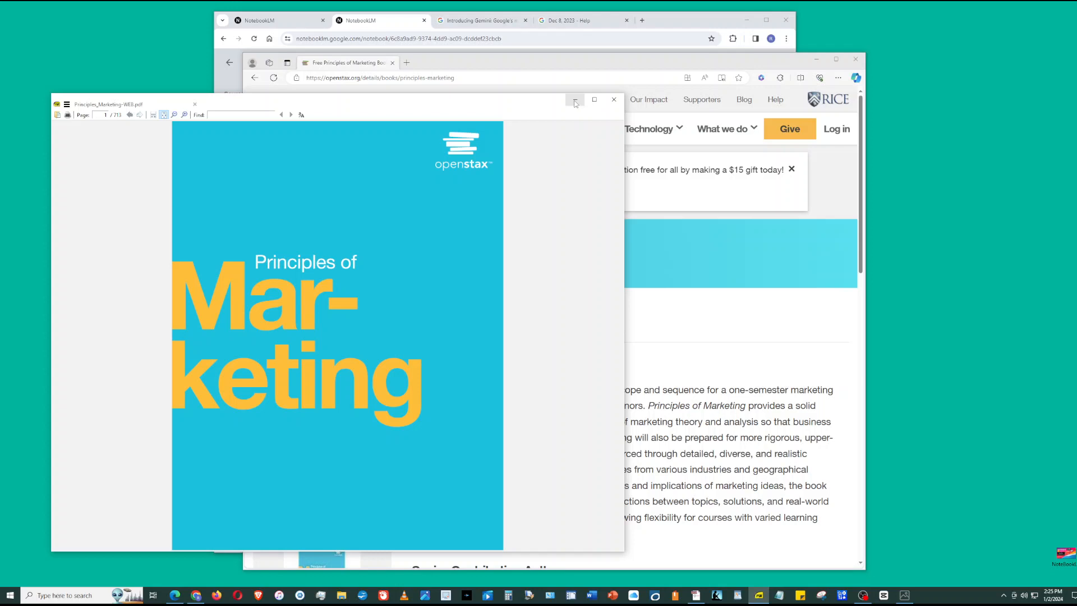
click(613, 100)
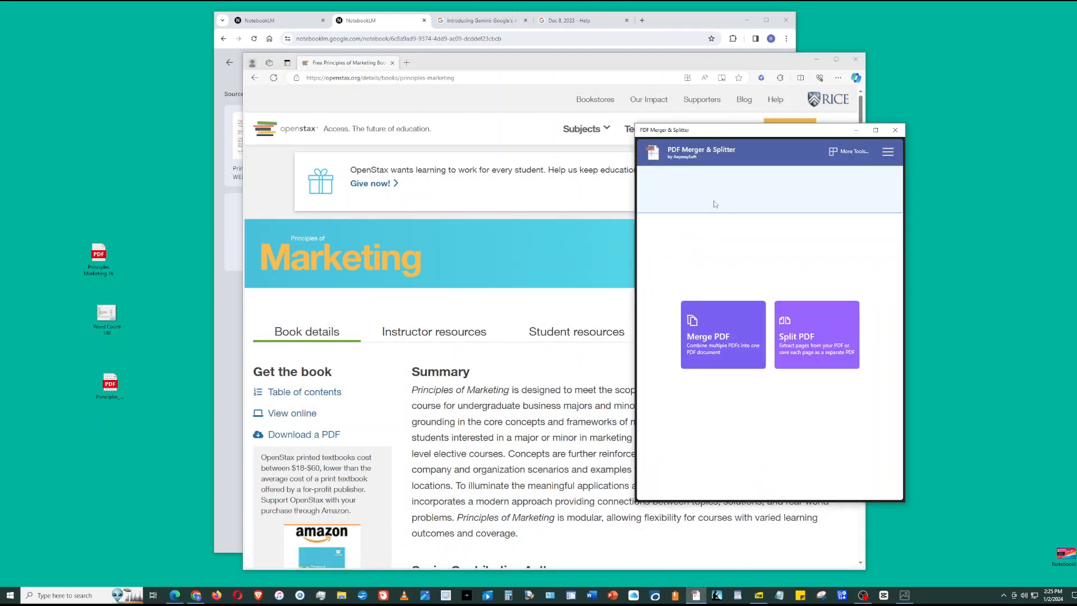
mouse_move(732, 213)
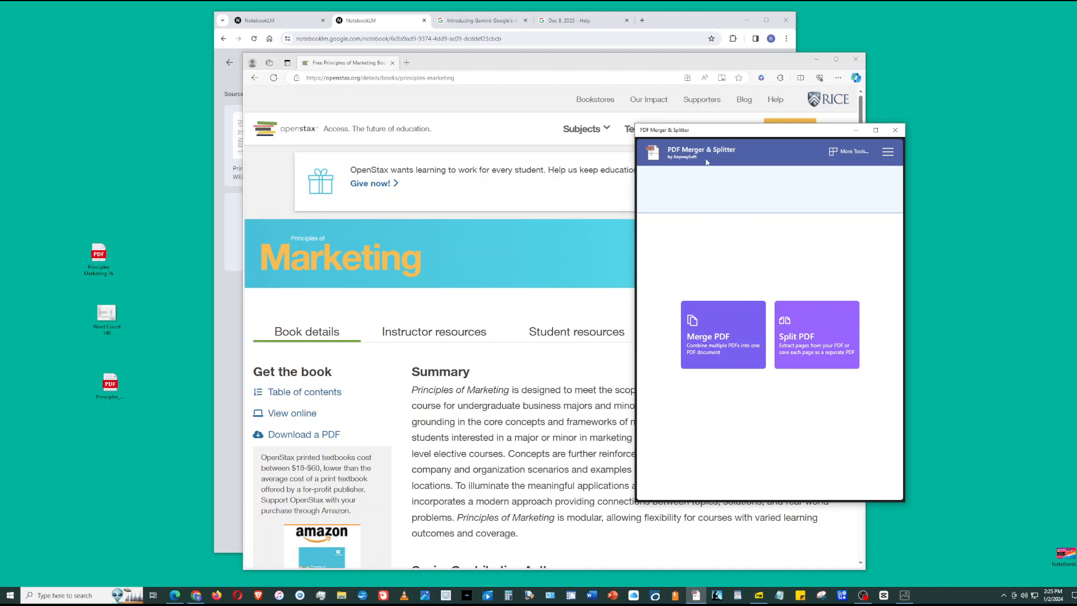
mouse_move(707, 162)
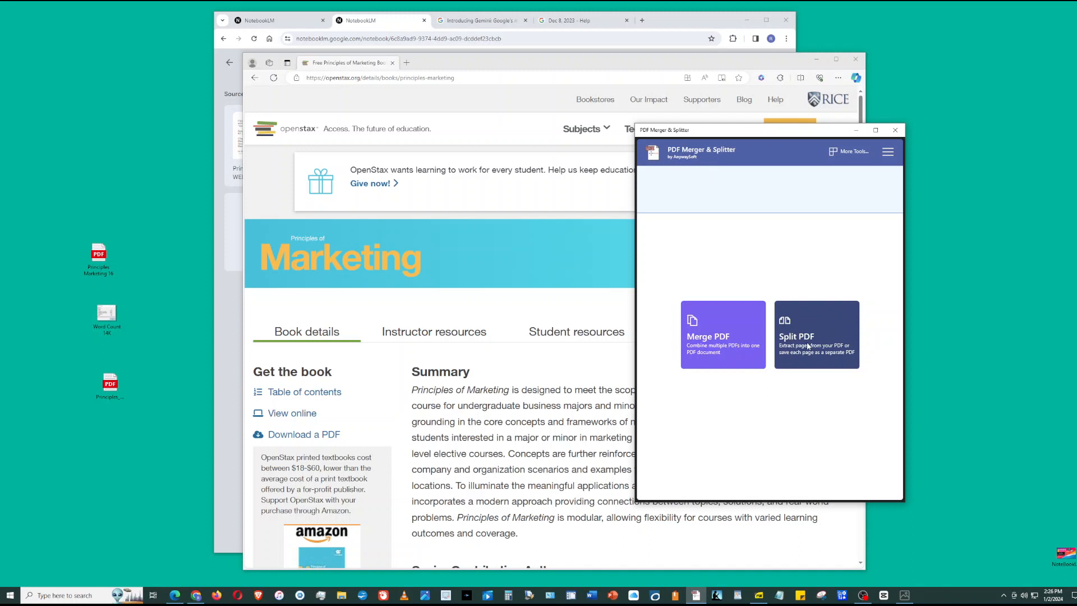
mouse_move(775, 273)
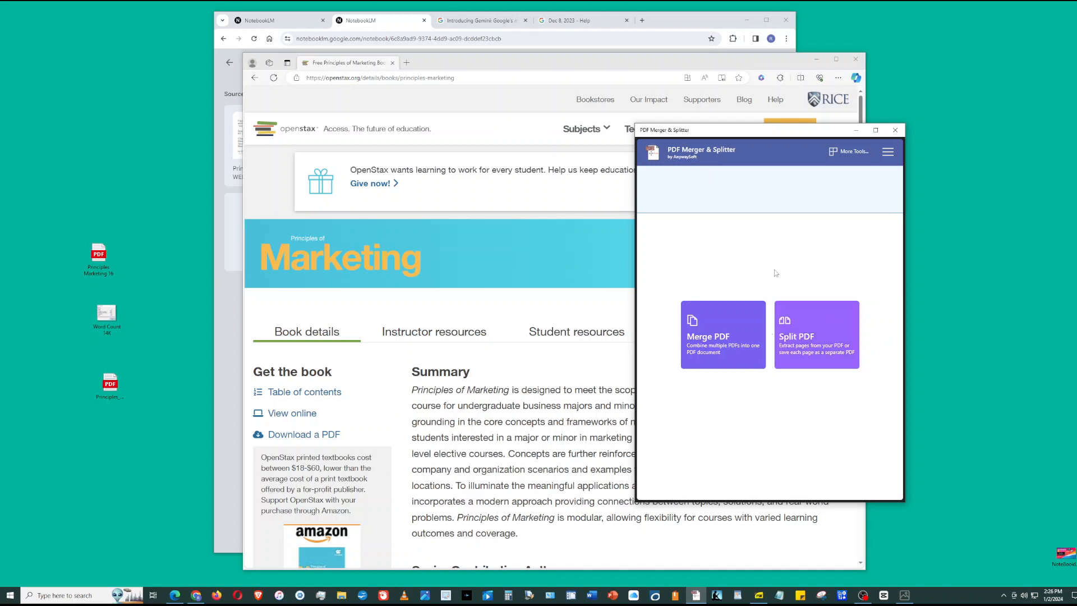
mouse_move(855, 130)
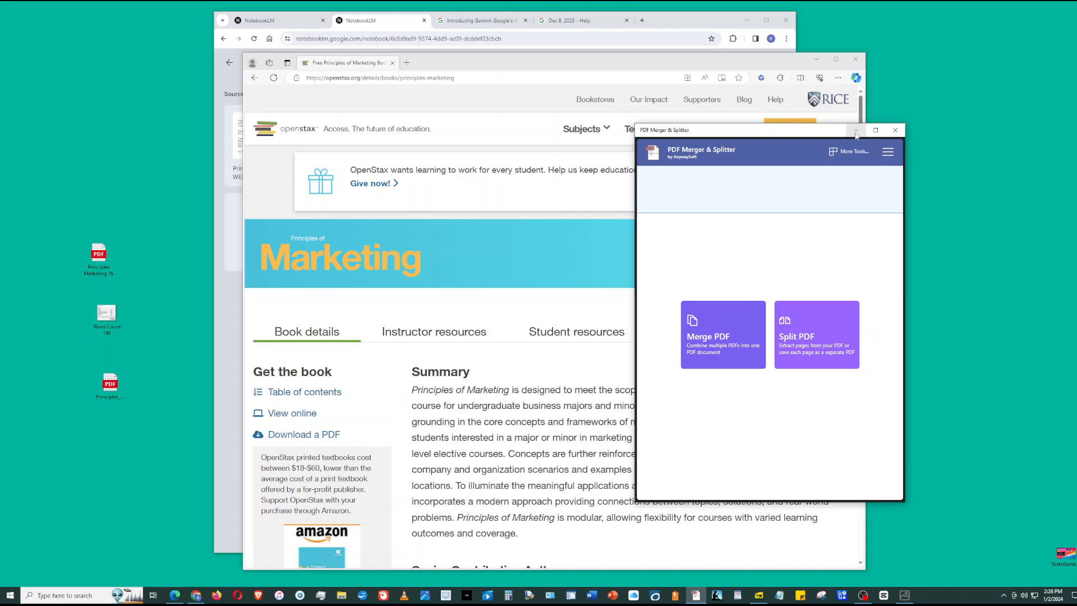
Bring up the file options for the split chapter document to open it in Word.
right_click(98, 254)
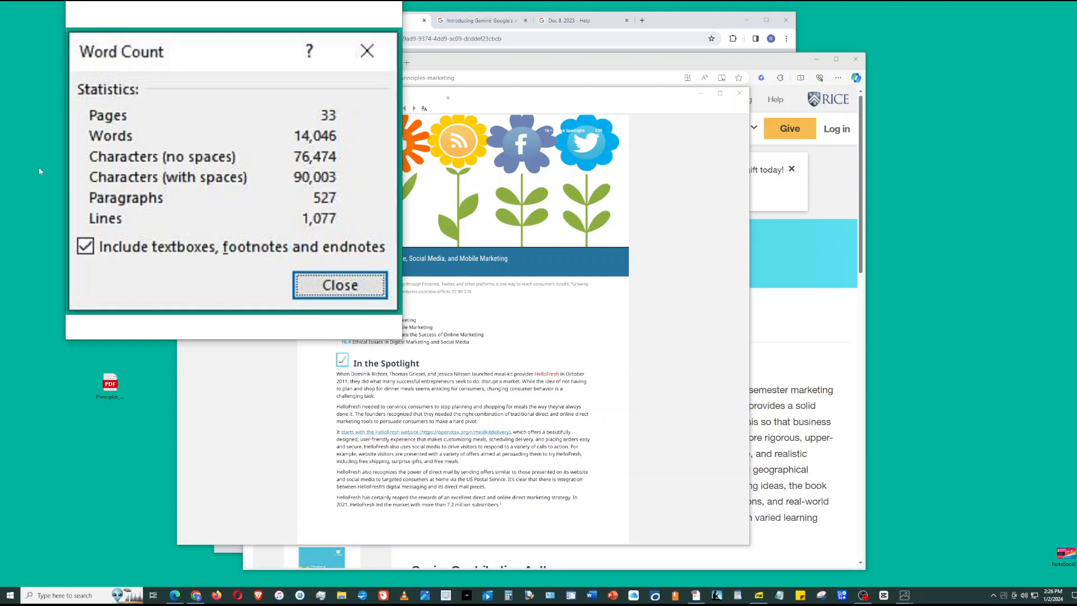
mouse_move(135, 181)
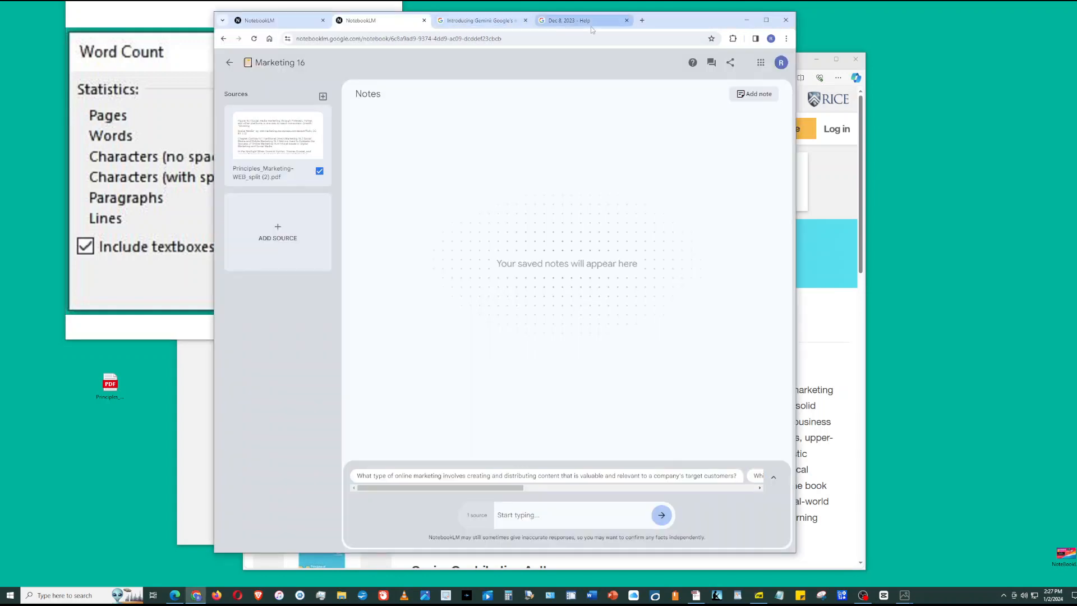
Show the Dec 8, 2023 NotebookLM help tab and dismiss the word count statistics.
click(581, 20)
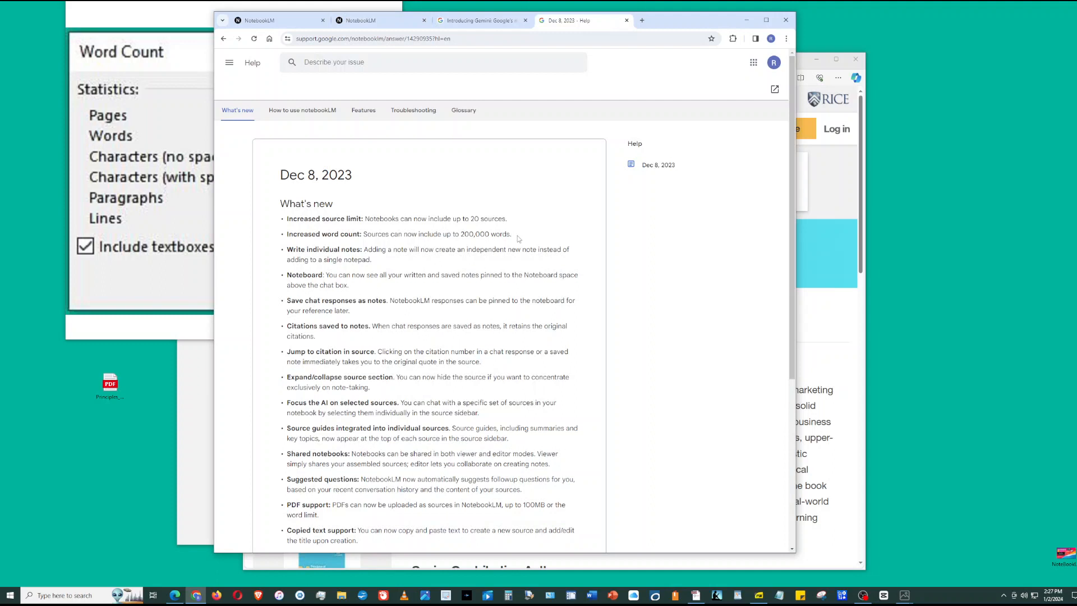
mouse_move(361, 195)
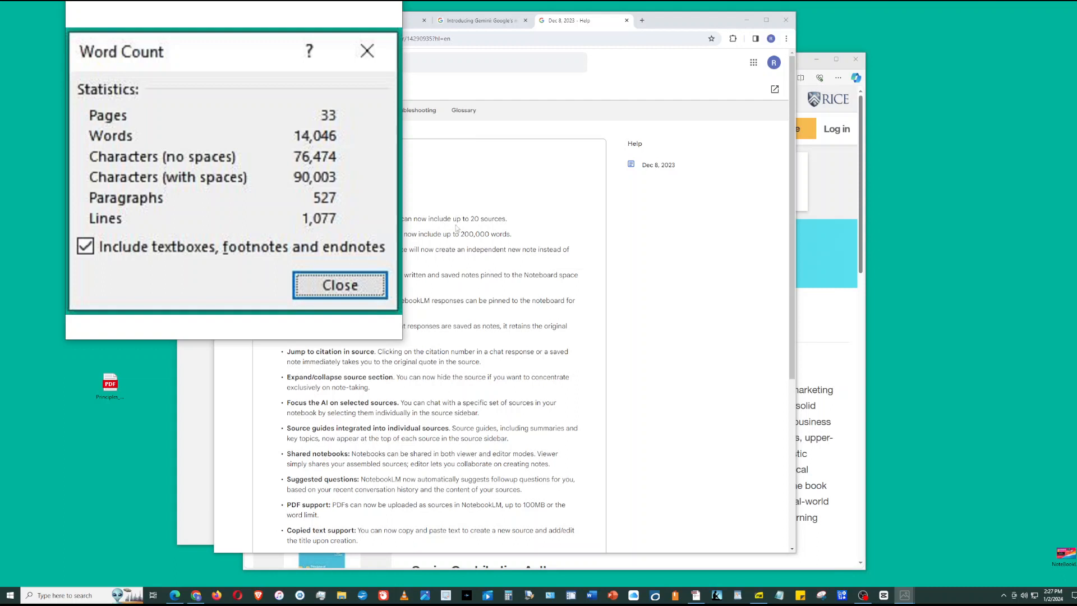
mouse_move(464, 244)
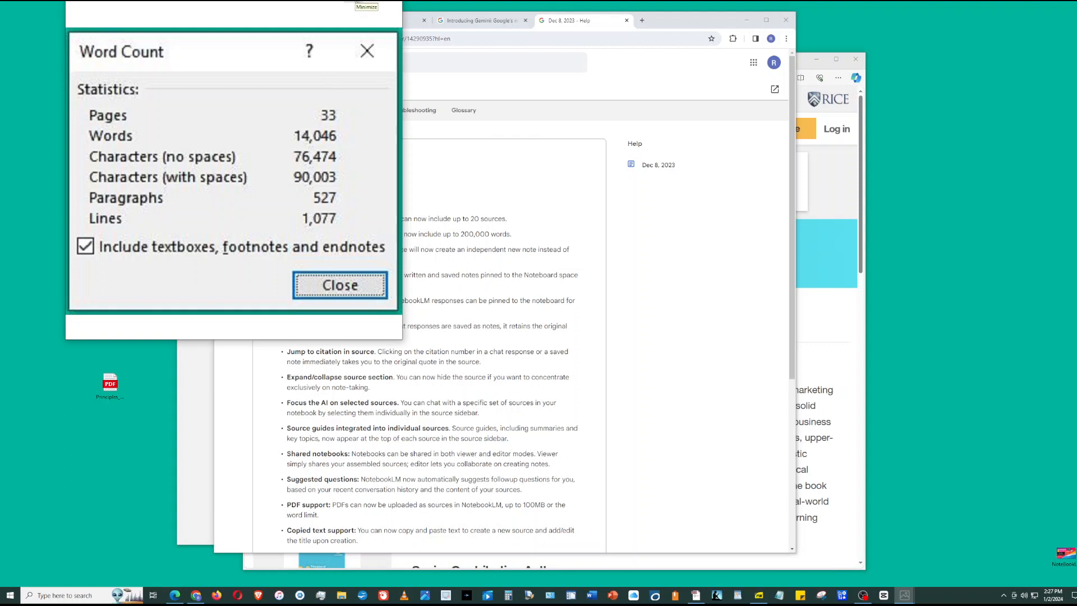
click(340, 284)
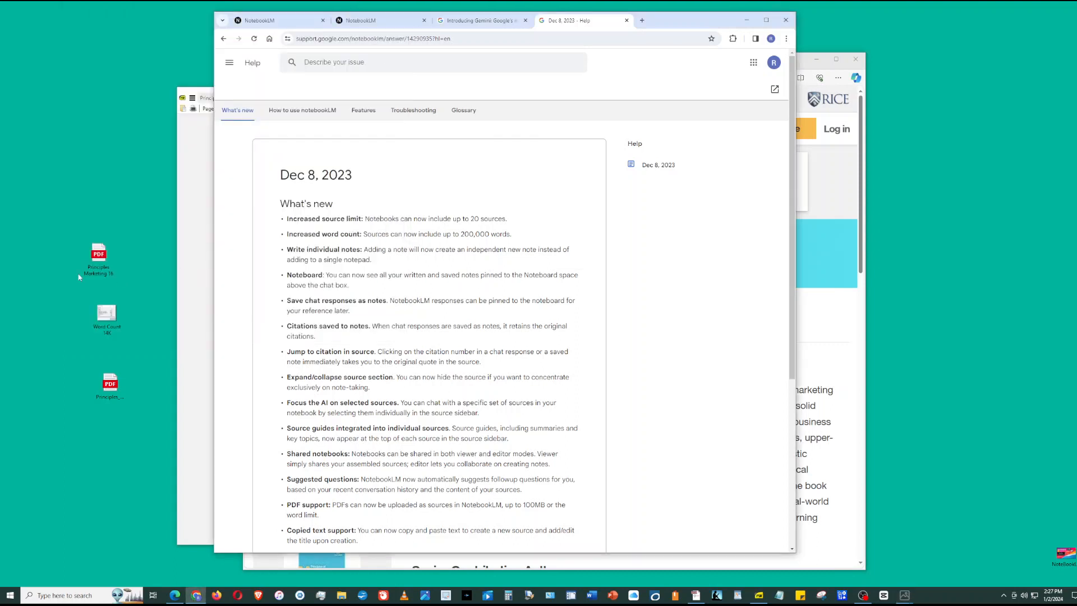
mouse_move(151, 268)
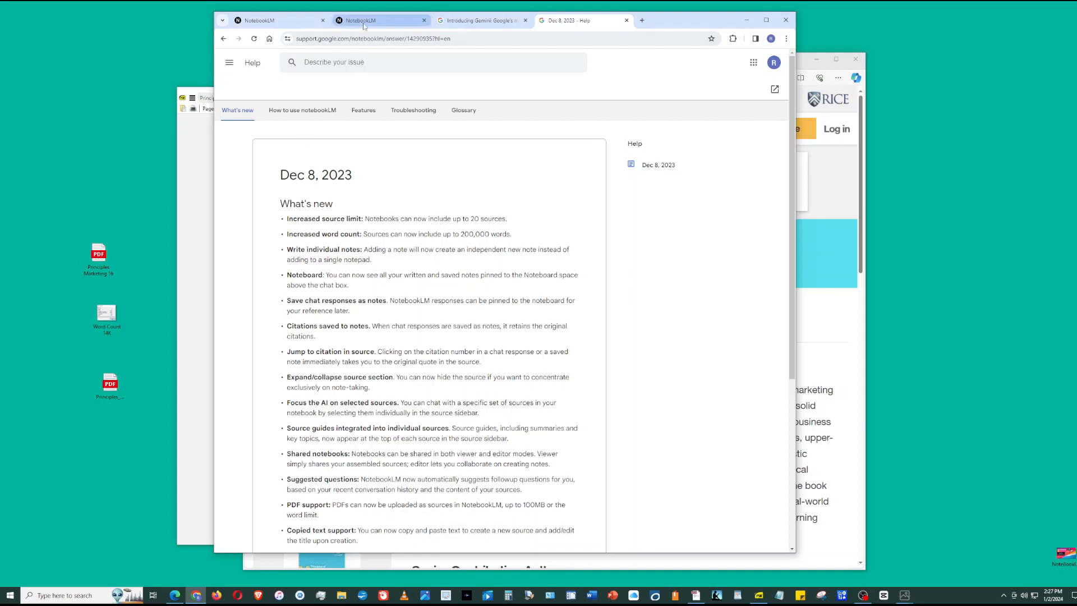
Return to Marketing 16 and untick the Principles_Marketing PDF source so chat uses 0 sources.
click(382, 20)
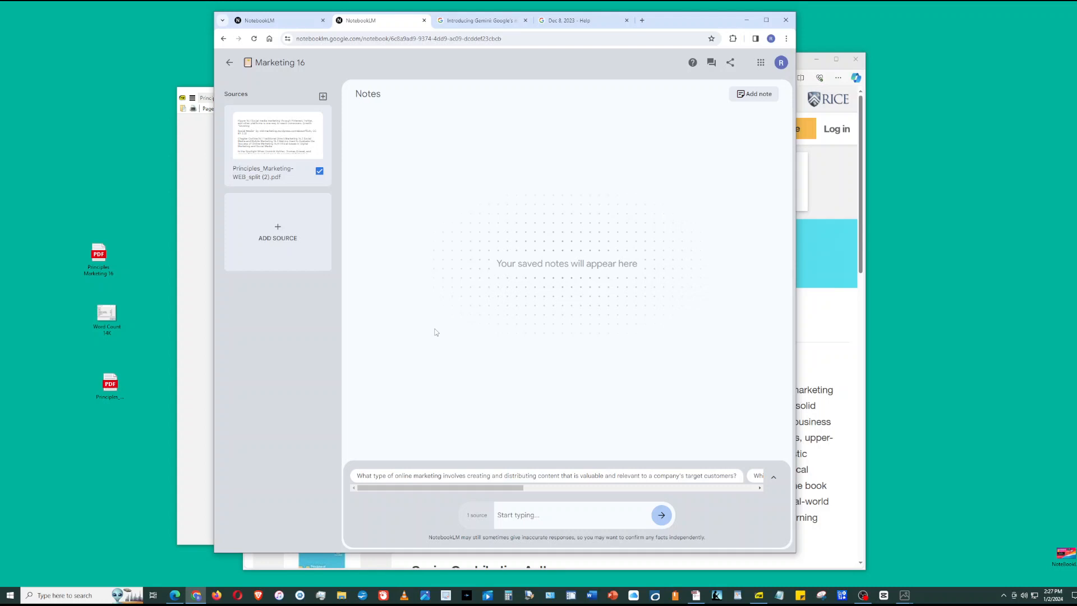
mouse_move(340, 221)
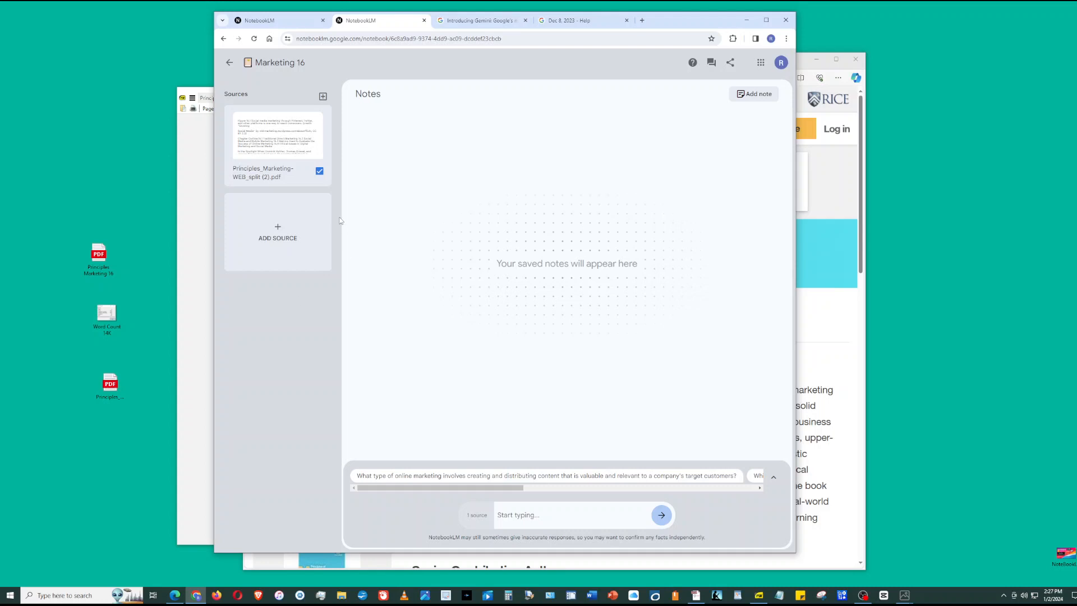
click(319, 171)
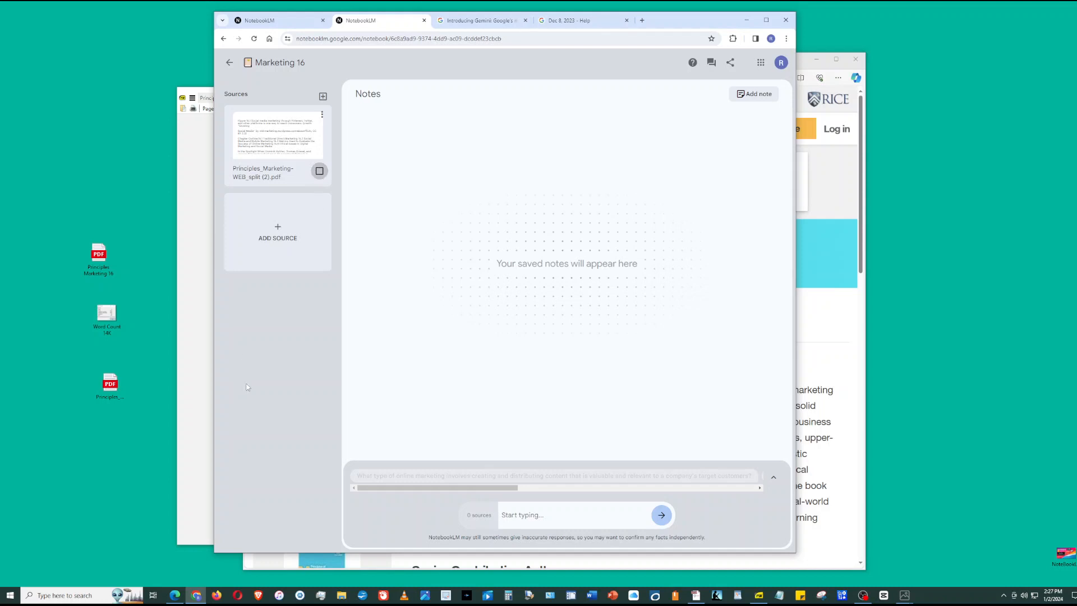
mouse_move(297, 368)
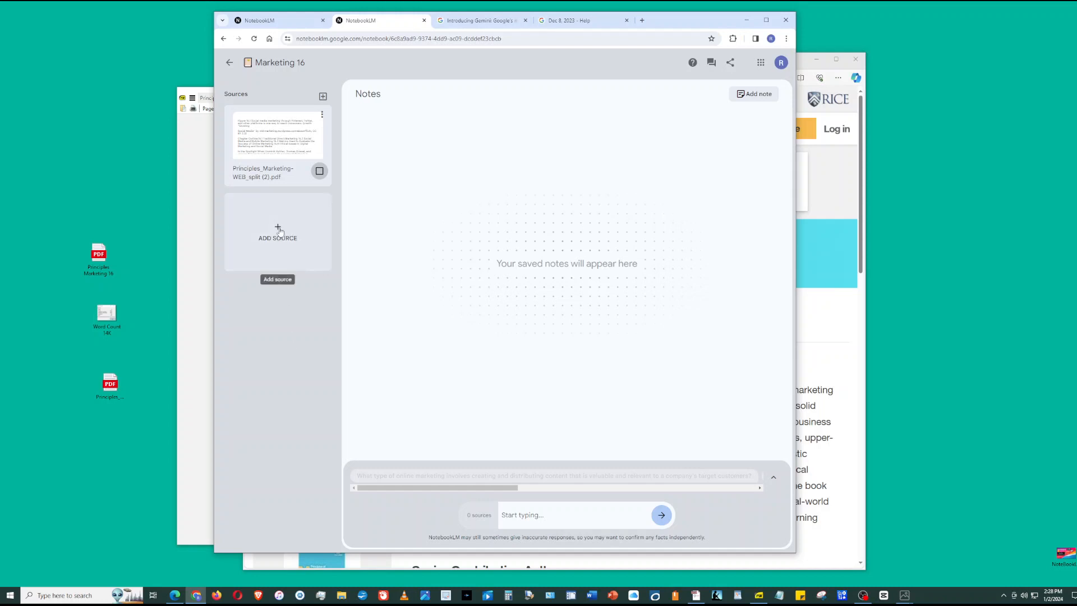
Insert a Copied text source titled '2nd Source' with the text 'hello'.
click(481, 20)
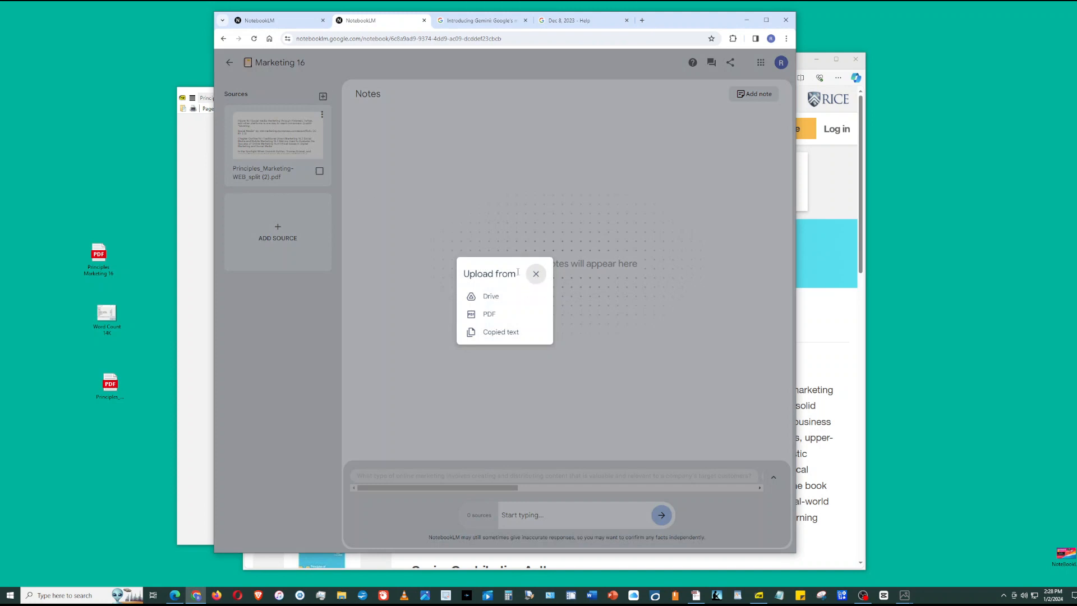
click(536, 273)
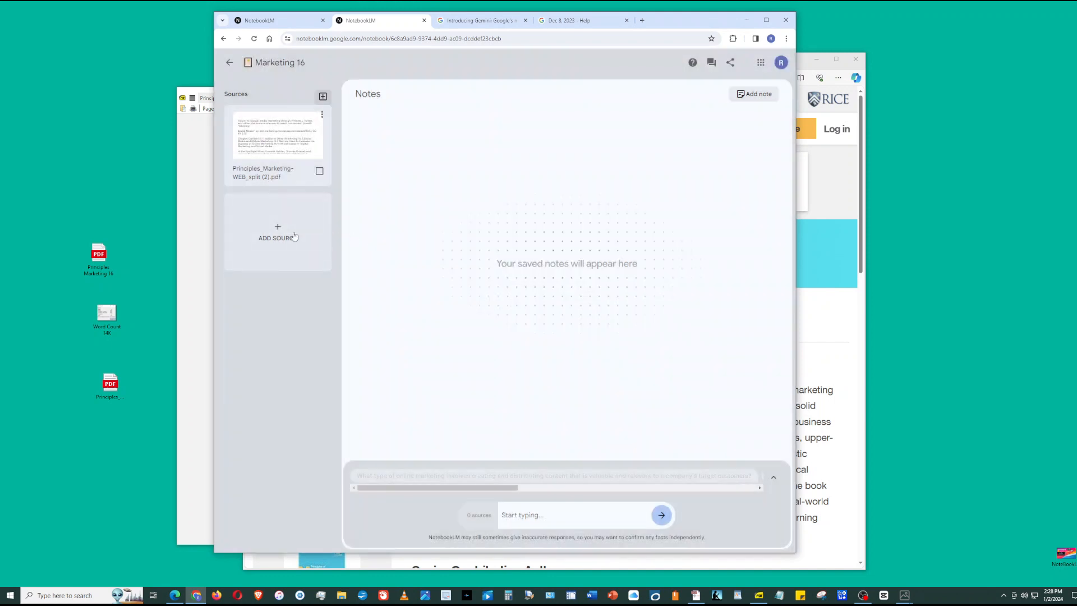
click(278, 232)
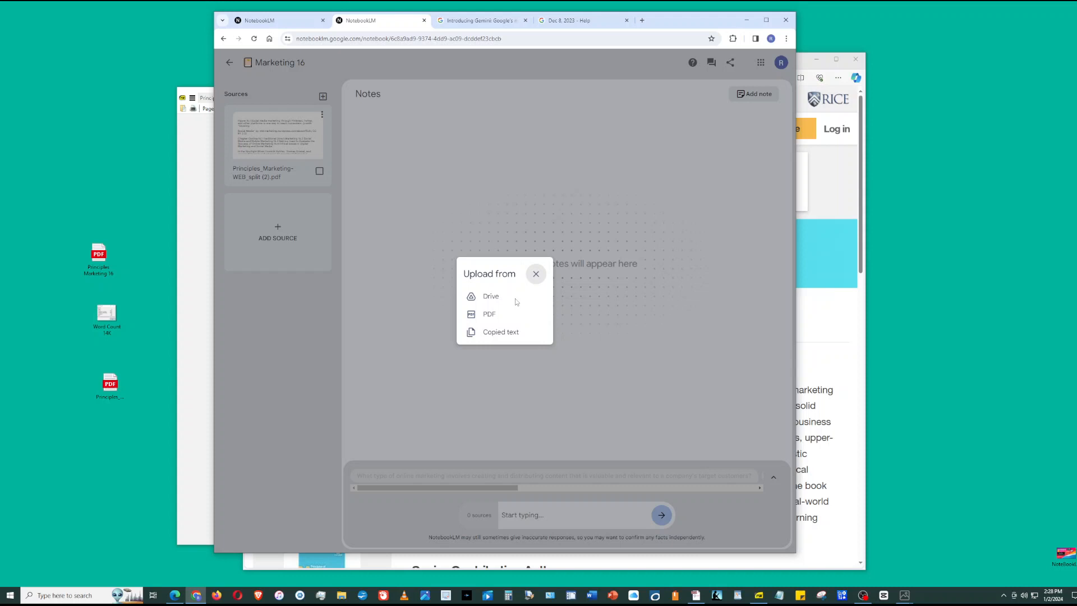
mouse_move(501, 324)
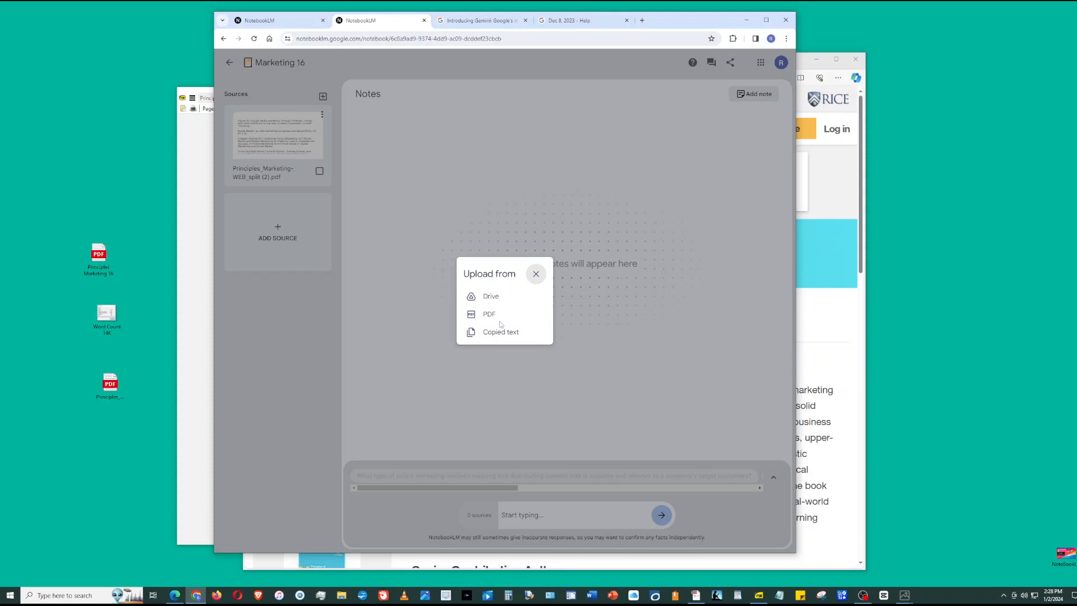
click(500, 332)
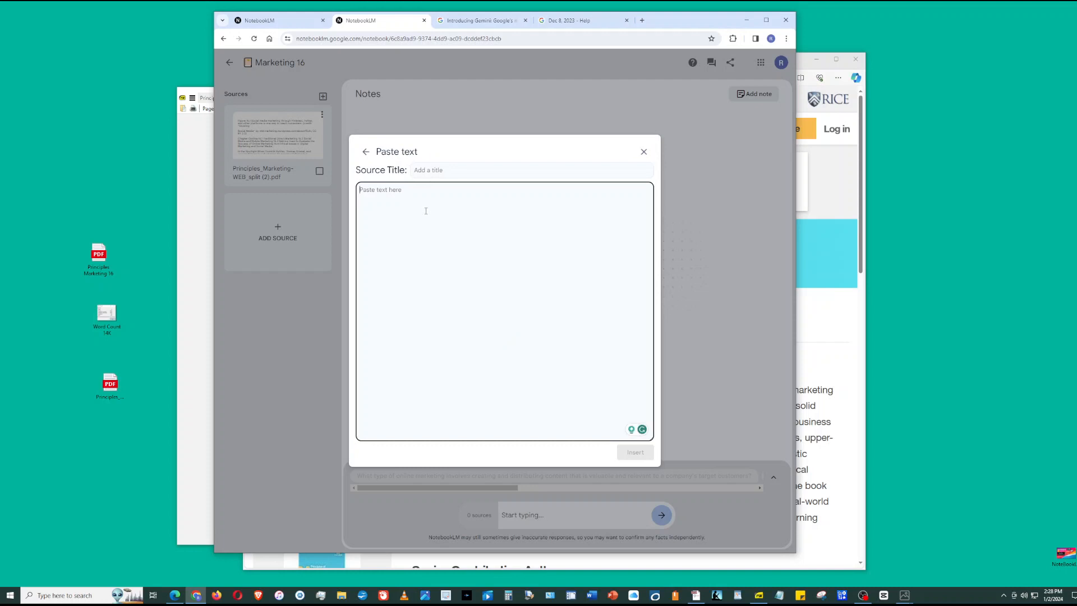
click(644, 152)
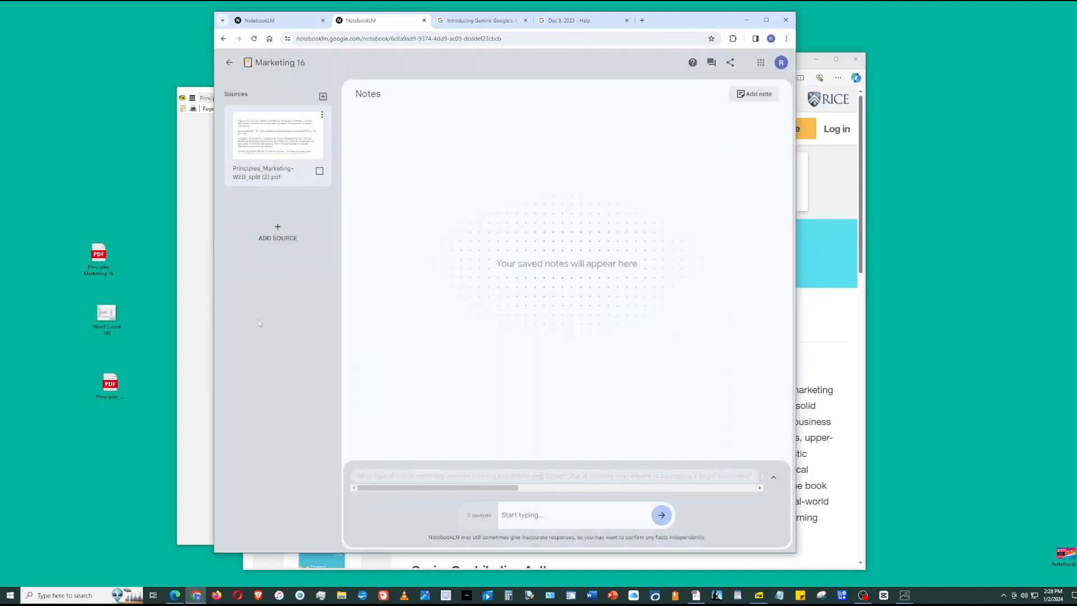
mouse_move(271, 353)
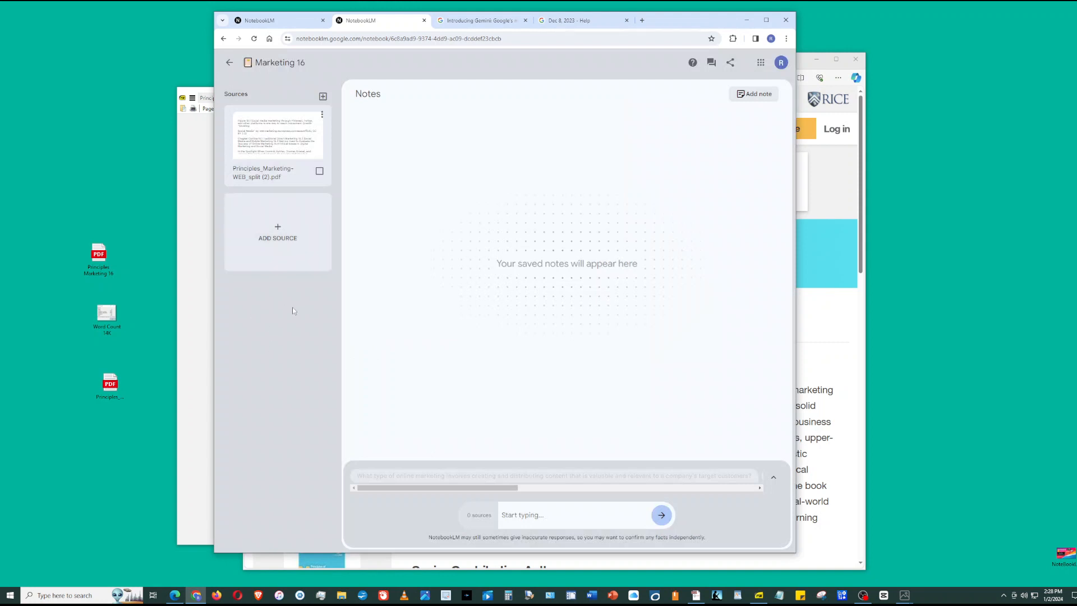
mouse_move(277, 232)
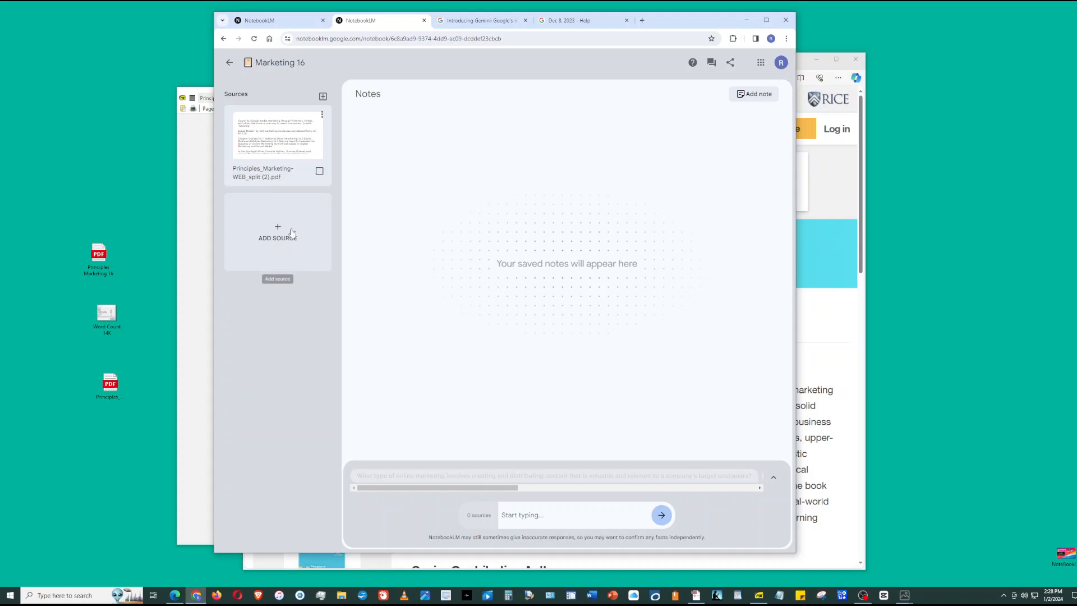
click(278, 232)
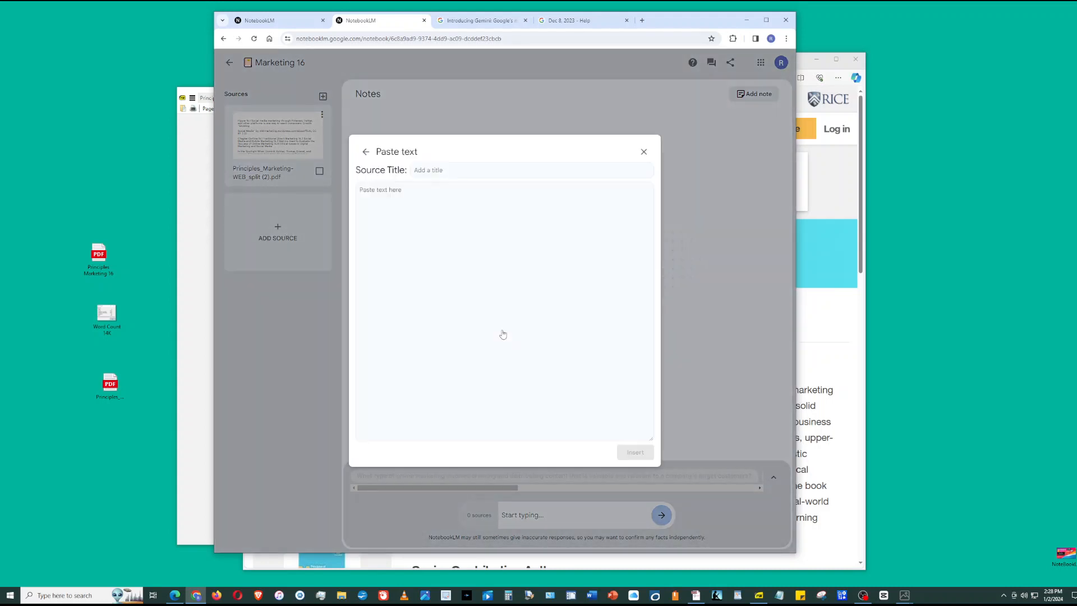
click(529, 170)
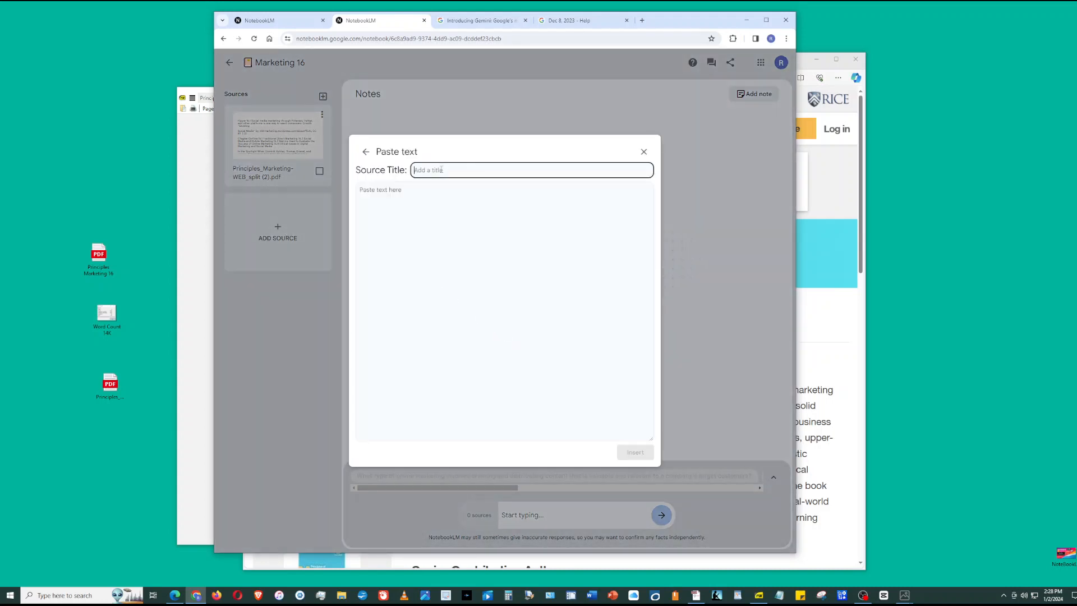
text(2nd)
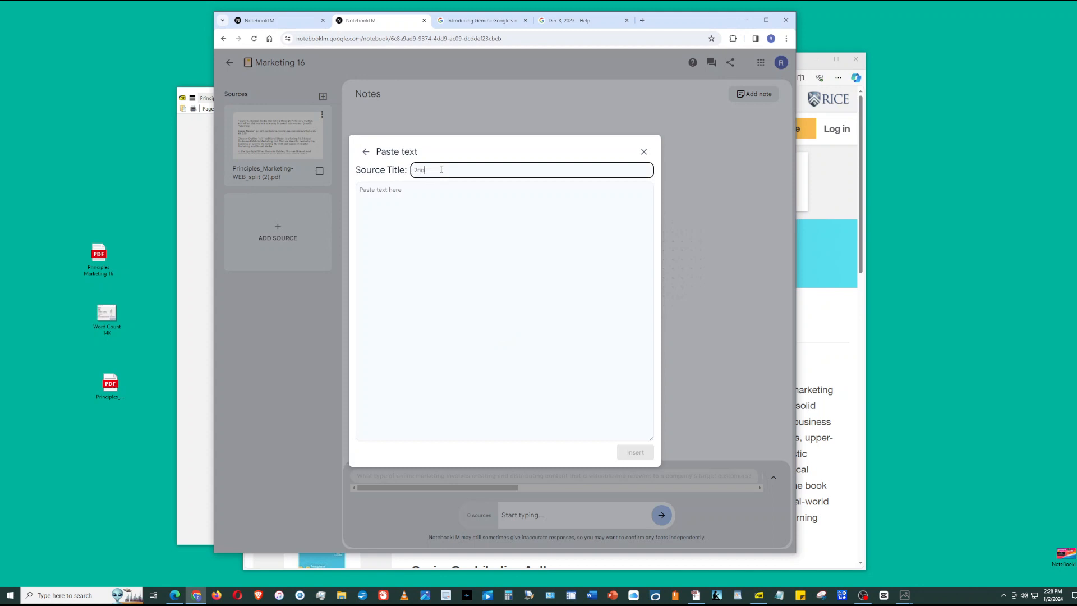
text(Source)
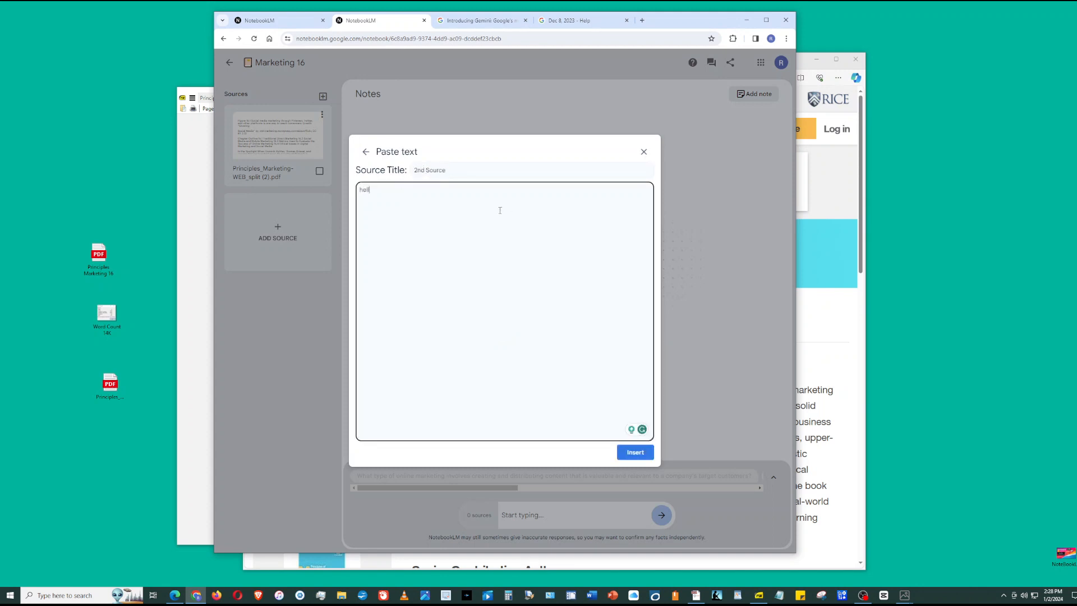
text(hello)
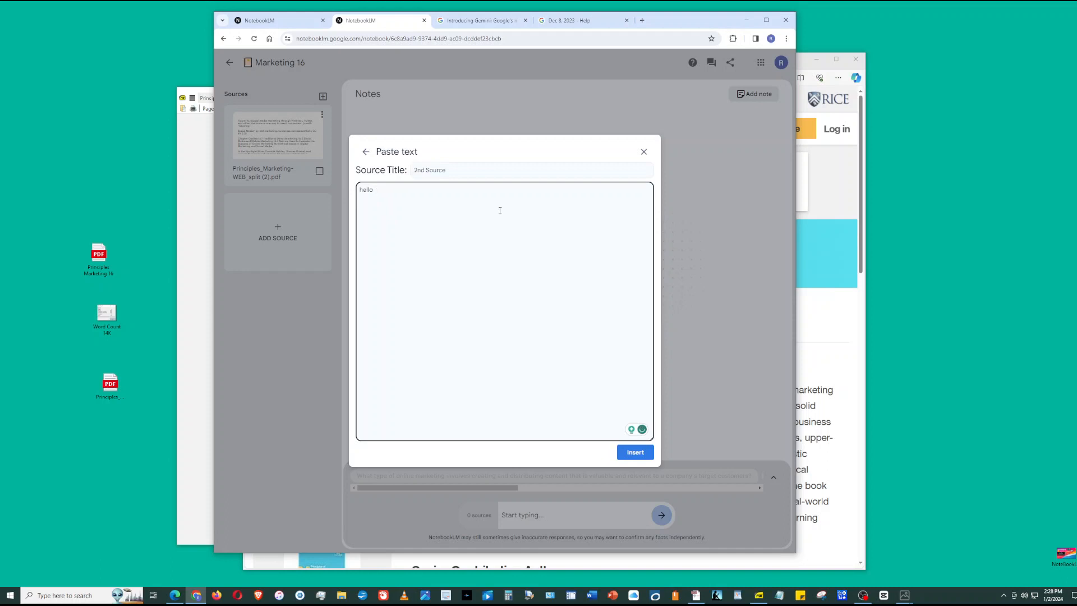
click(634, 453)
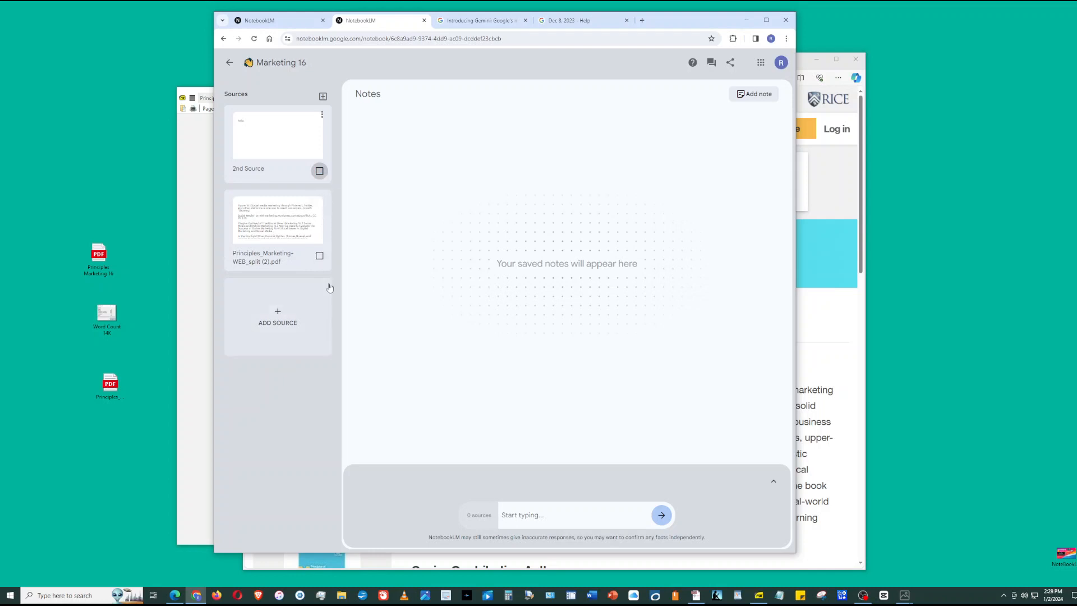
mouse_move(451, 509)
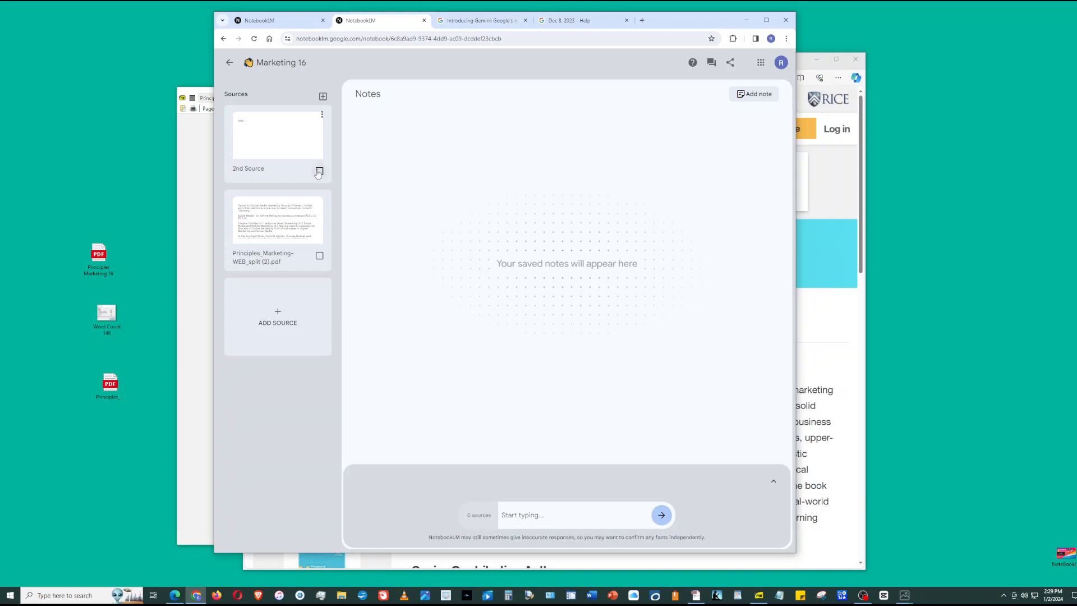
Tick the 2nd Source and PDF source checkboxes, then return to the Dec 8, 2023 help tab.
click(318, 171)
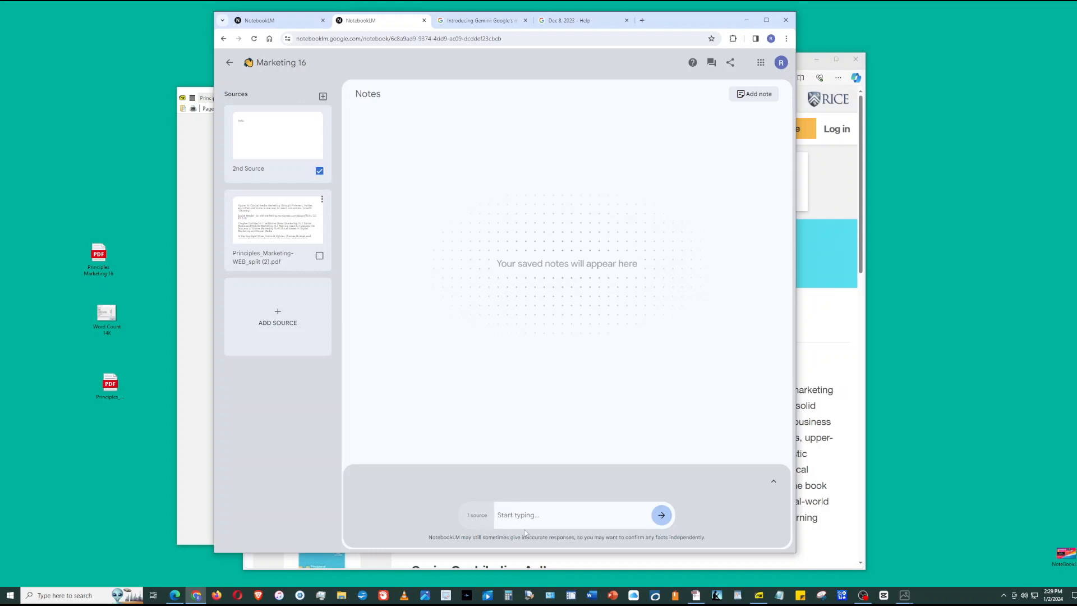
text(jkhkjhkjhj)
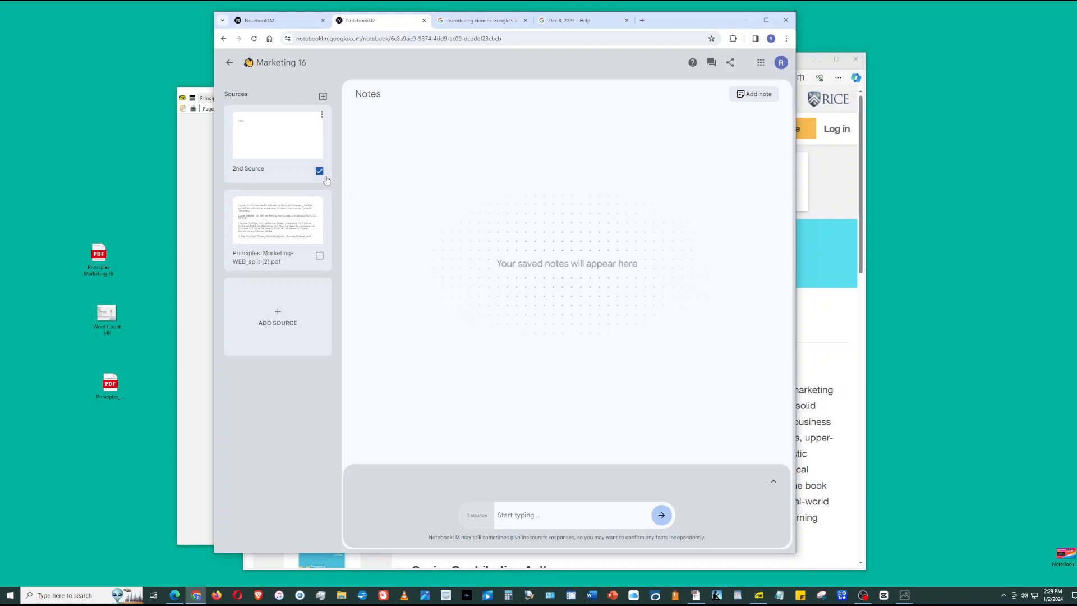
click(319, 256)
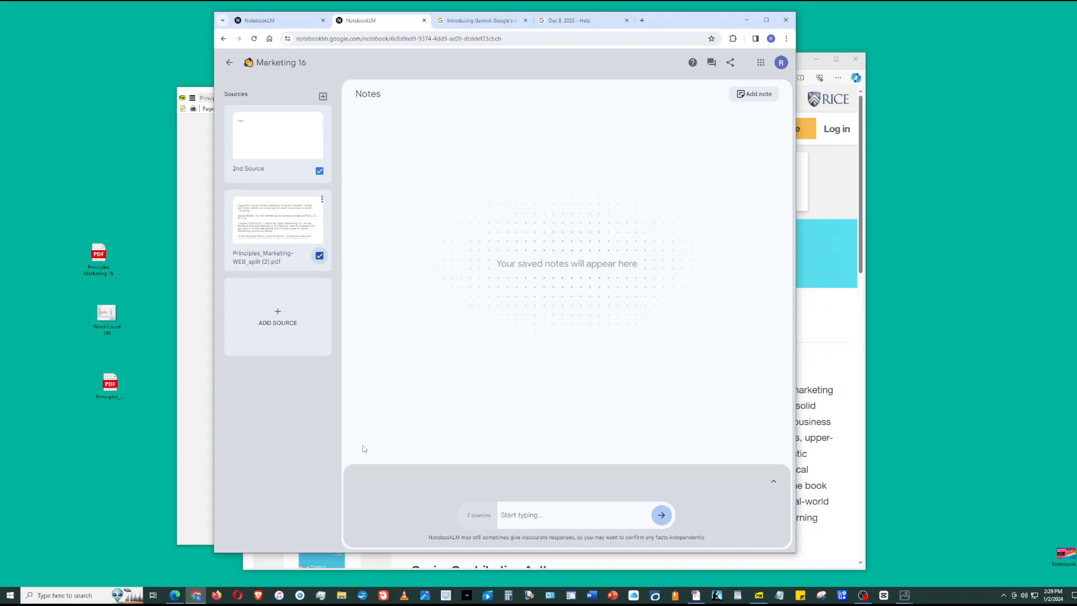
mouse_move(426, 572)
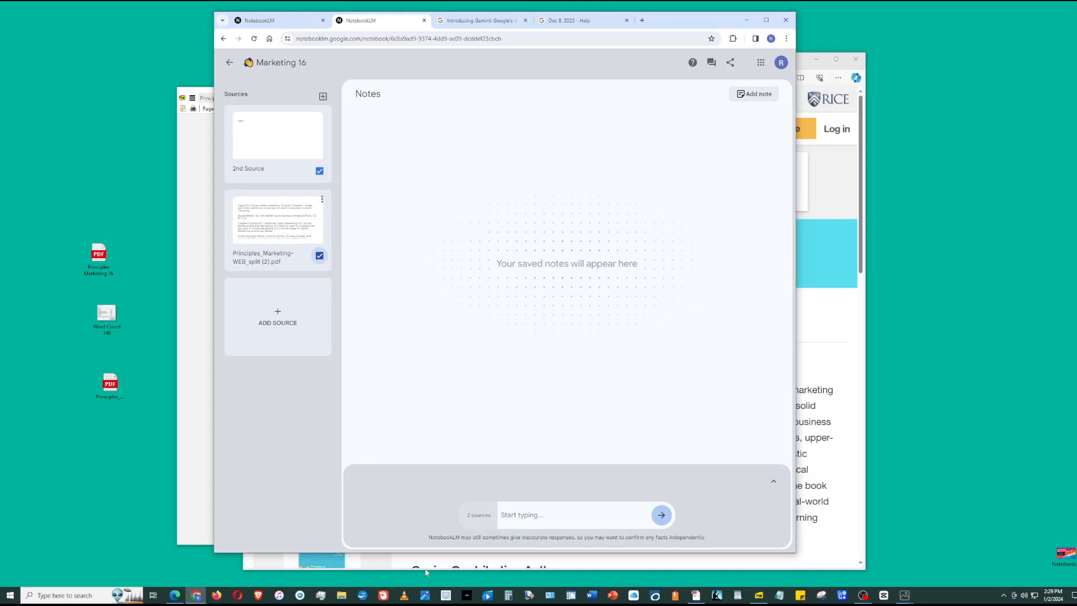
click(580, 20)
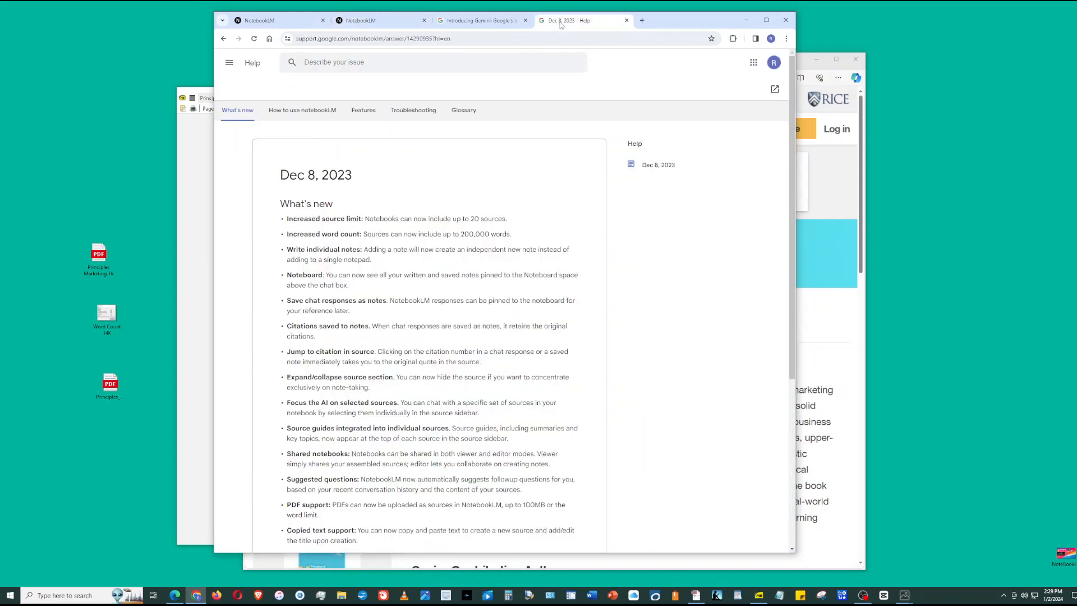
mouse_move(464, 230)
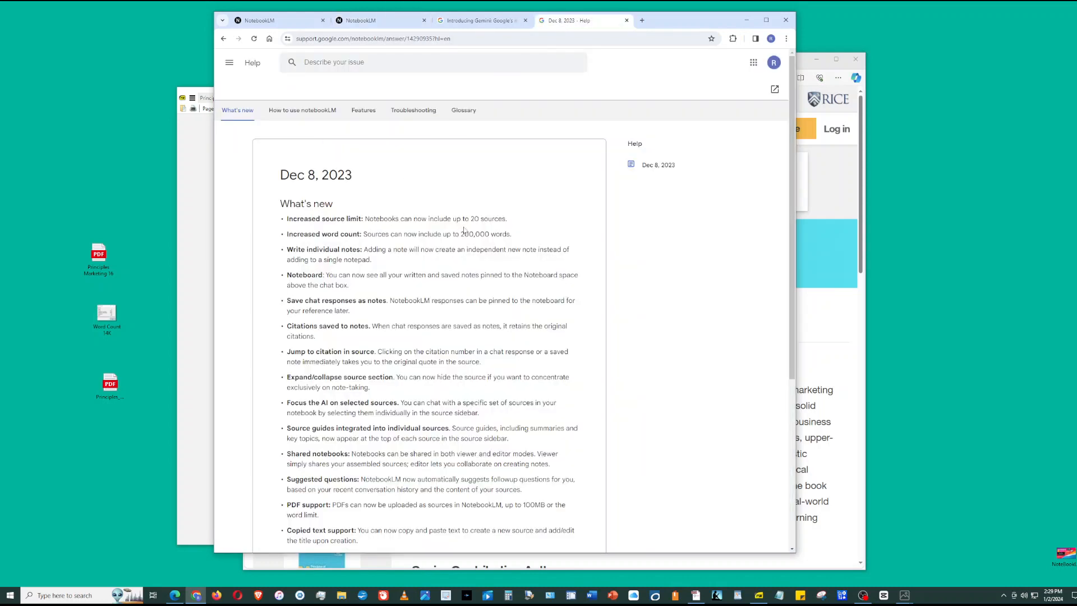
Go back to Marketing 16 via the landing page and exclude 2nd Source from chat.
click(275, 20)
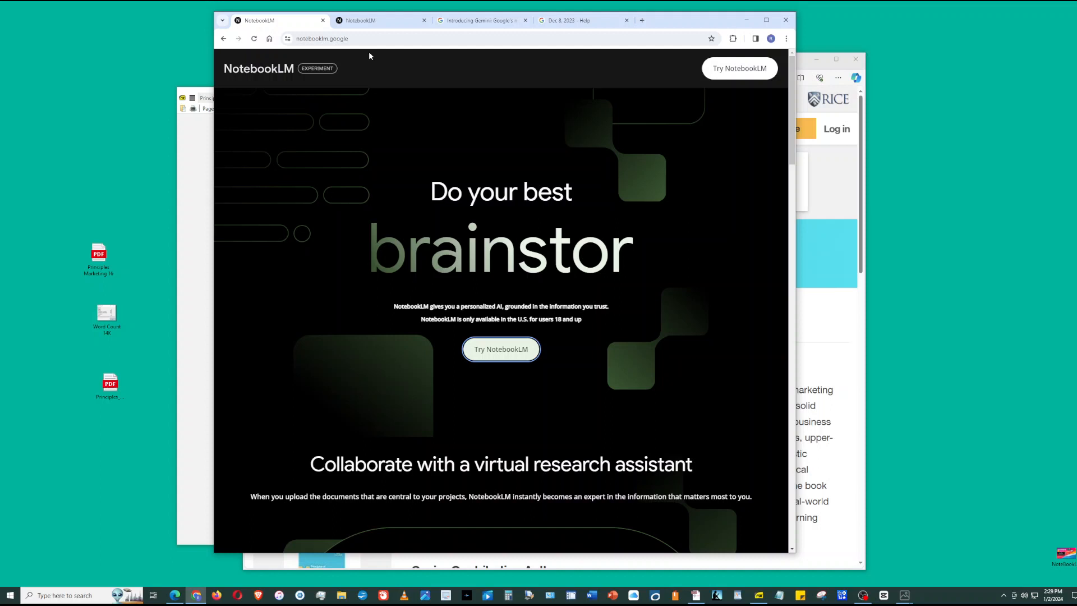
click(501, 349)
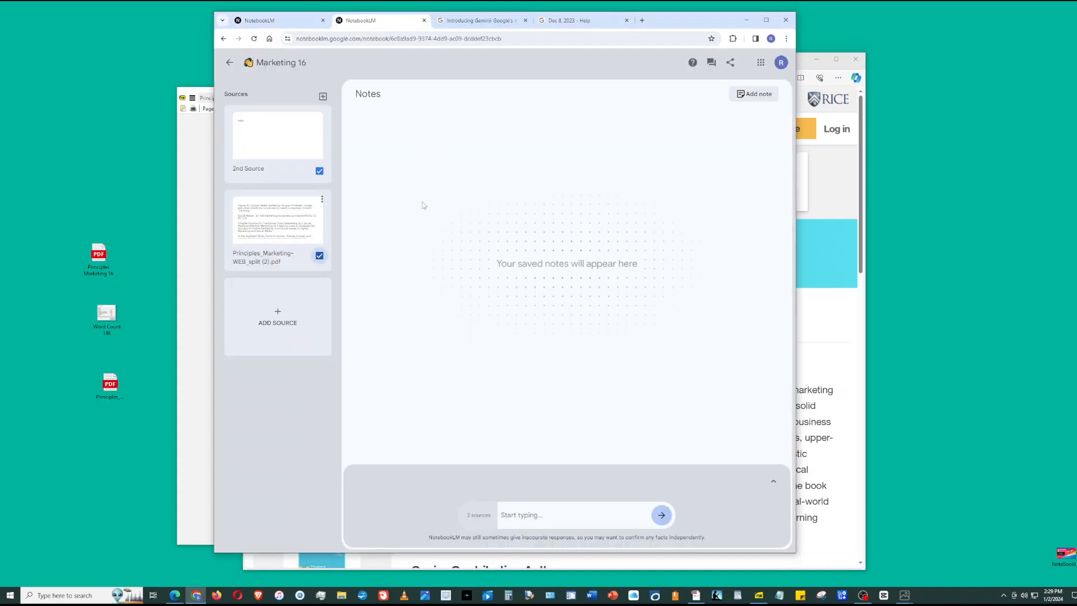
mouse_move(415, 221)
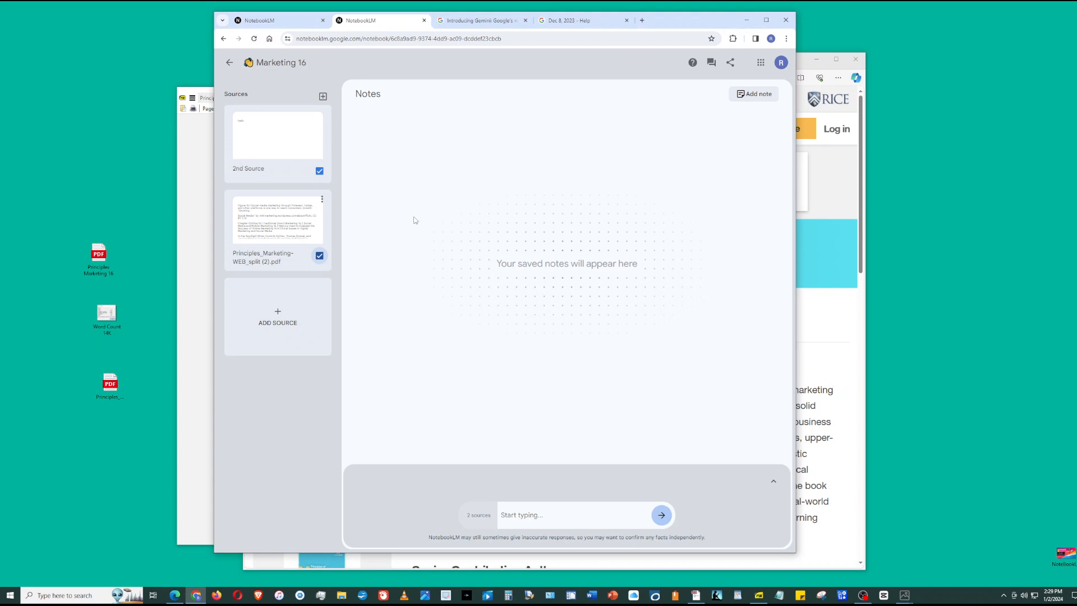
mouse_move(336, 253)
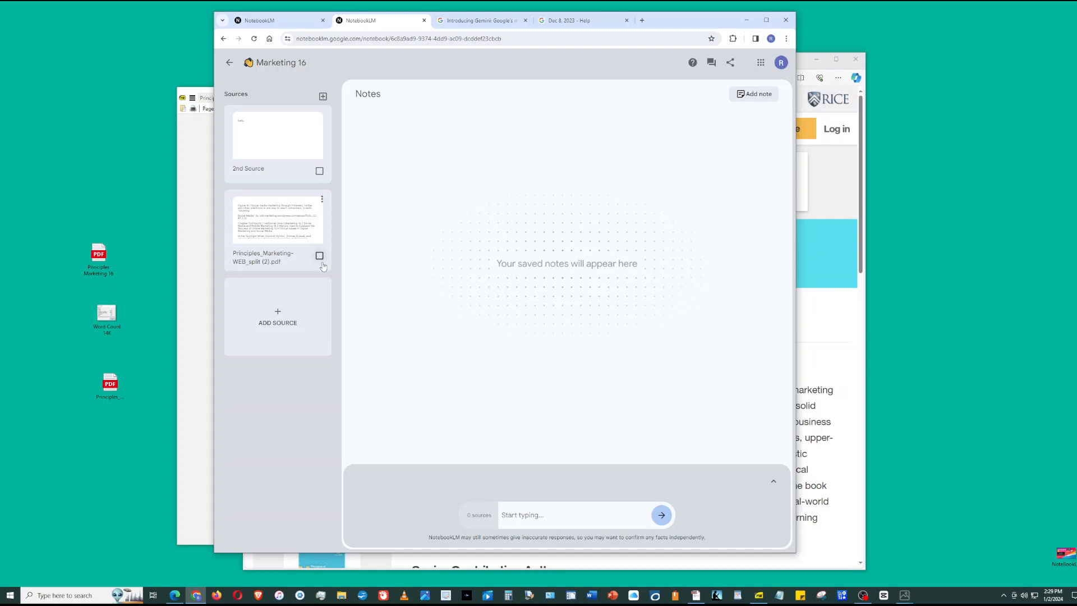
click(319, 256)
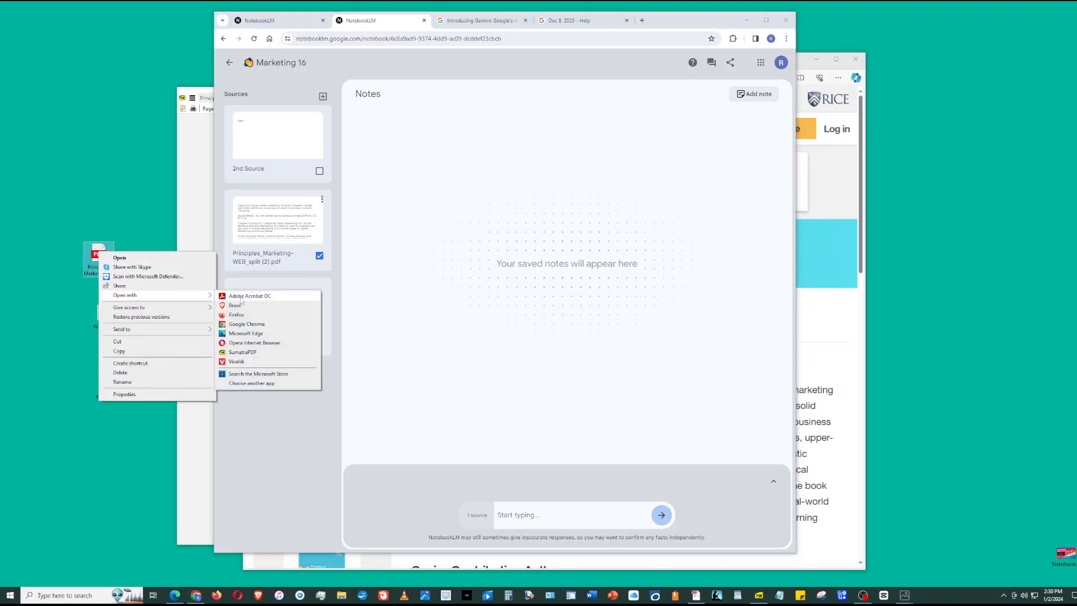
Open the chapter 16 PDF in a PDF viewer, view its opener, and close it.
click(243, 352)
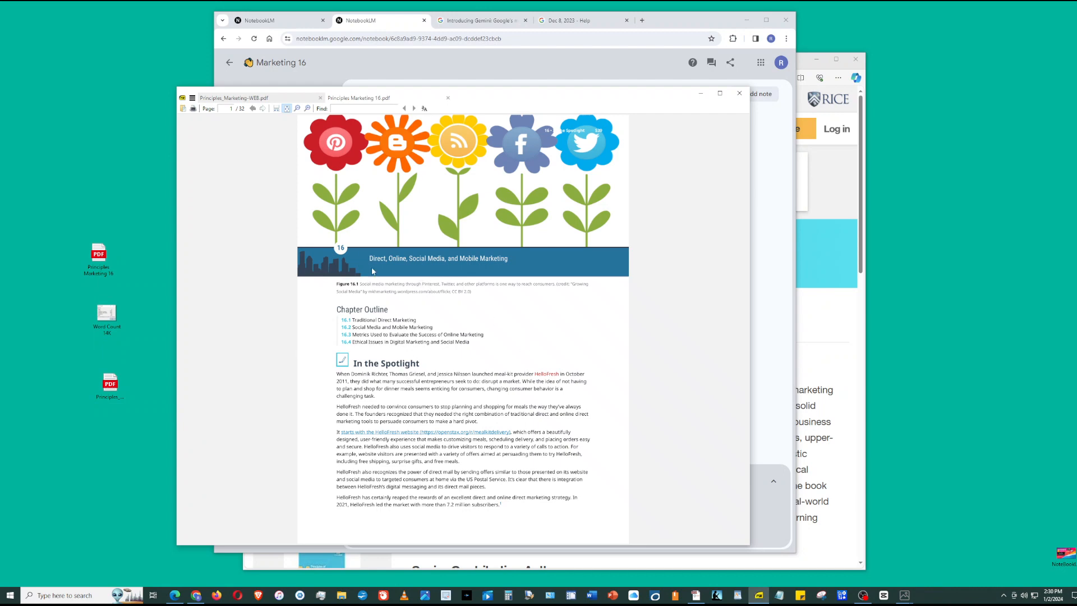
mouse_move(517, 270)
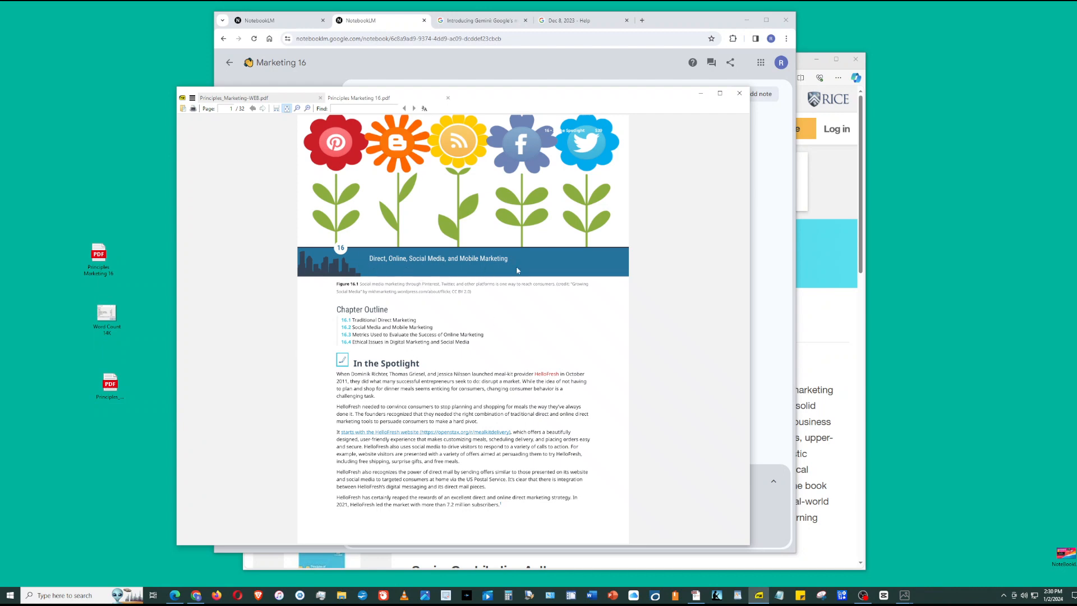
click(738, 93)
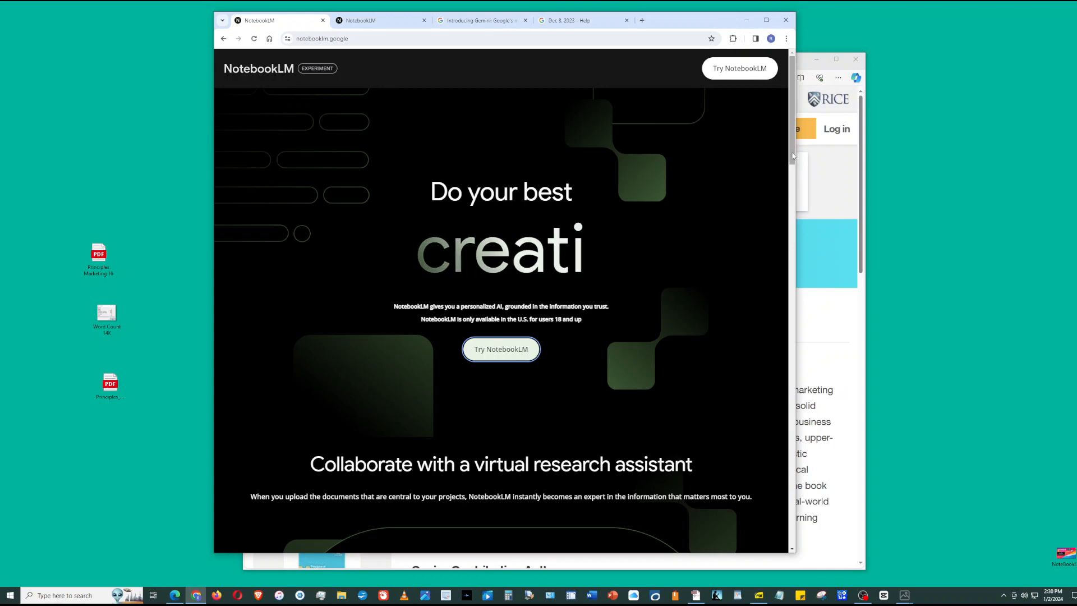
Scroll through the notebooklm.google landing page, then switch back to the Marketing 16 notebook.
scroll(down, 3)
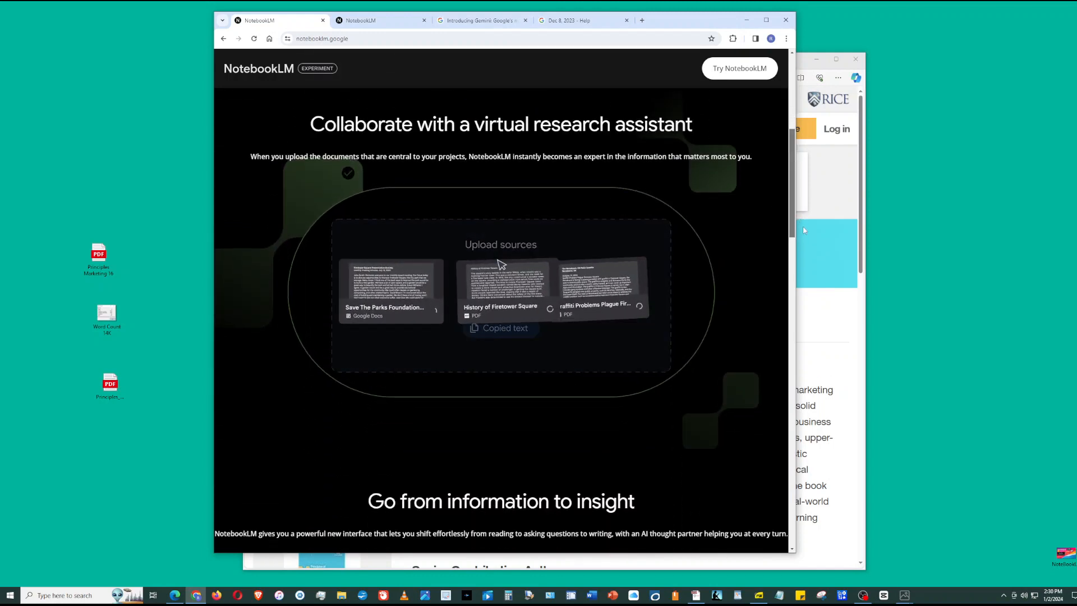
scroll(down, 3)
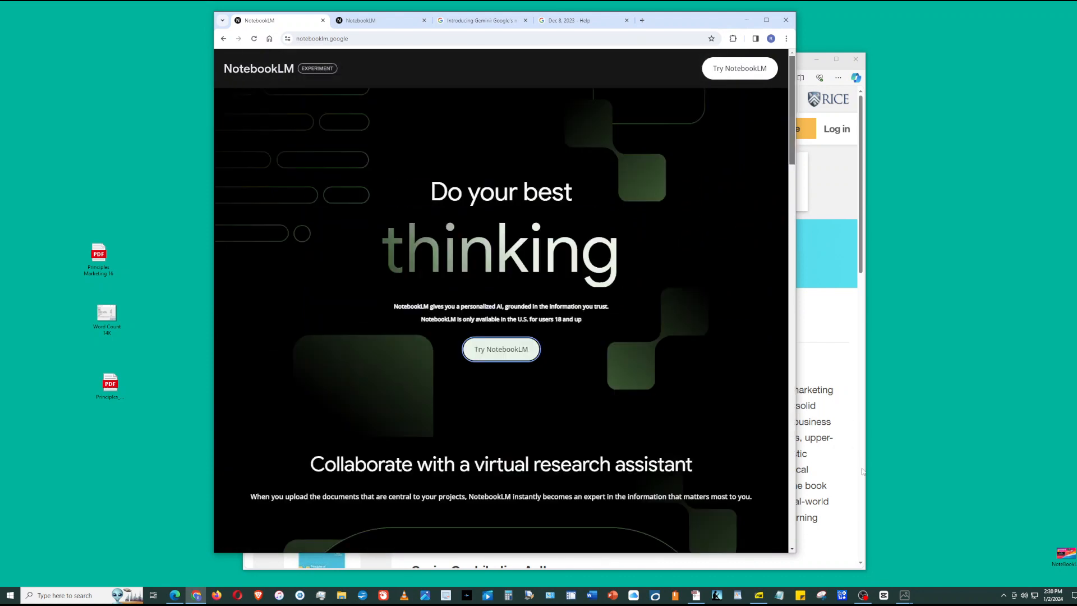
scroll(down, 3)
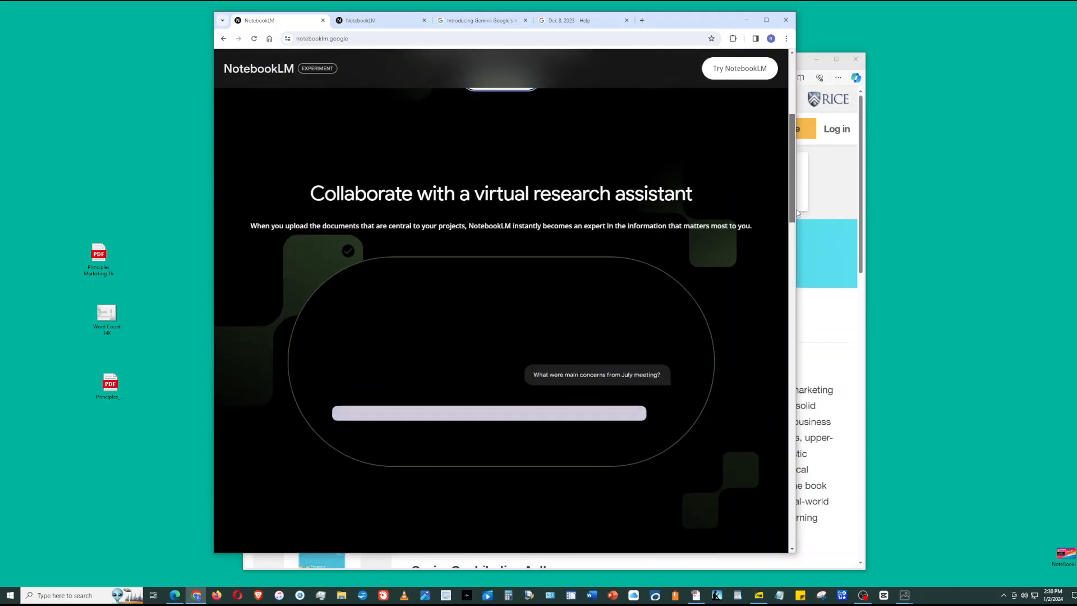
scroll(down, 3)
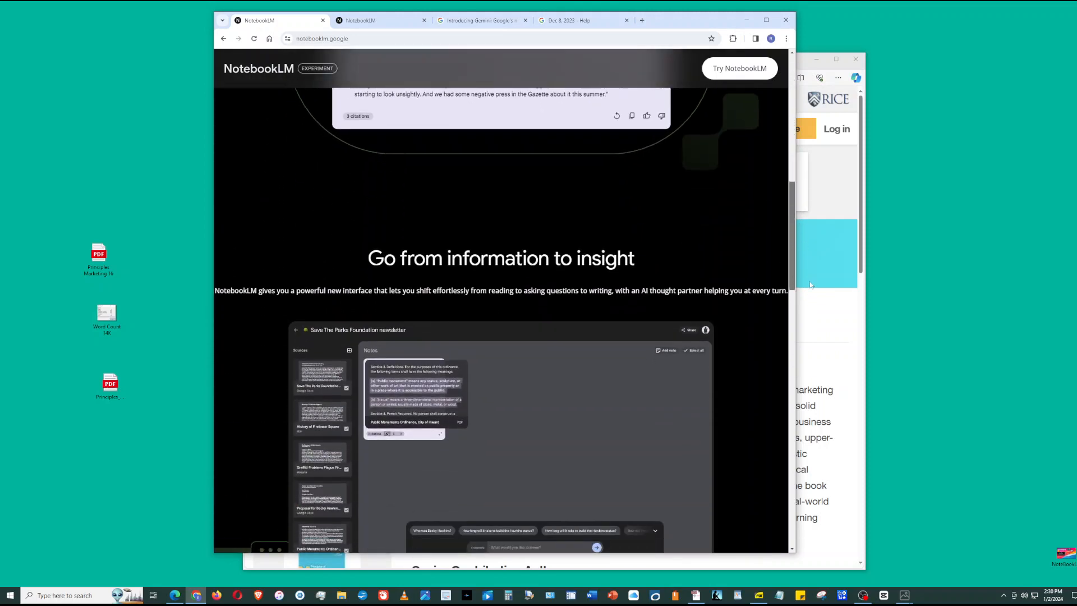
scroll(down, 3)
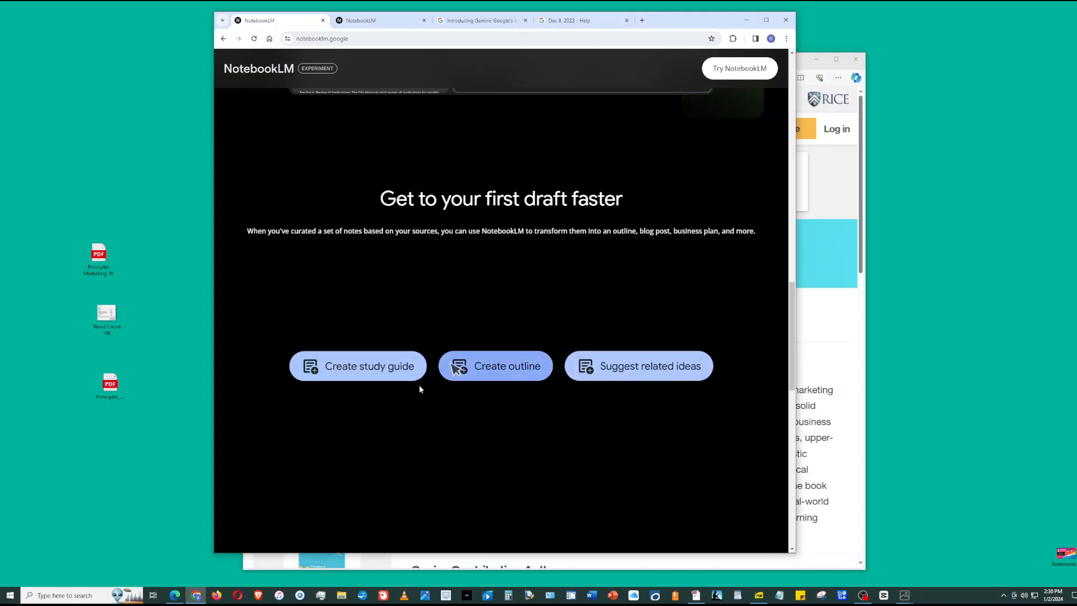
click(495, 365)
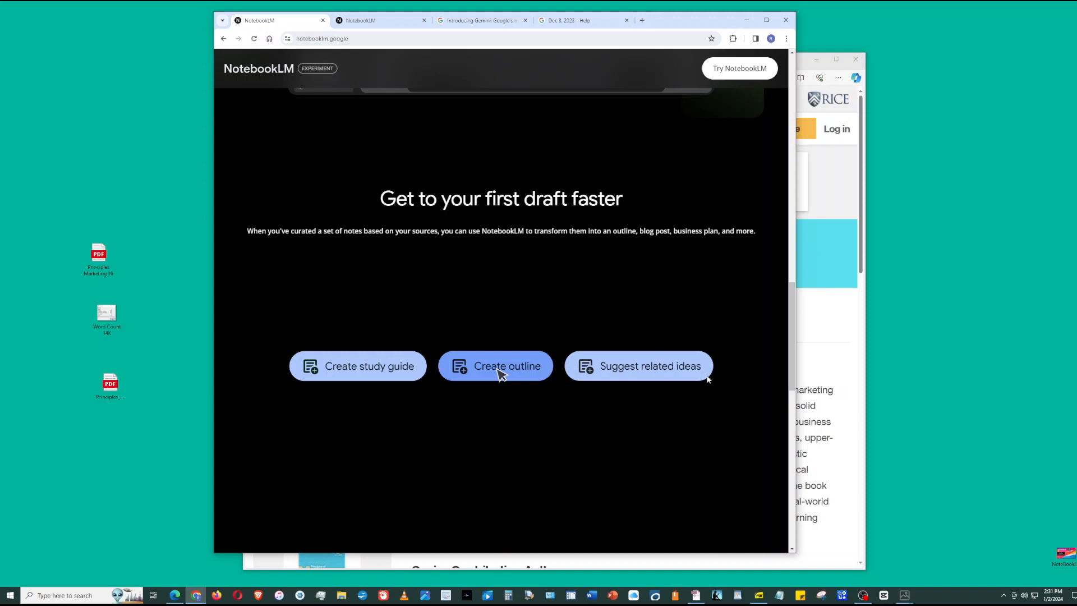
click(495, 365)
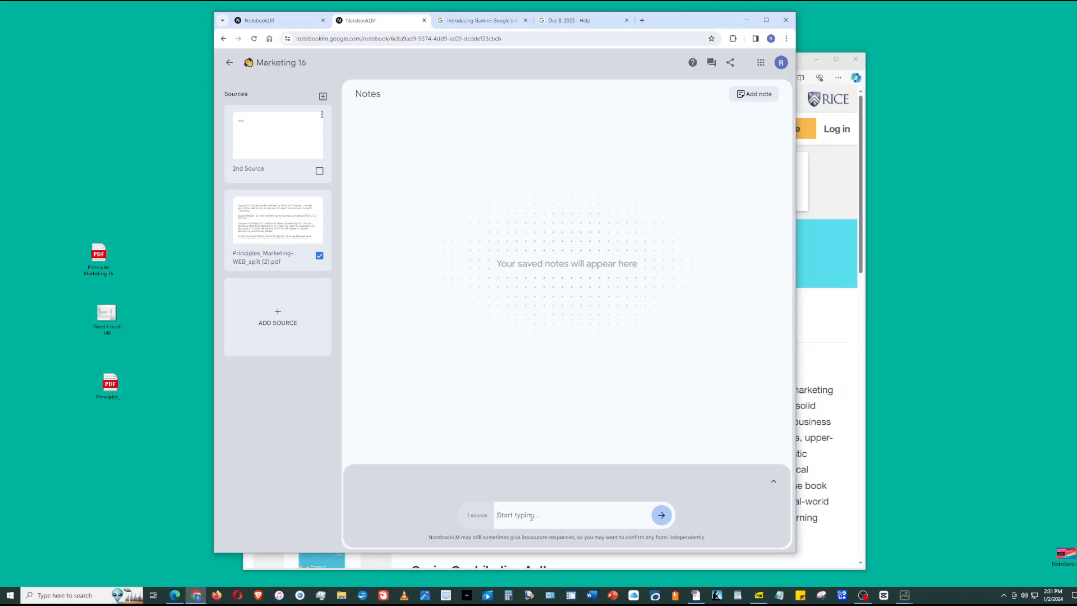
Ask NotebookLM to 'Summarize in less than 100 words'.
text(Summarize in less than 100 wo)
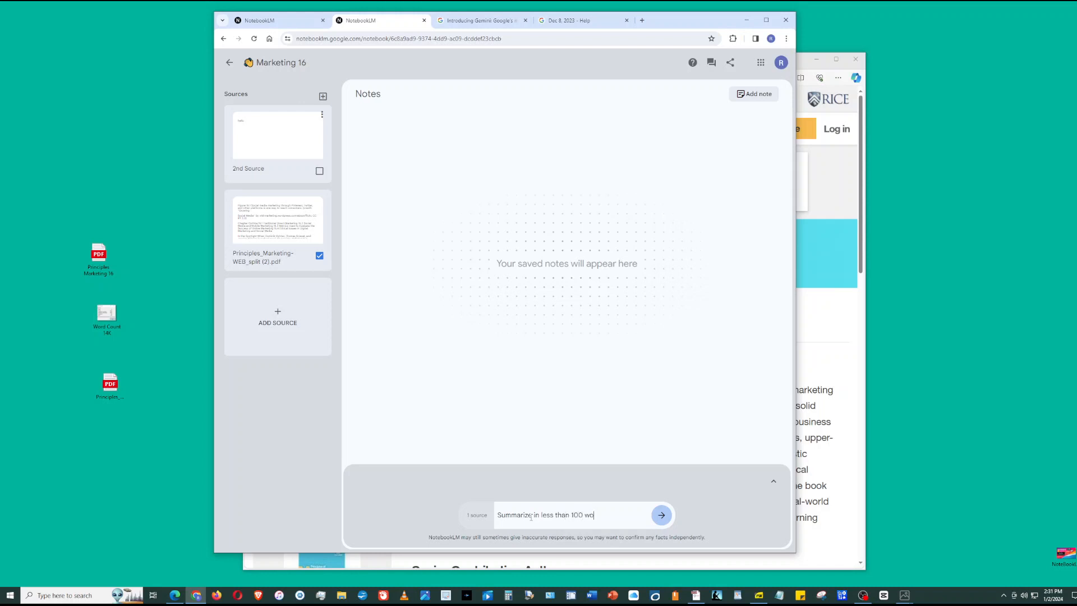
click(660, 515)
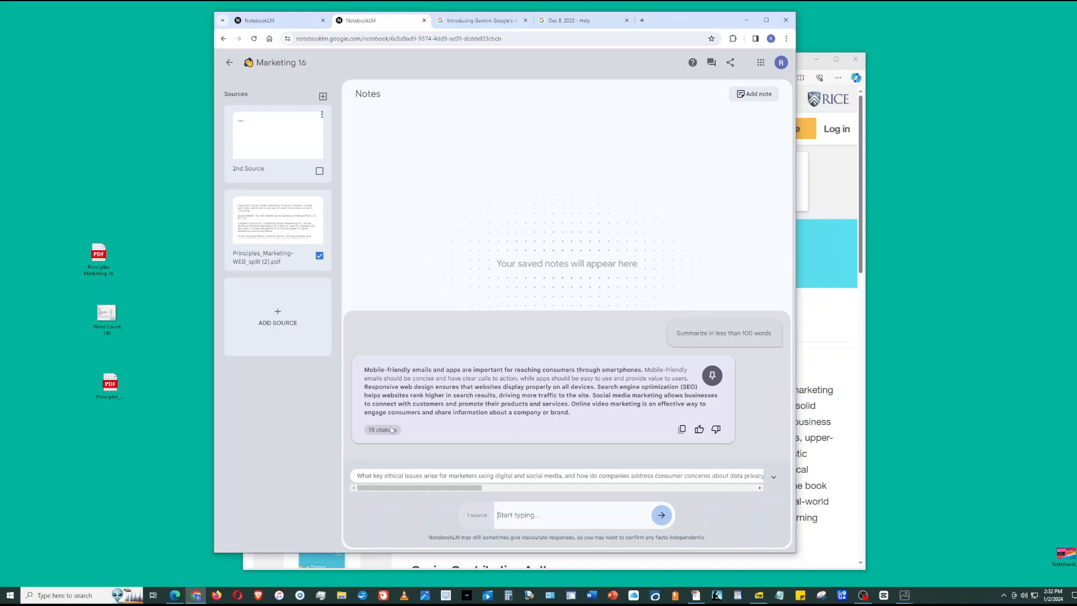
Expand the summary's 10 citations and preview cited passages in the Principles Marketing source.
click(382, 429)
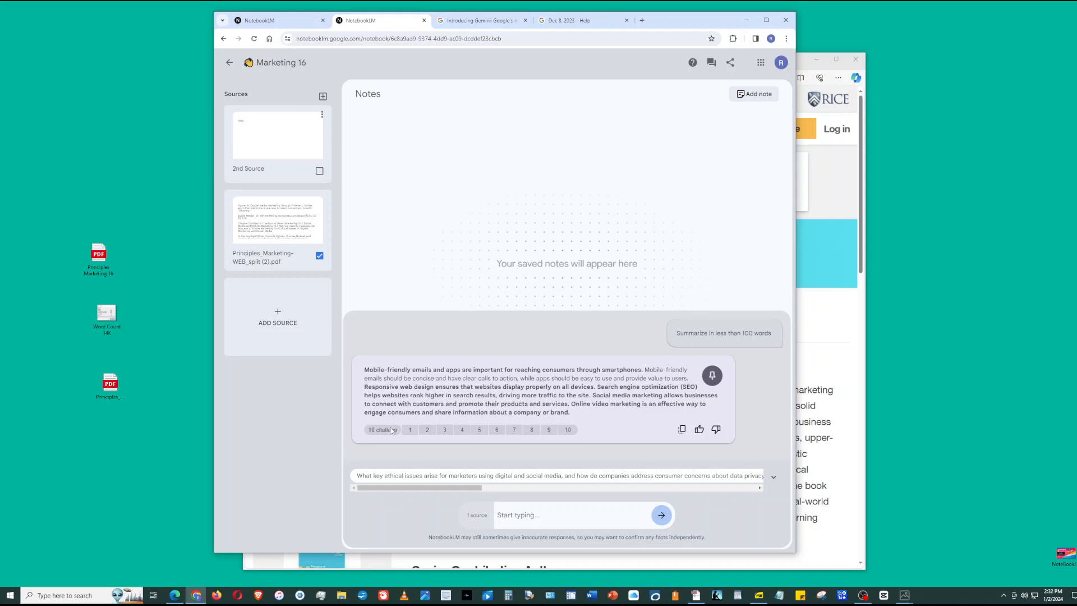
click(410, 429)
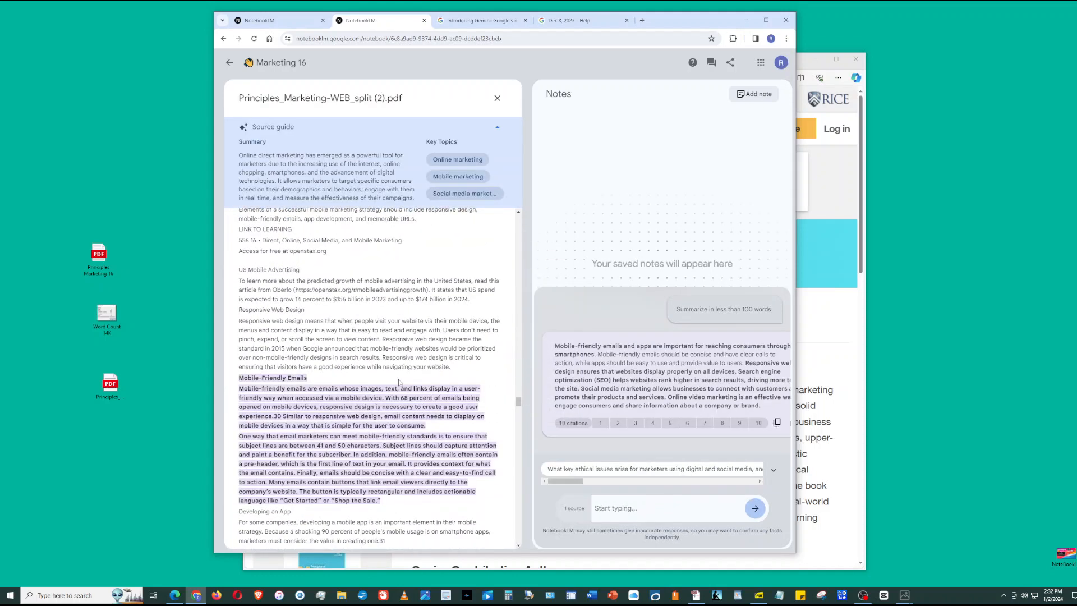
mouse_move(595, 415)
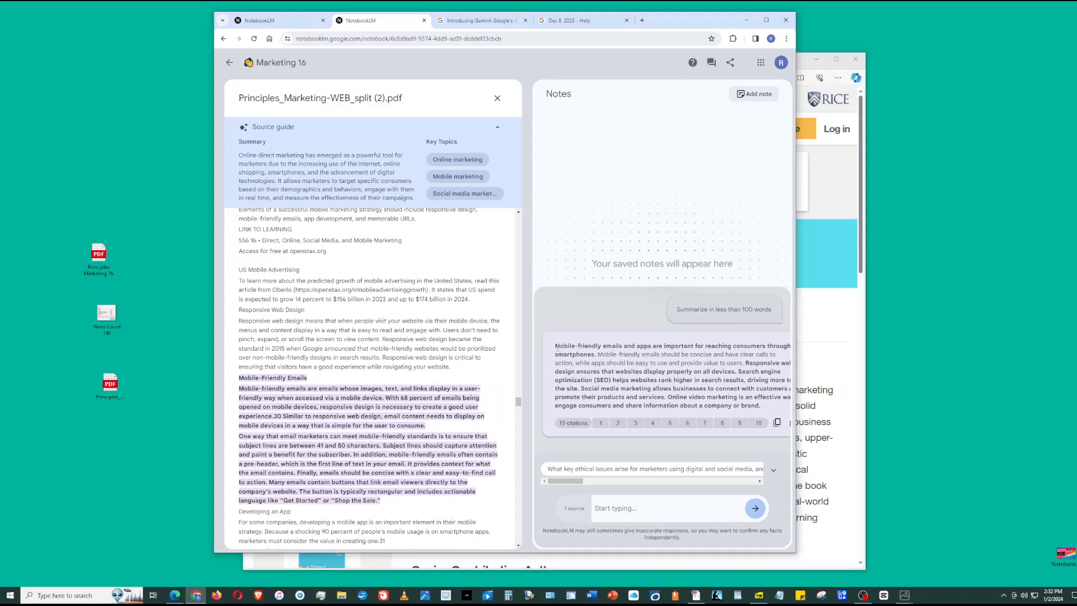
mouse_move(539, 429)
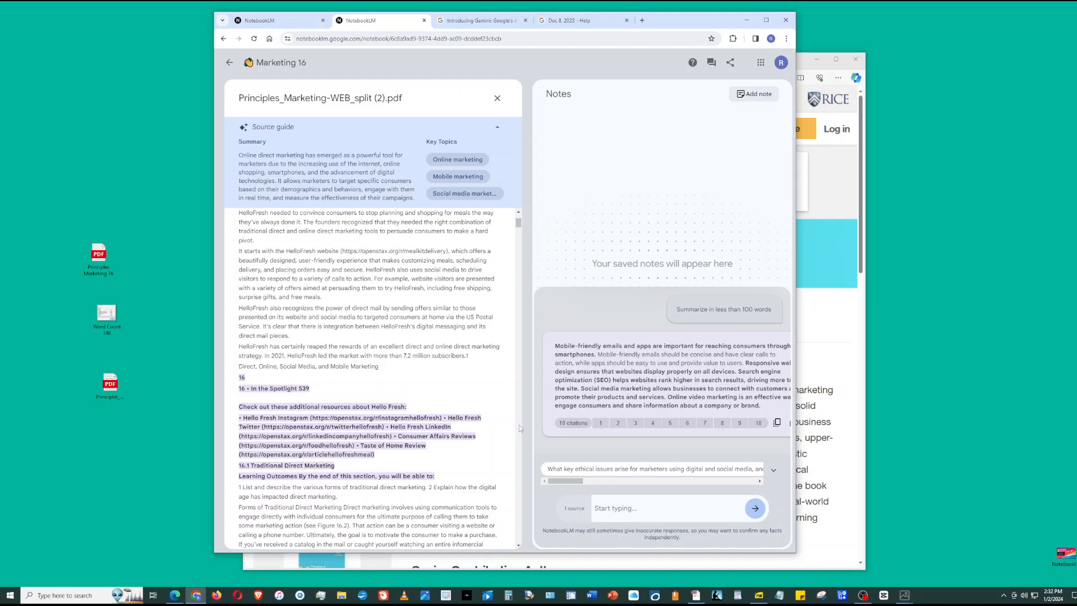
click(617, 422)
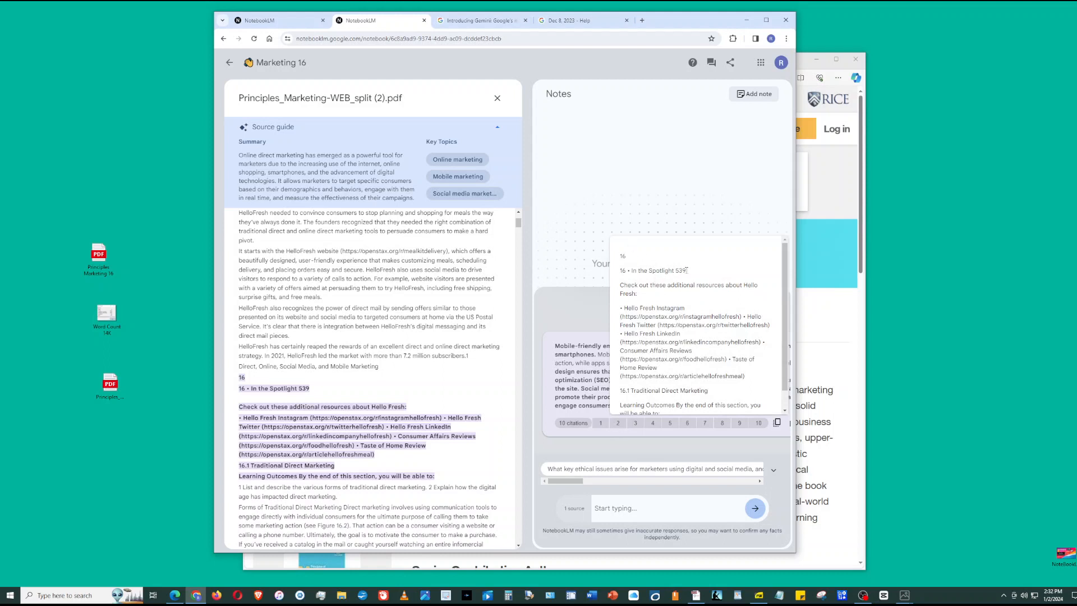
mouse_move(716, 372)
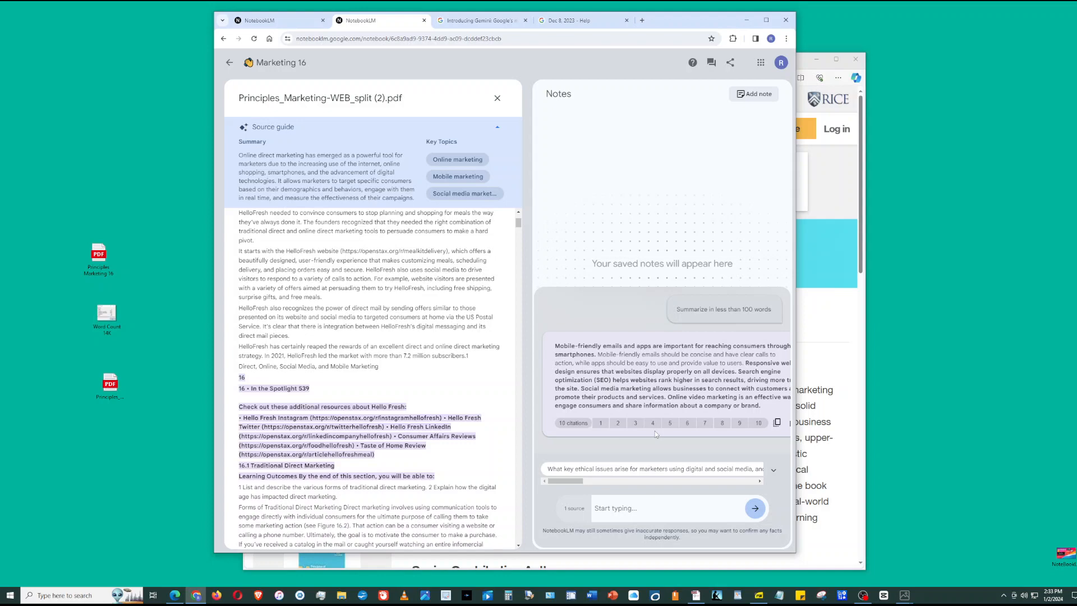
mouse_move(619, 431)
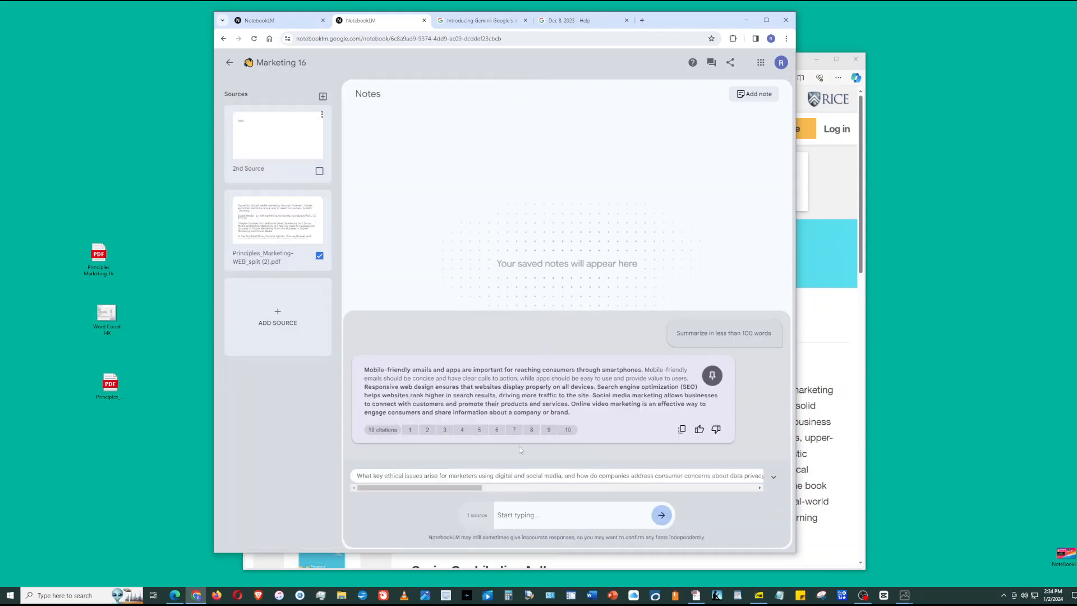
mouse_move(682, 428)
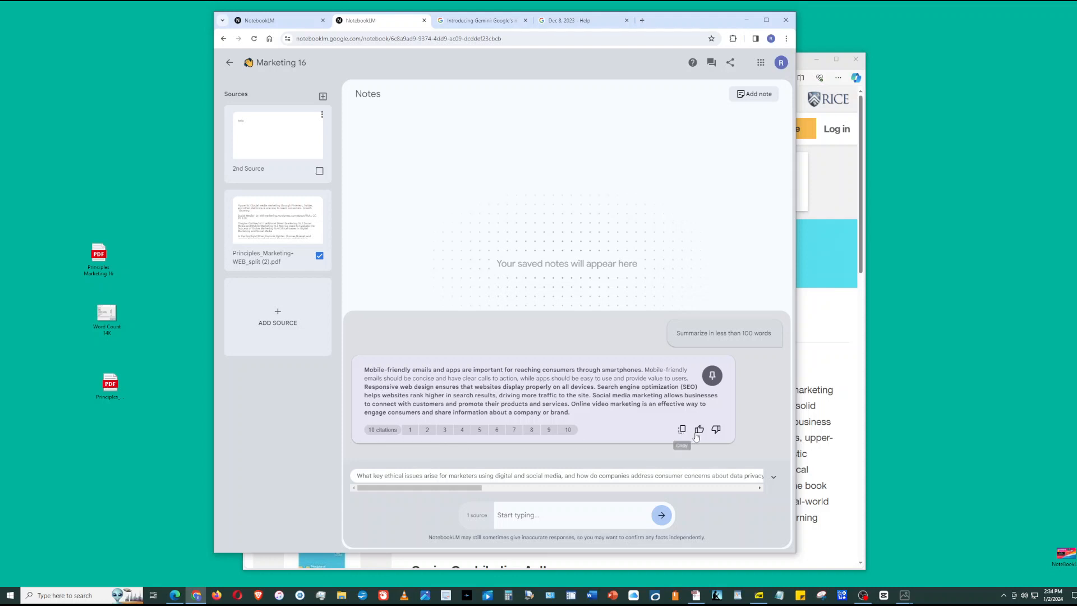
mouse_move(698, 428)
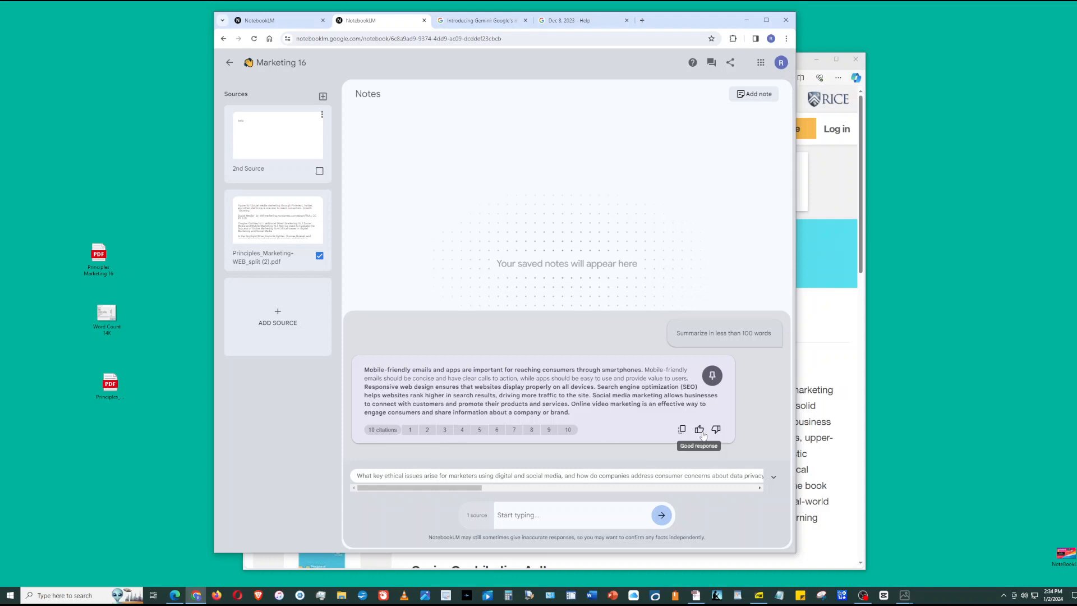
mouse_move(716, 429)
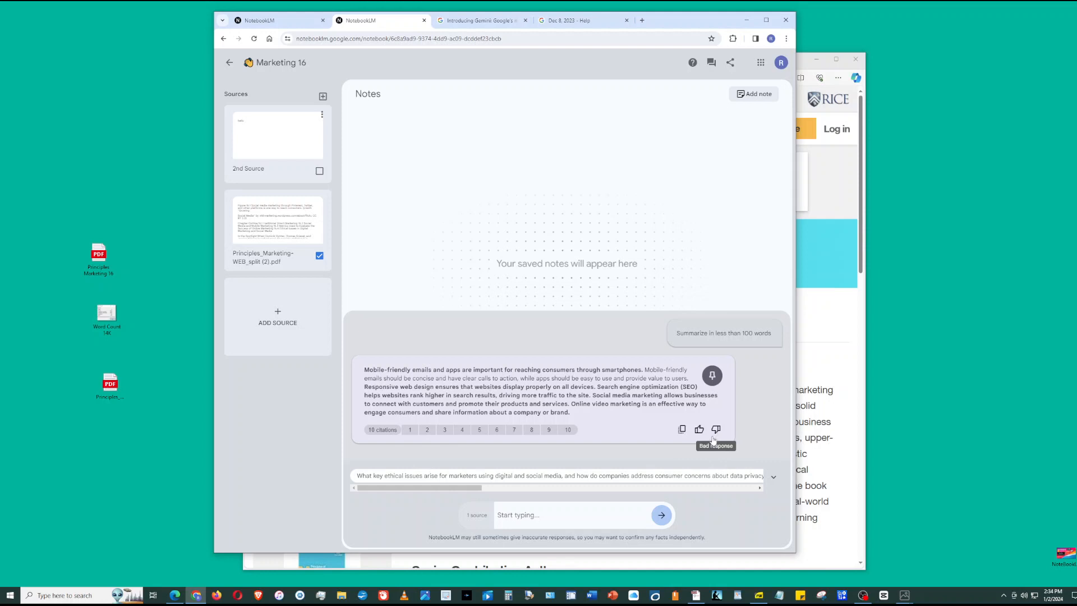
Copy the under-100-word summary response on mobile, SEO and social media marketing.
click(682, 428)
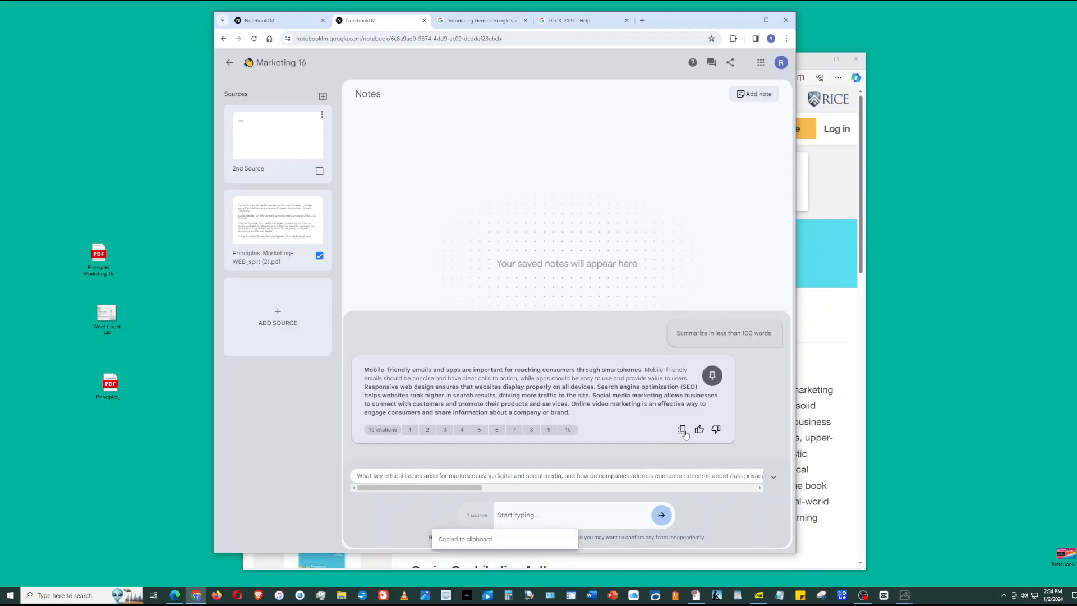
click(682, 429)
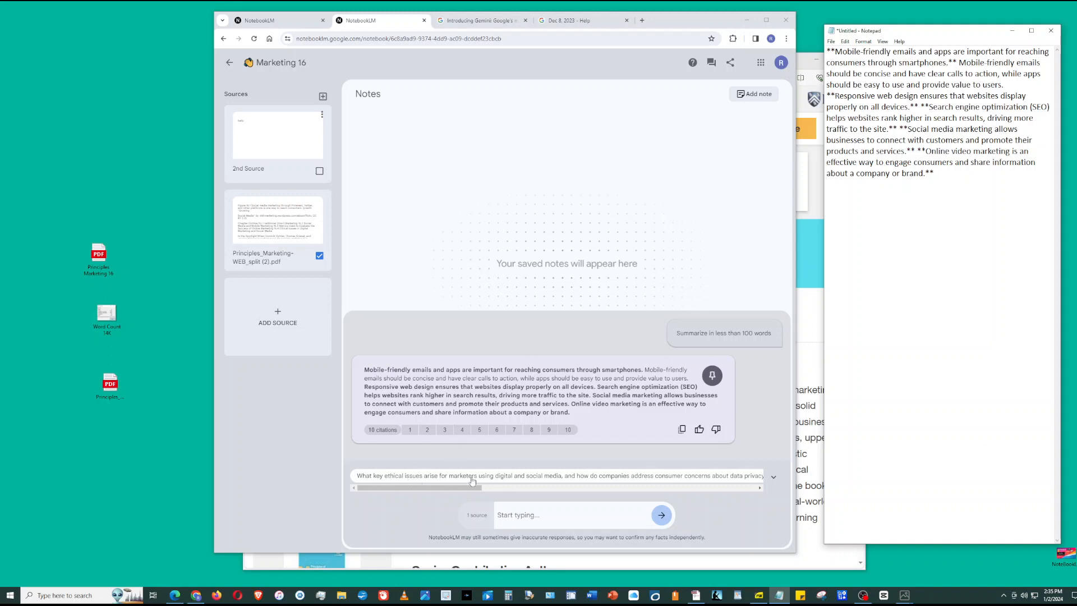
mouse_move(774, 477)
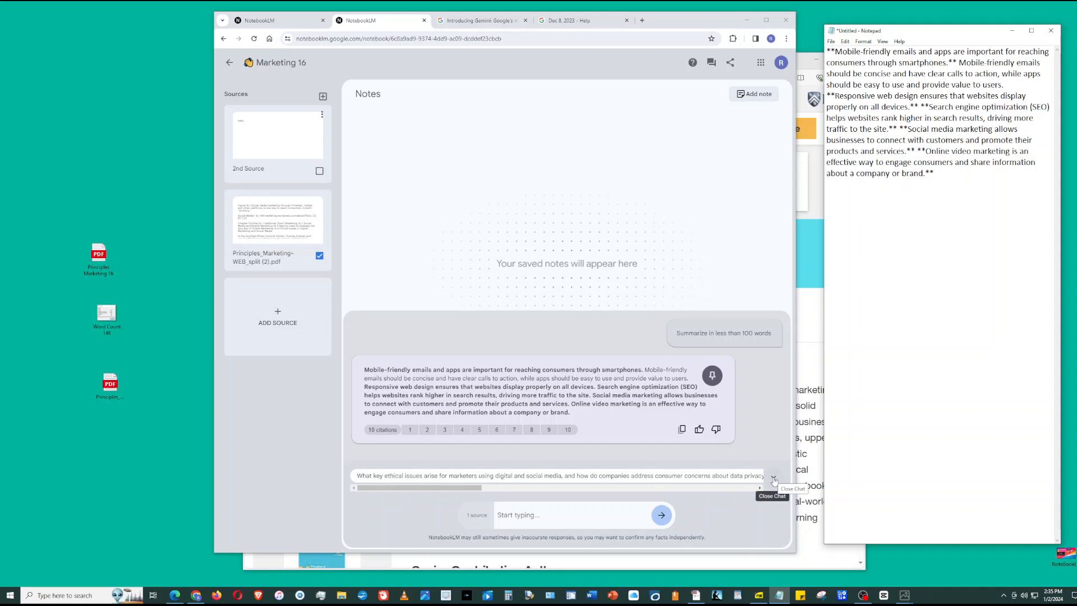
Hide the chat and ask the suggested question on marketers' ethical issues.
click(774, 479)
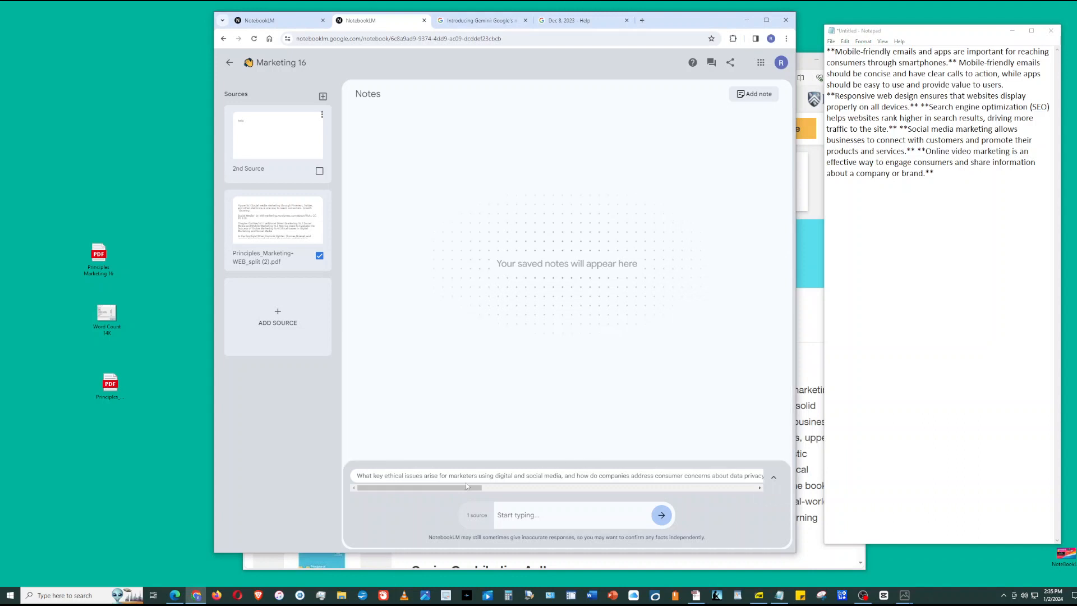
click(660, 514)
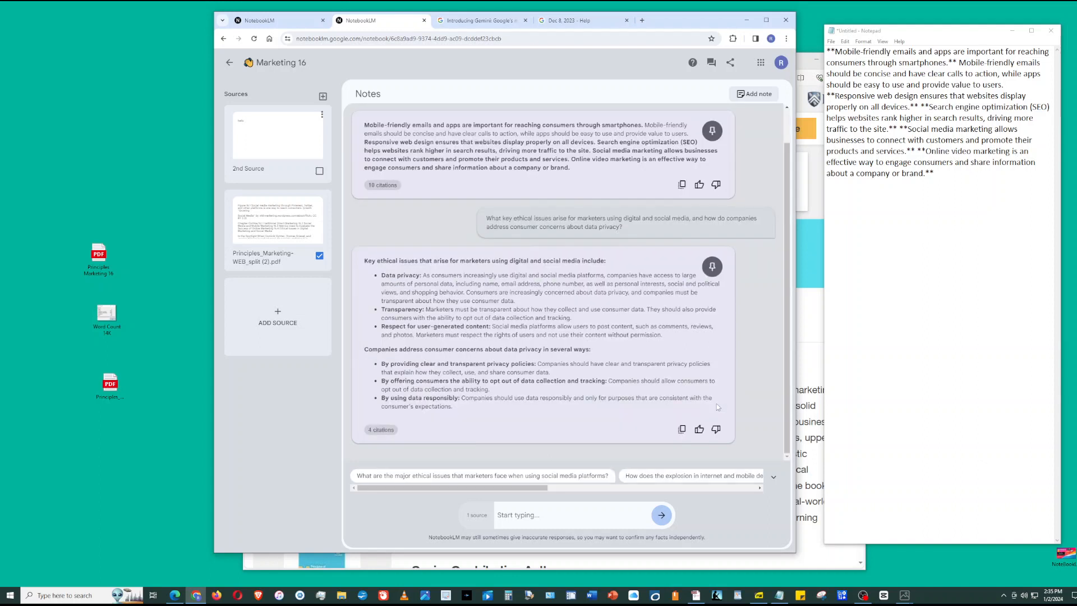
mouse_move(716, 407)
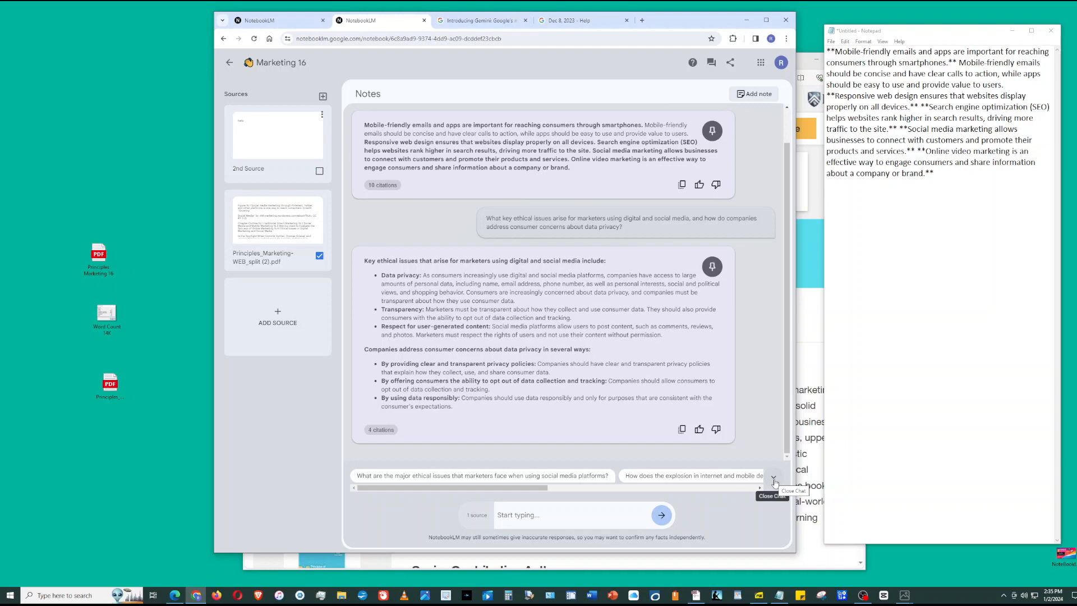
click(774, 479)
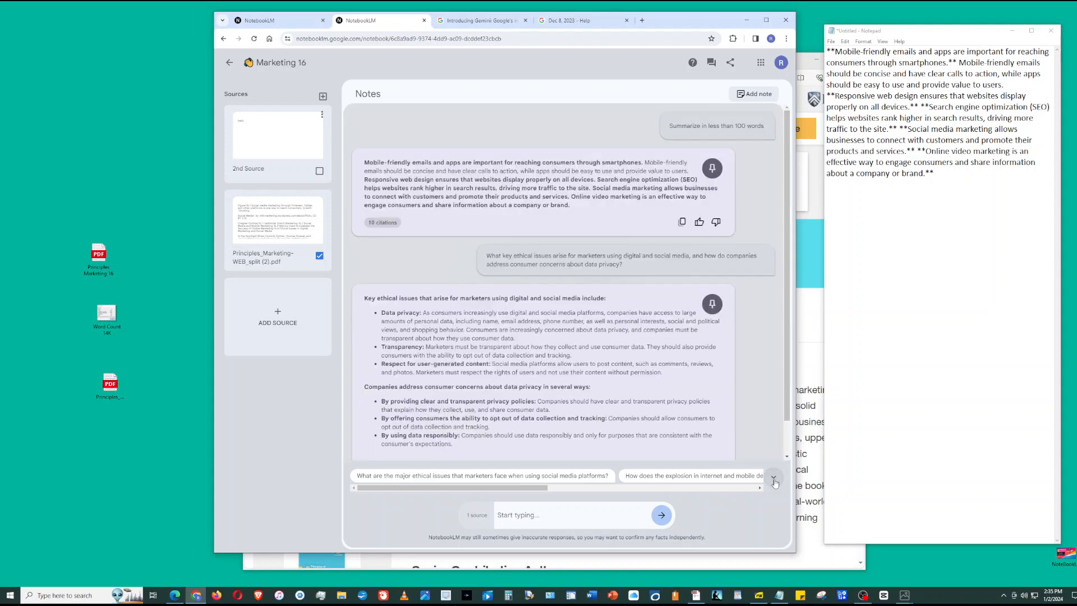
mouse_move(773, 477)
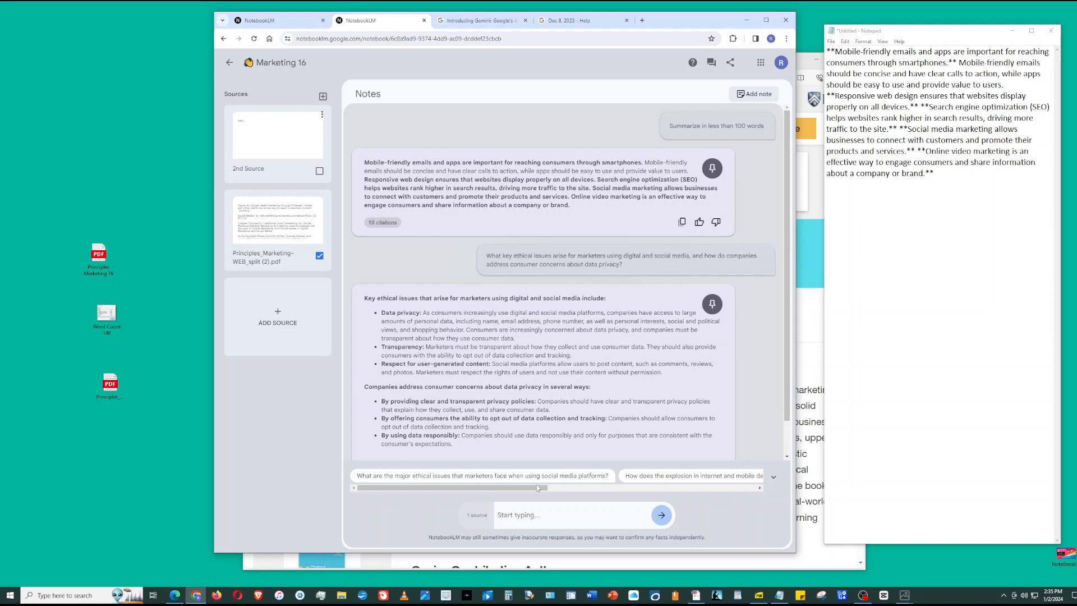
mouse_move(772, 480)
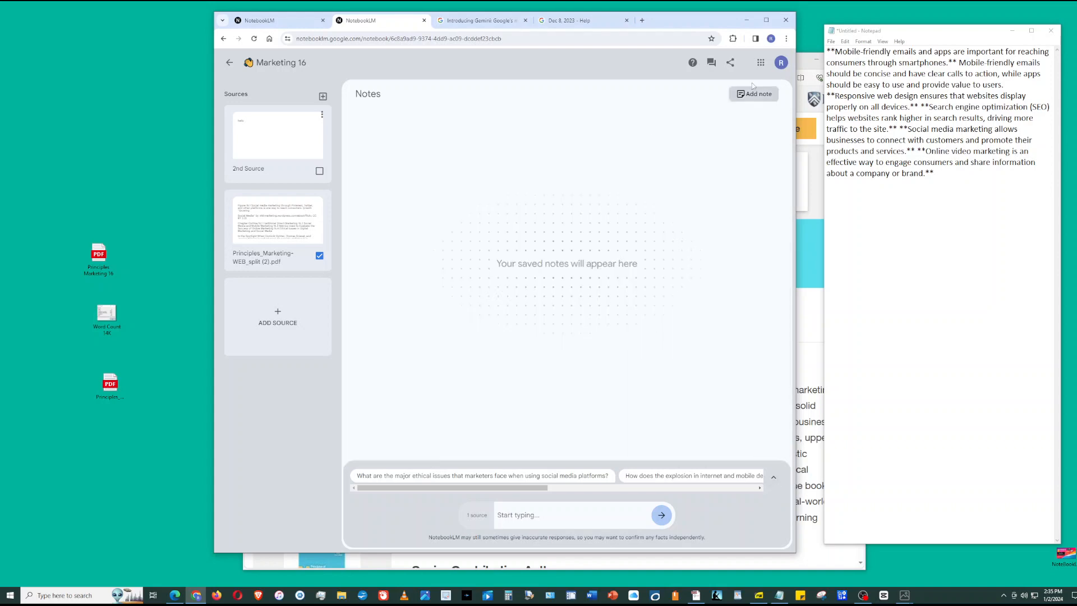
Add a note titled 'My First Note' reading 'This was interesting.'.
click(754, 93)
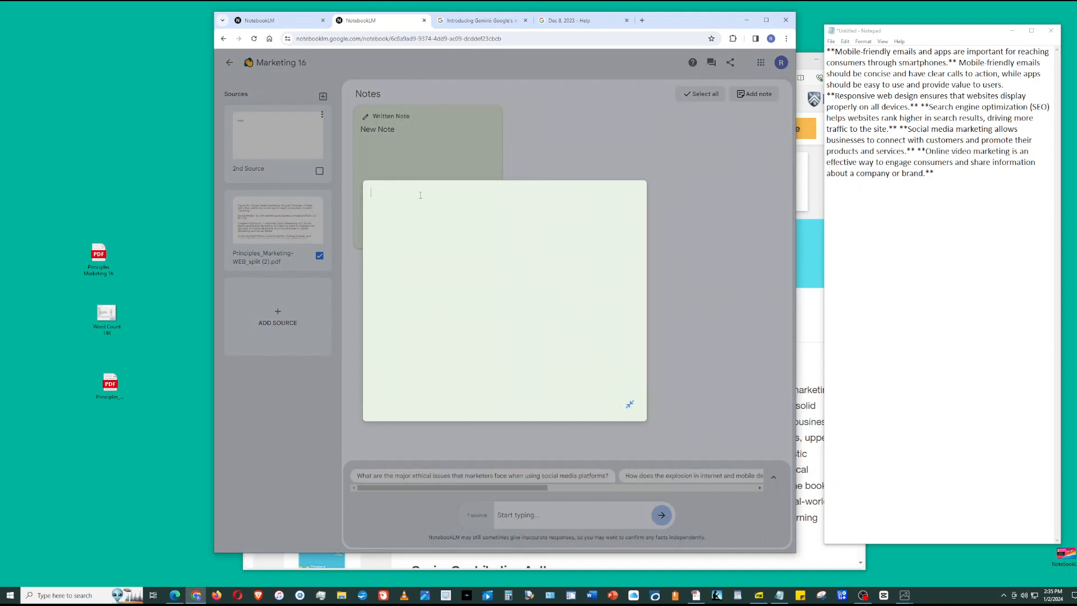
text(My First Note)
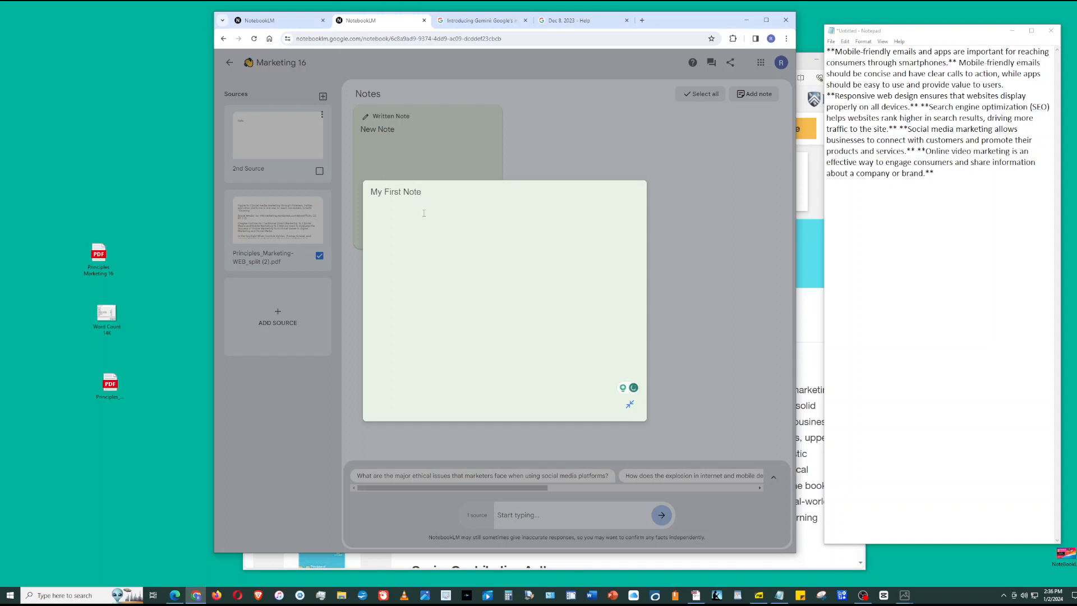
text(This was interesting.)
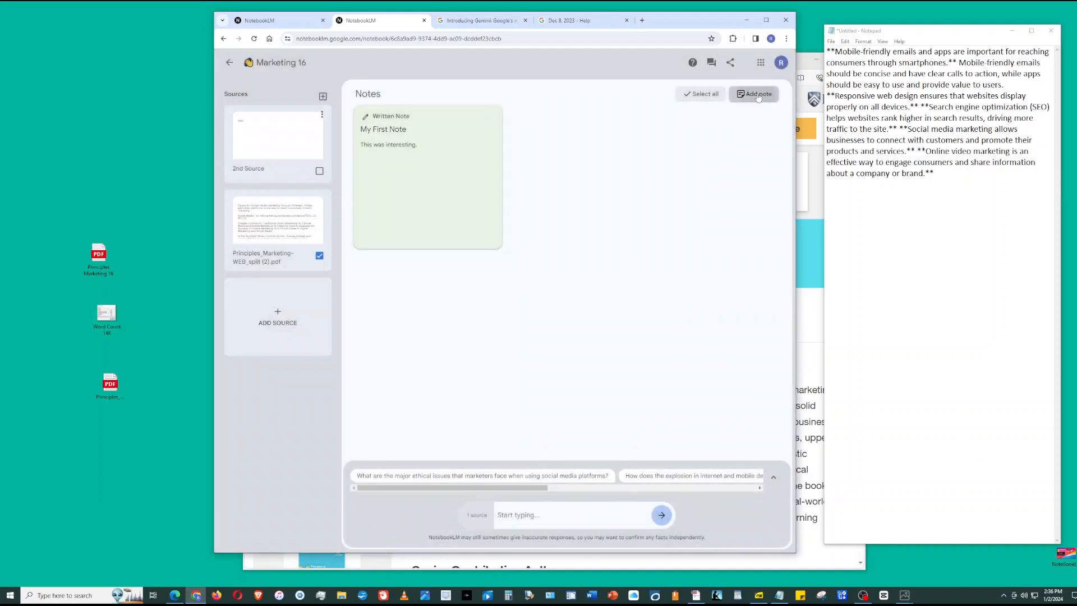
Add a second note and rename it '2nd note'.
click(754, 94)
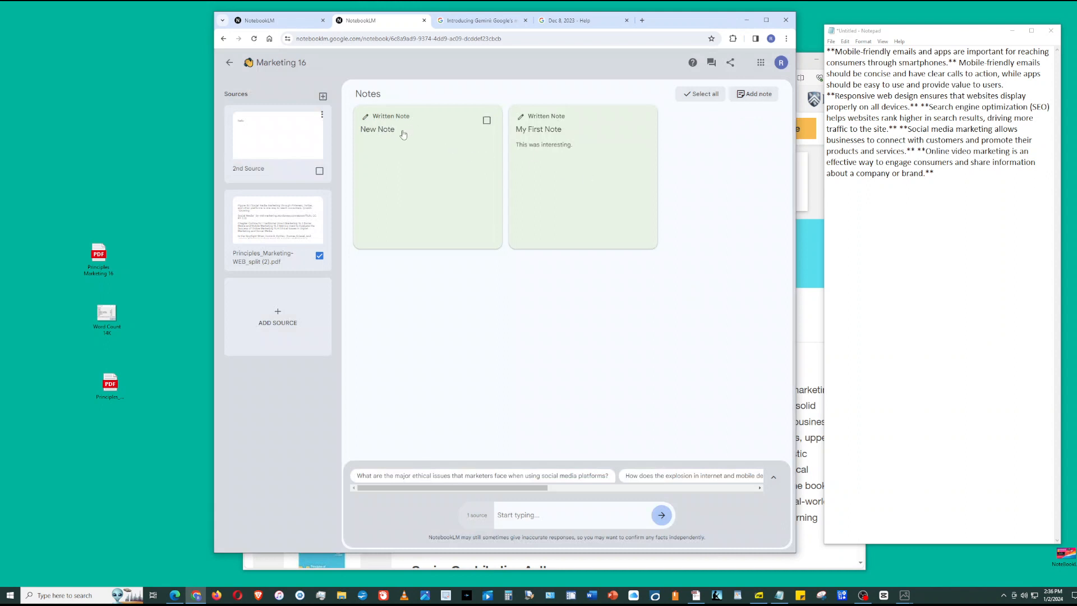
click(378, 129)
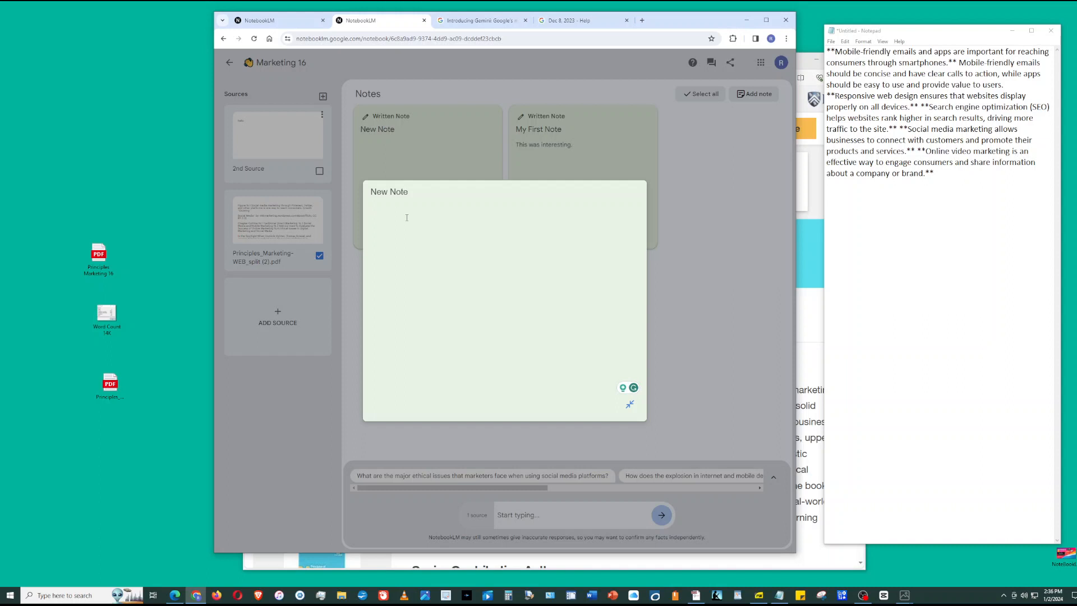
double_click(389, 192)
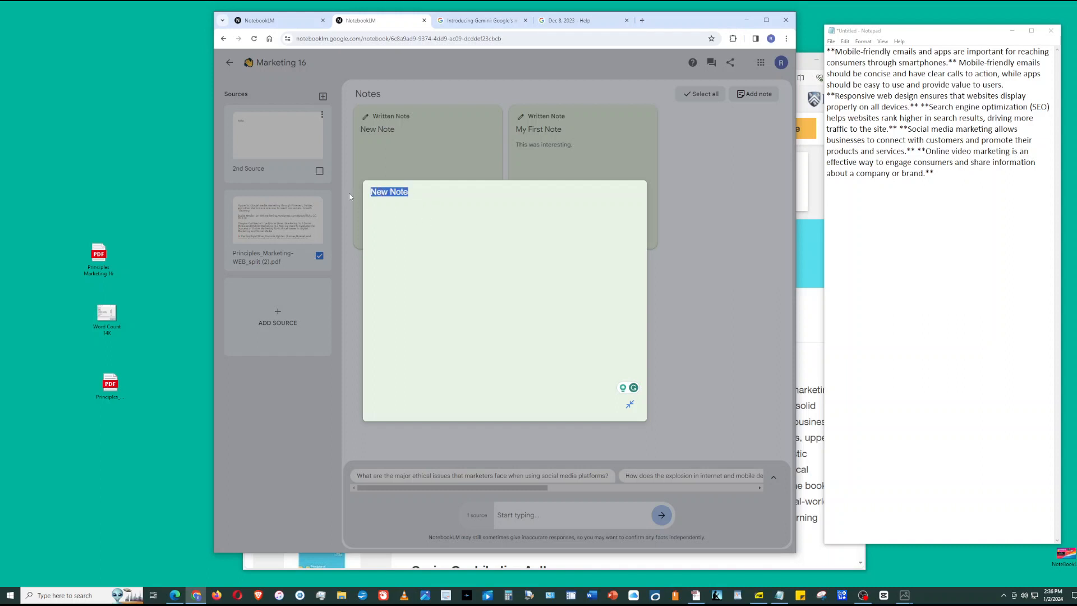
text(3)
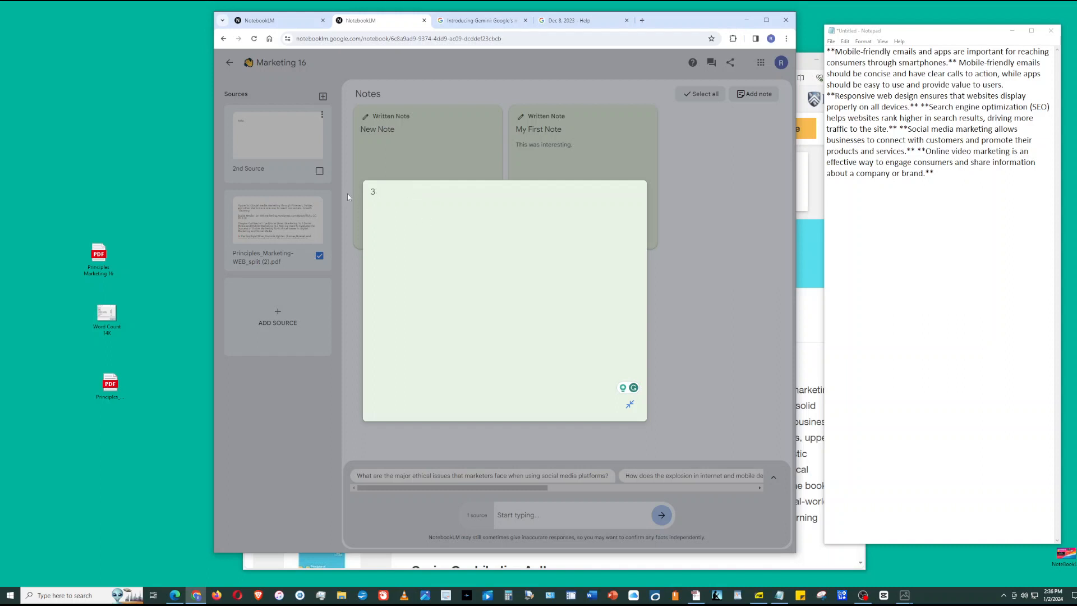
text(2nd note)
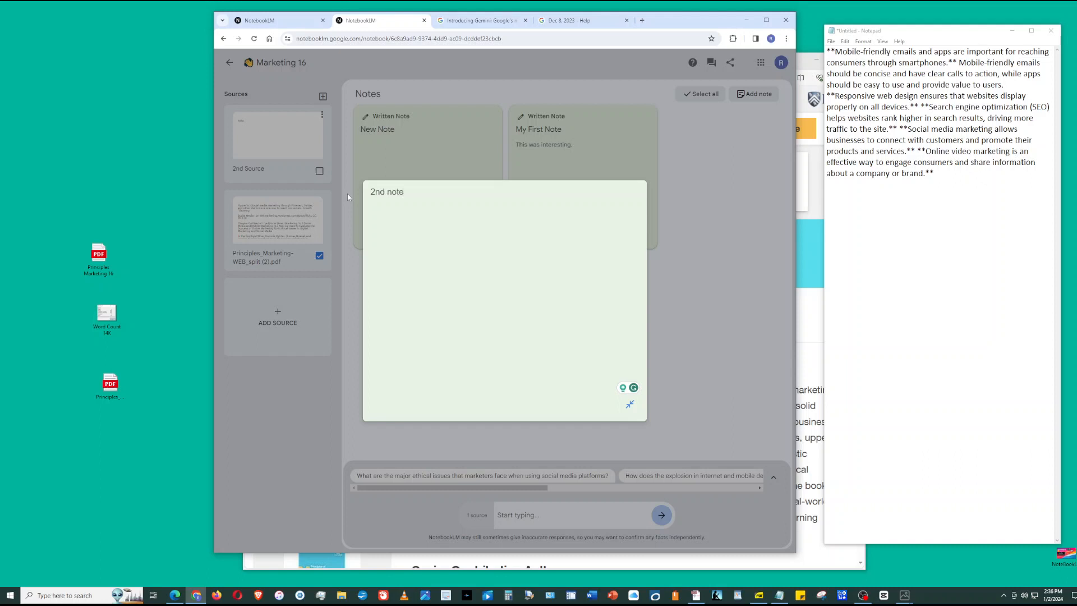
key(ctrl+a)
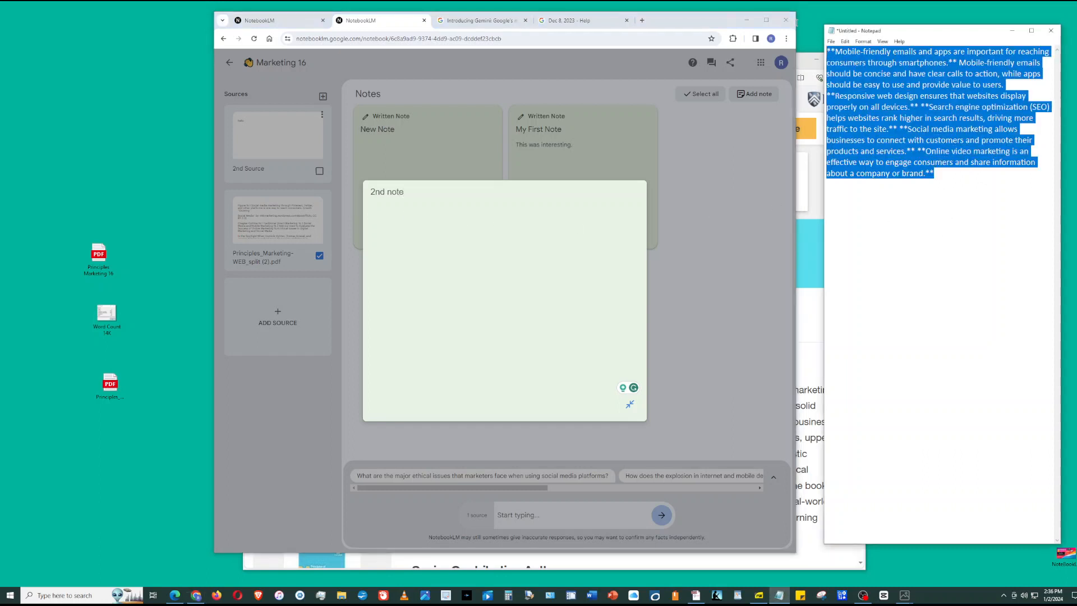
mouse_move(787, 20)
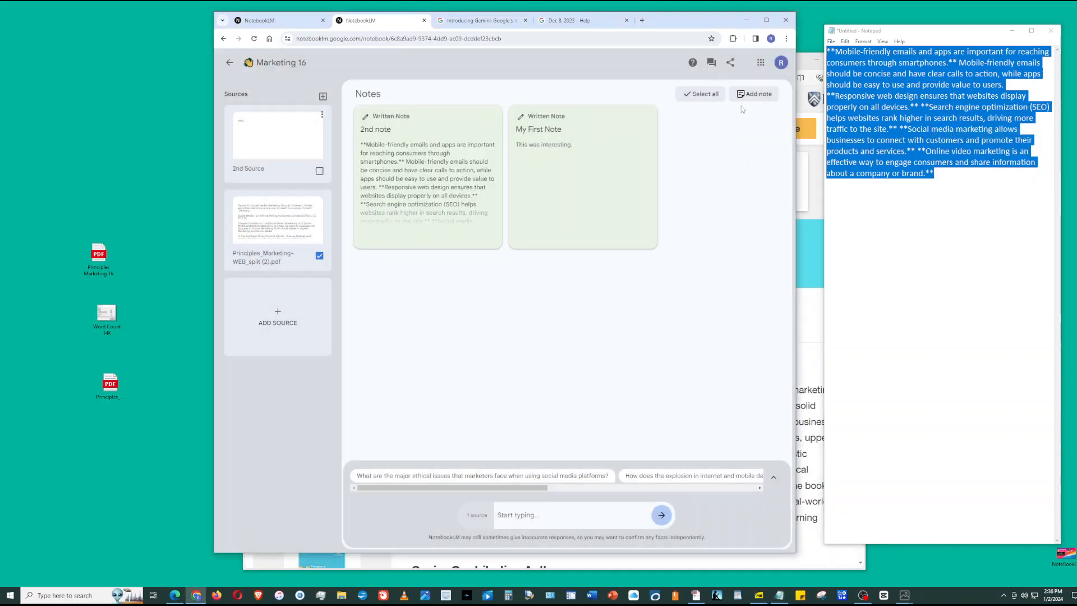
Select all notes, then deselect them, keeping both notes.
click(700, 94)
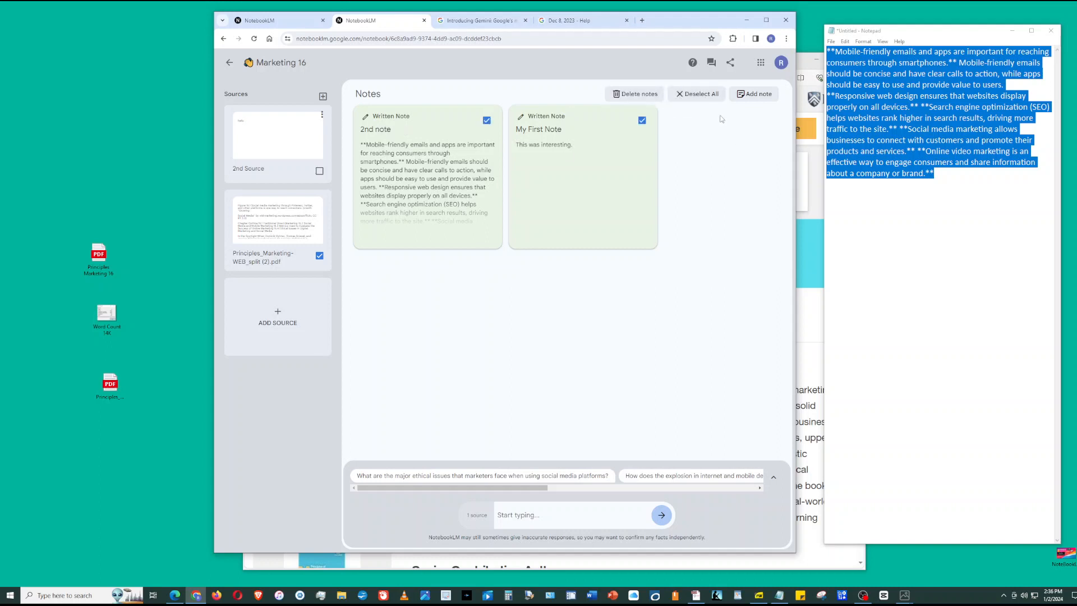
click(696, 94)
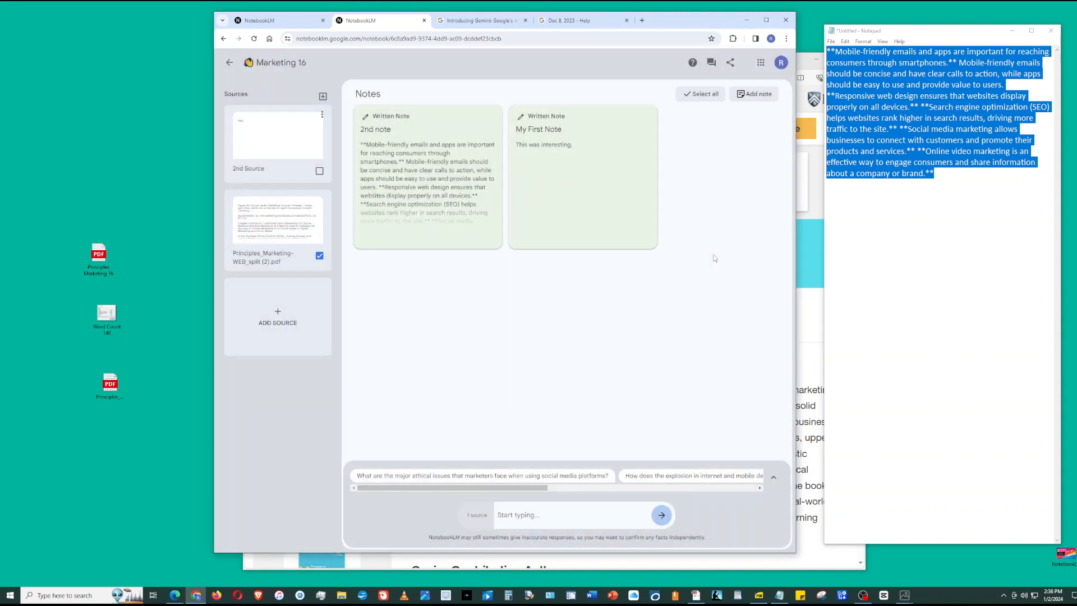
mouse_move(772, 478)
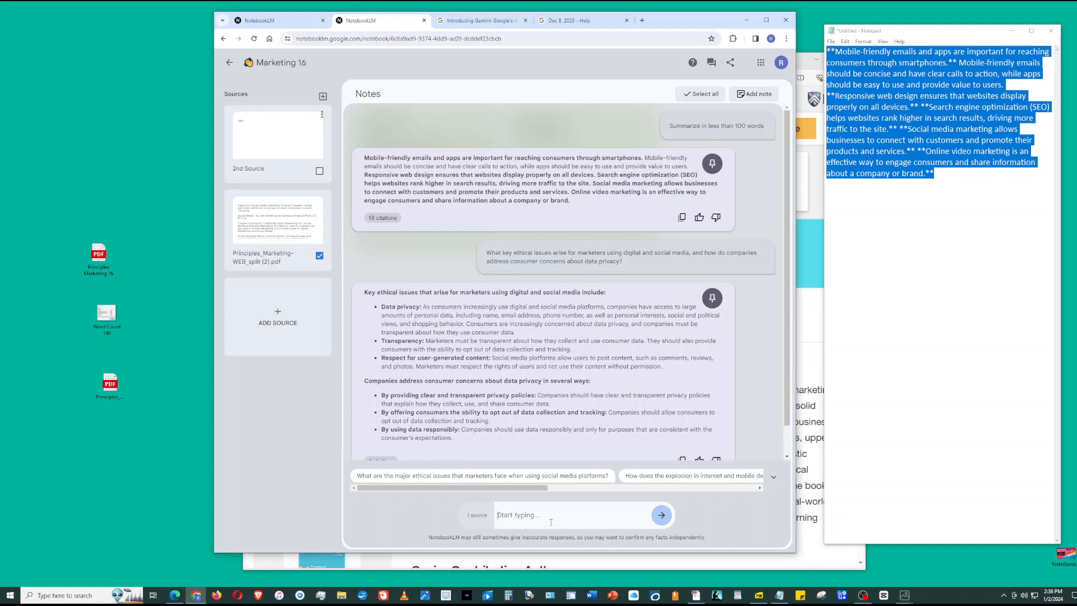
Request 'Prepare a study guide' and list its 10 citations.
text(Pre)
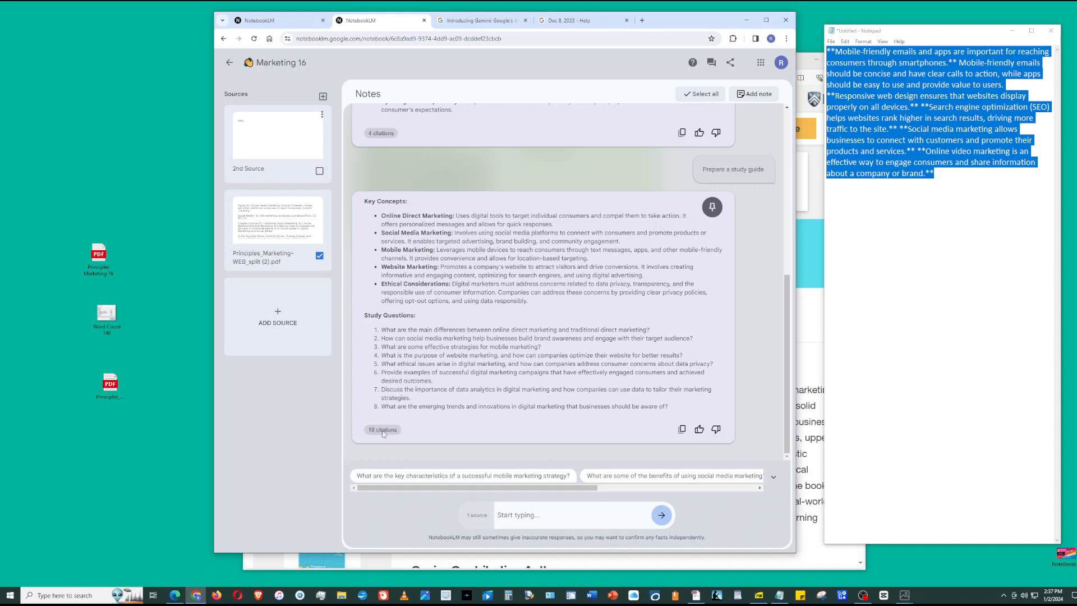
click(382, 429)
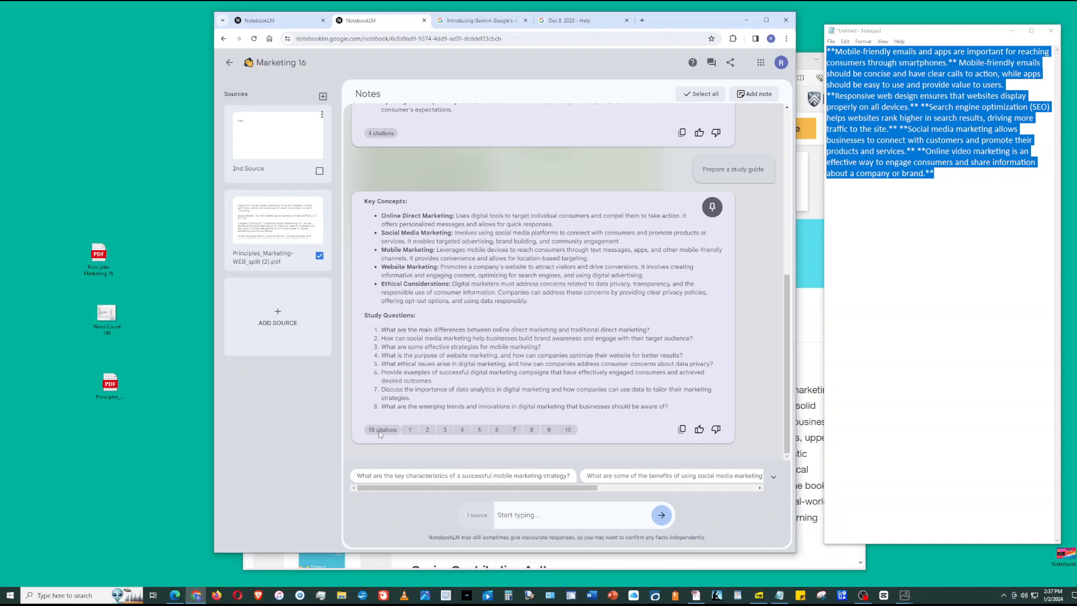
mouse_move(436, 481)
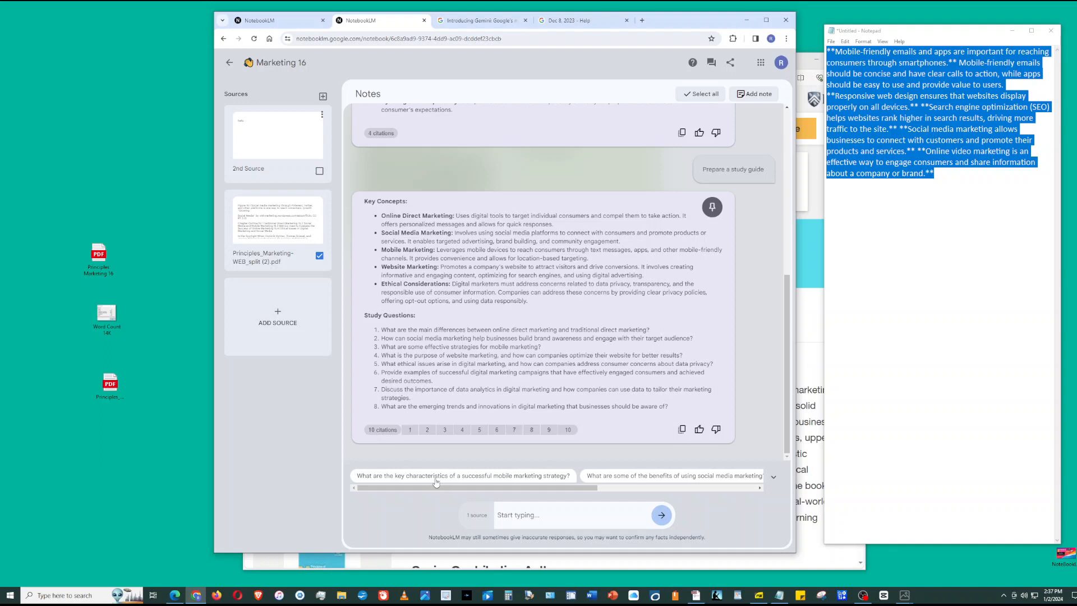
mouse_move(397, 481)
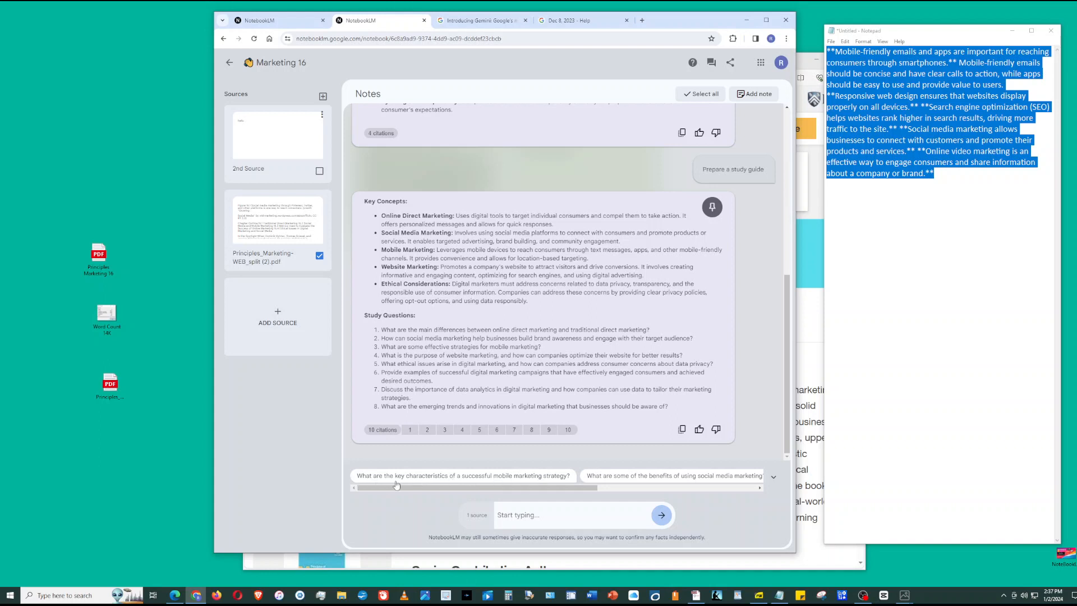
mouse_move(560, 487)
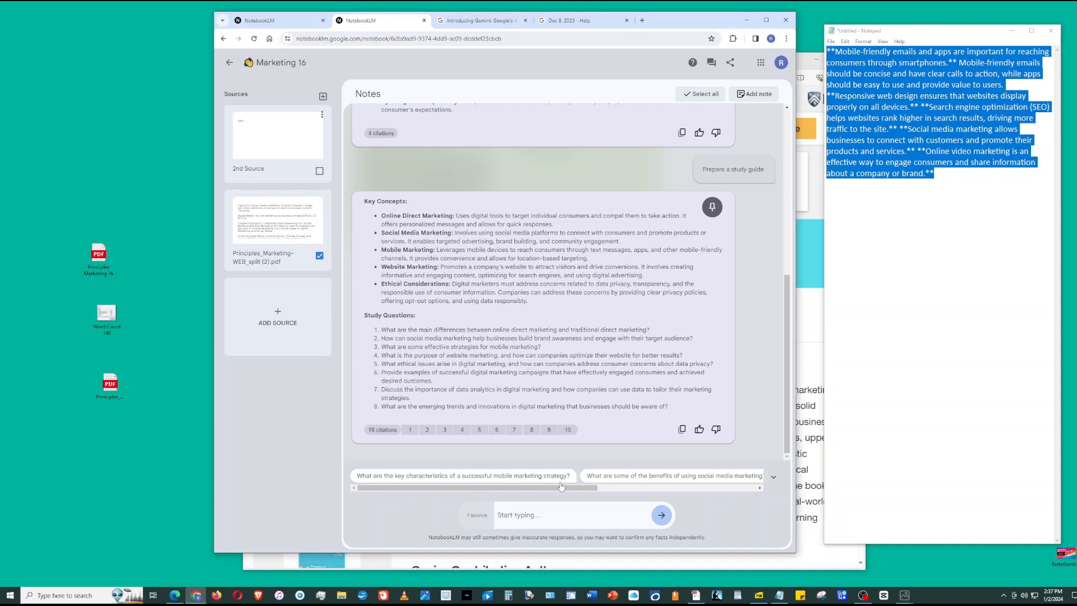
drag(559, 487, 637, 490)
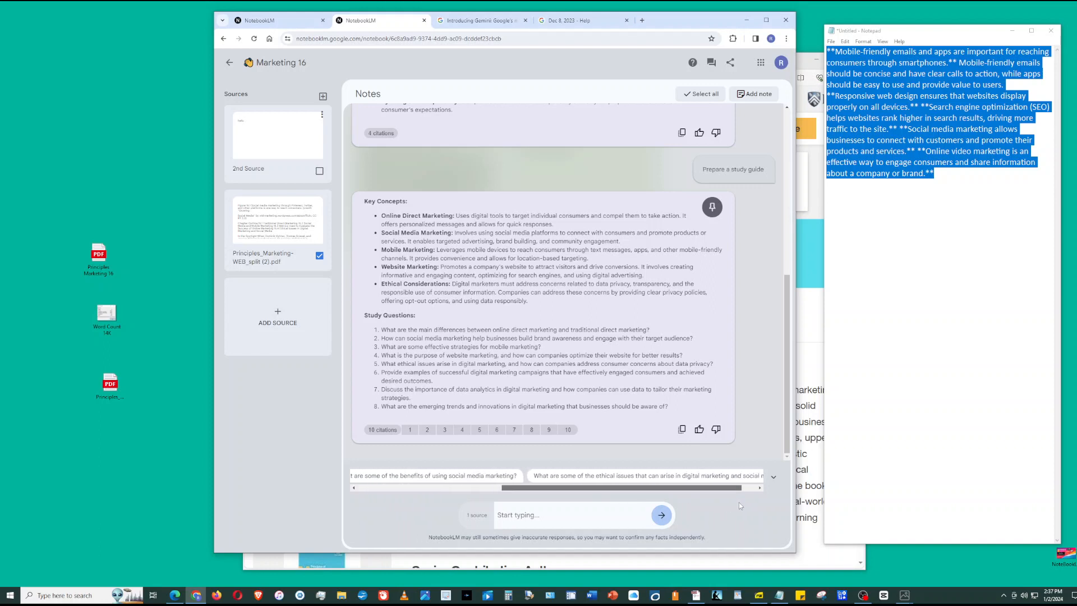
scroll(left, 3)
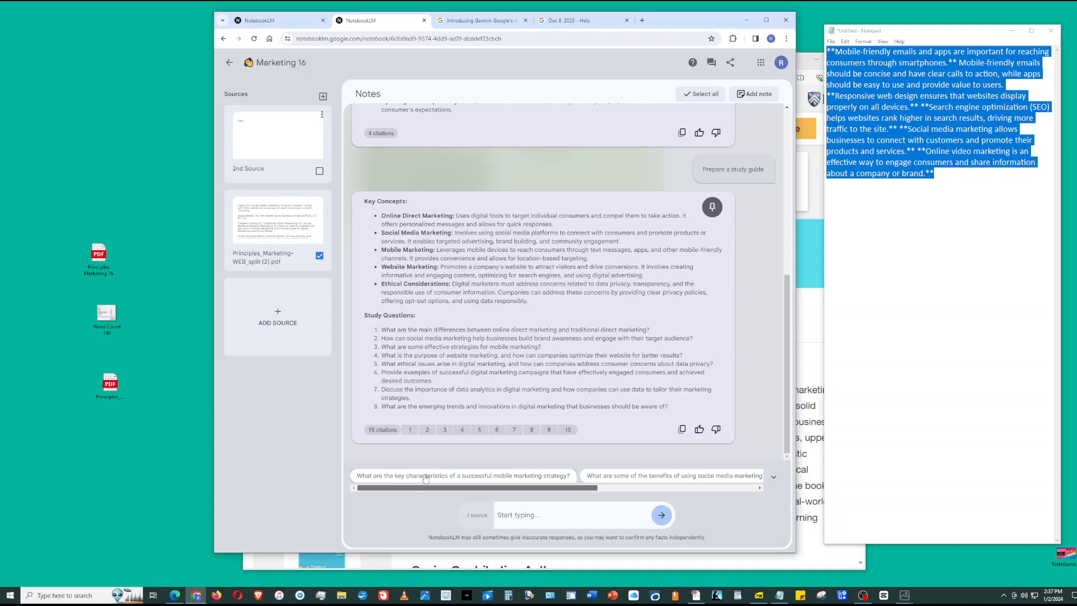
Ask the suggested question on key characteristics of a successful mobile marketing strategy.
click(463, 475)
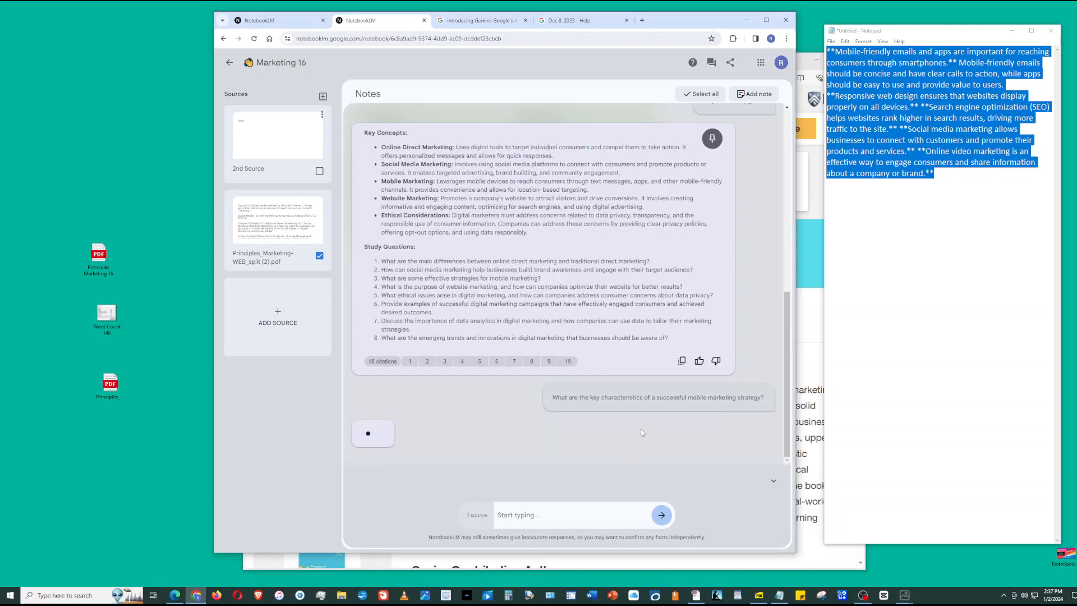
mouse_move(705, 422)
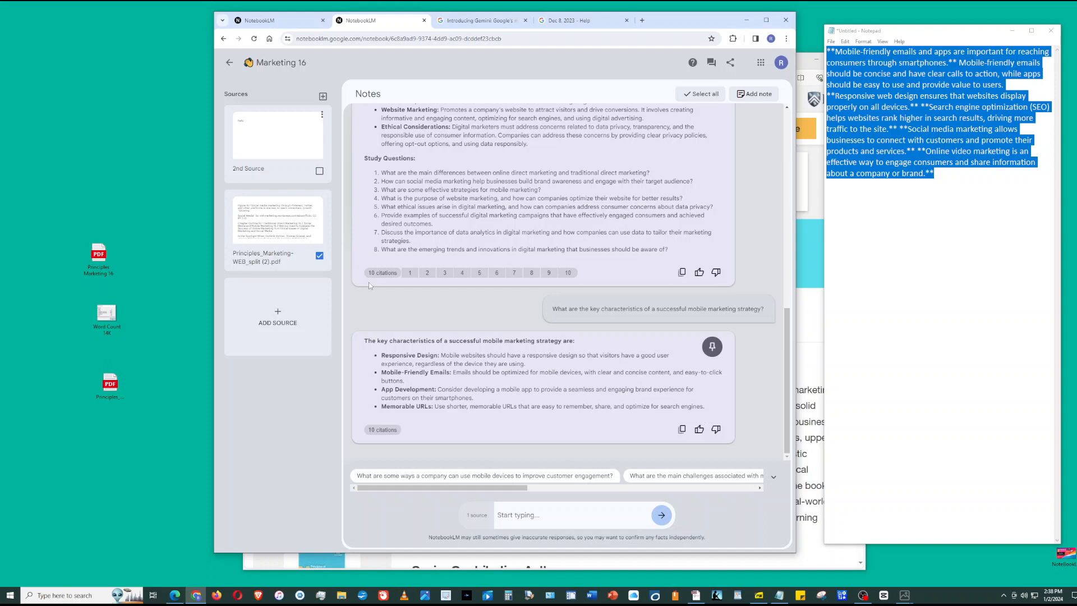
mouse_move(333, 277)
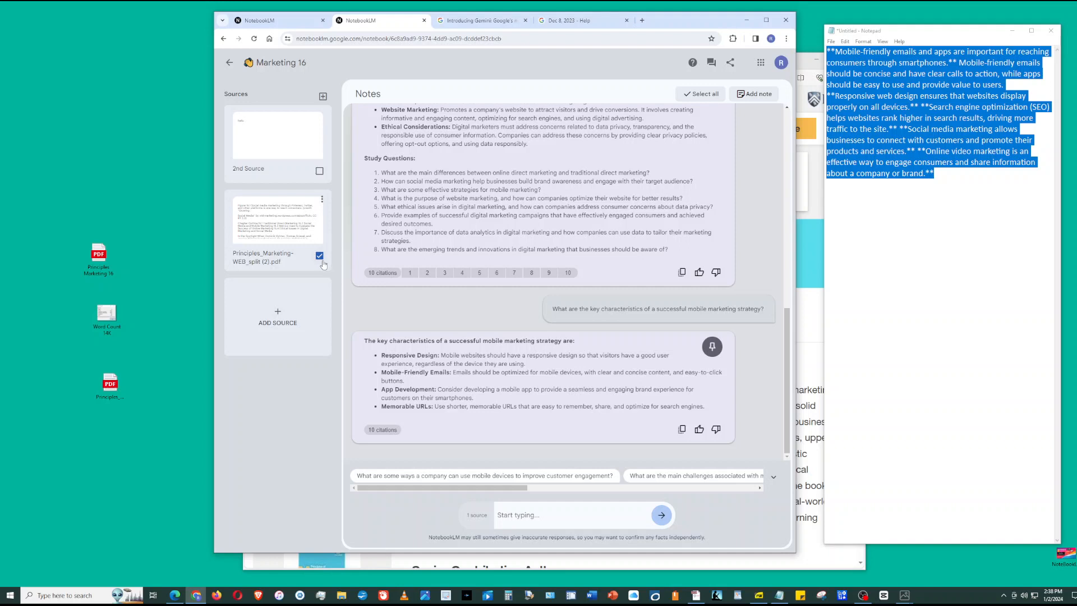
Toggle the Principles_Marketing-WEB_split (2).pdf source off, on, then off again.
click(319, 255)
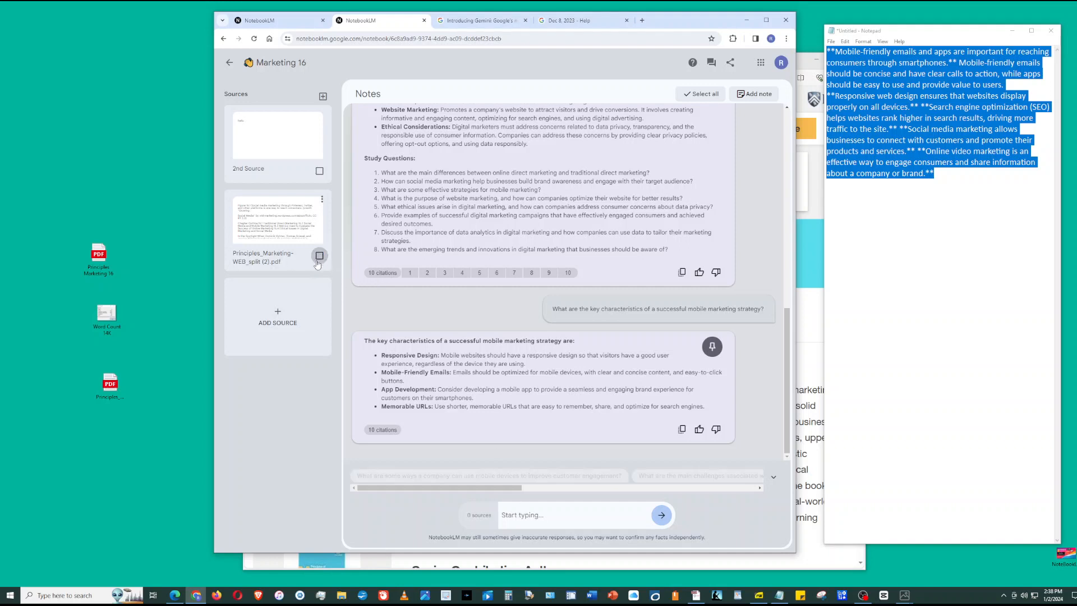
click(318, 256)
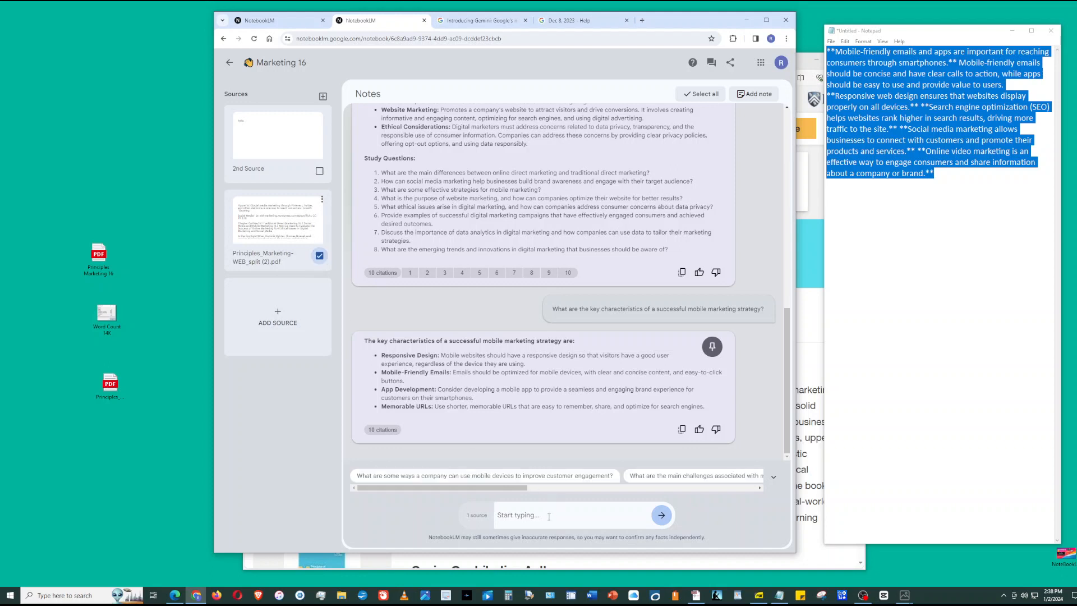
click(320, 255)
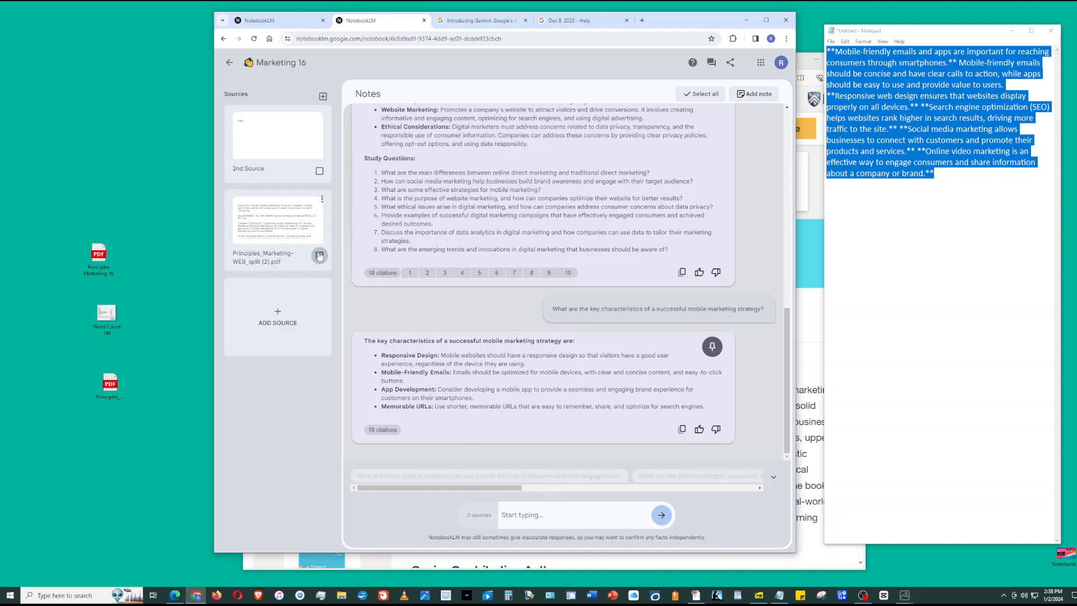